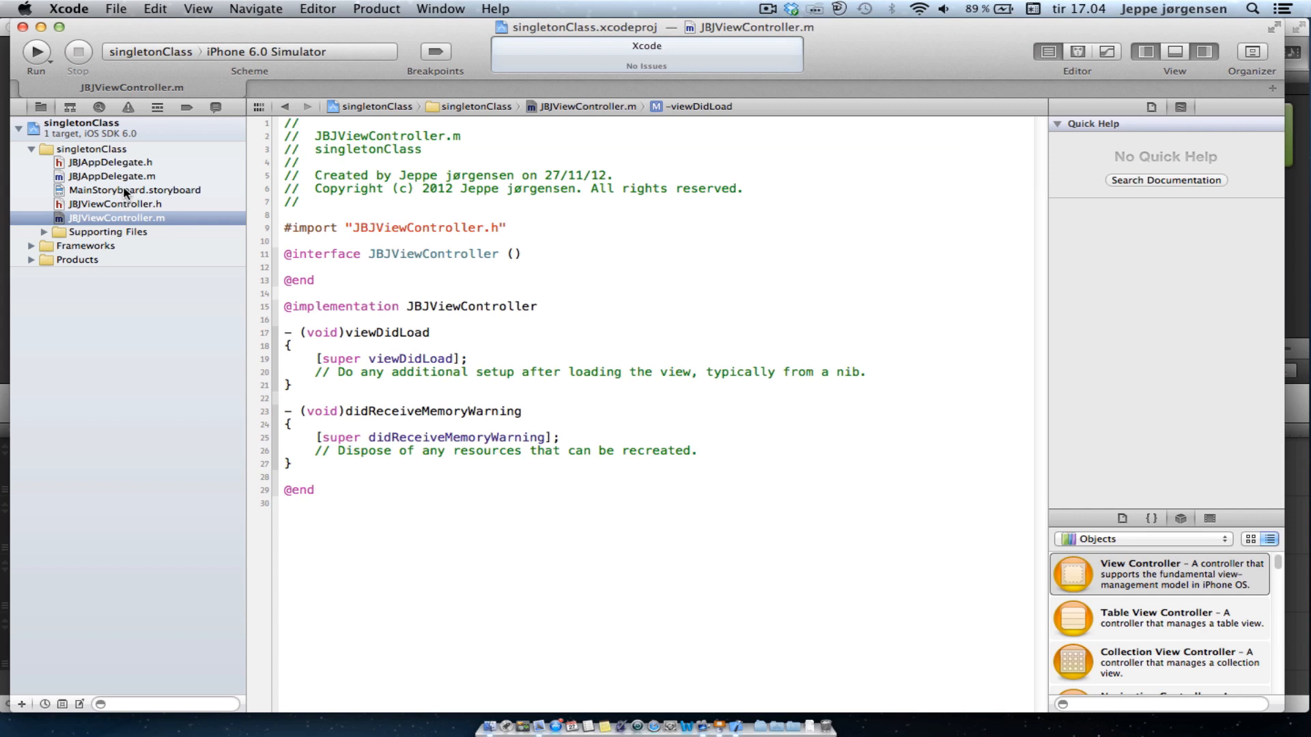
Open MainStoryboard.storyboard to confirm the first scene uses the JBJViewController class
left_click(133, 190)
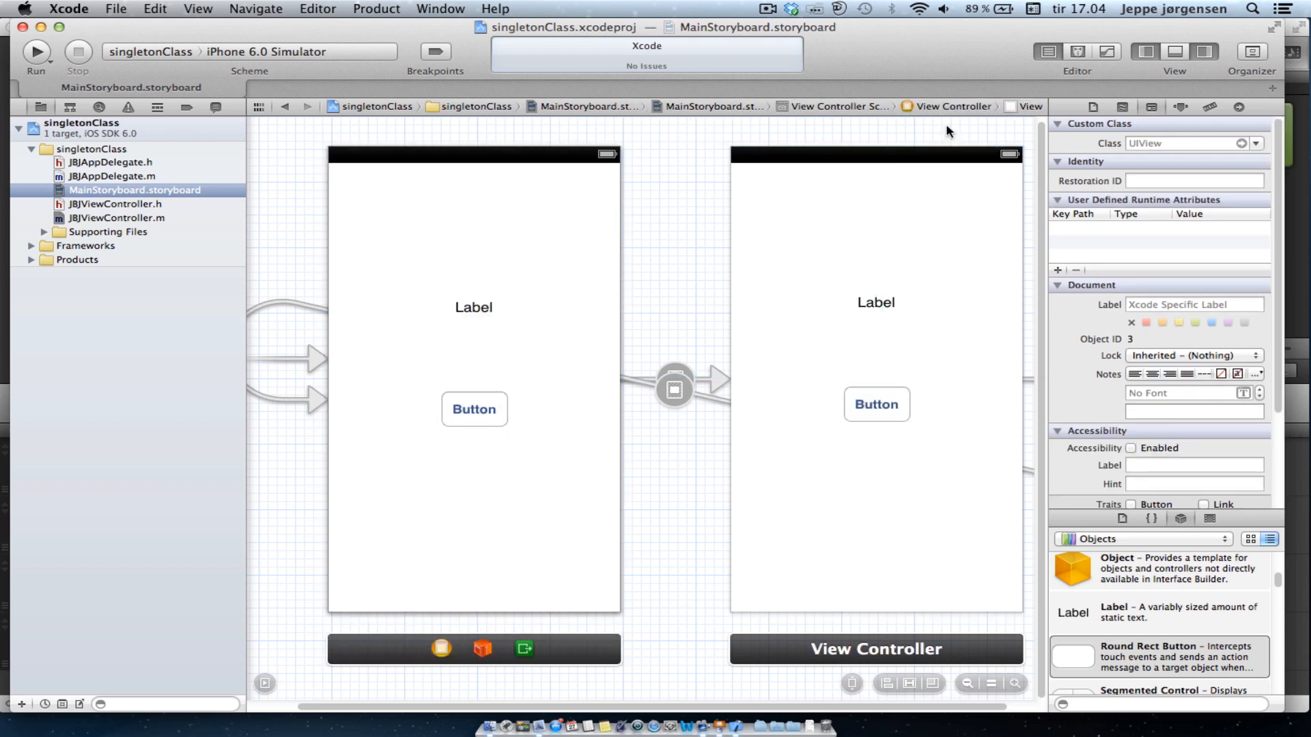
mouse_move(387, 680)
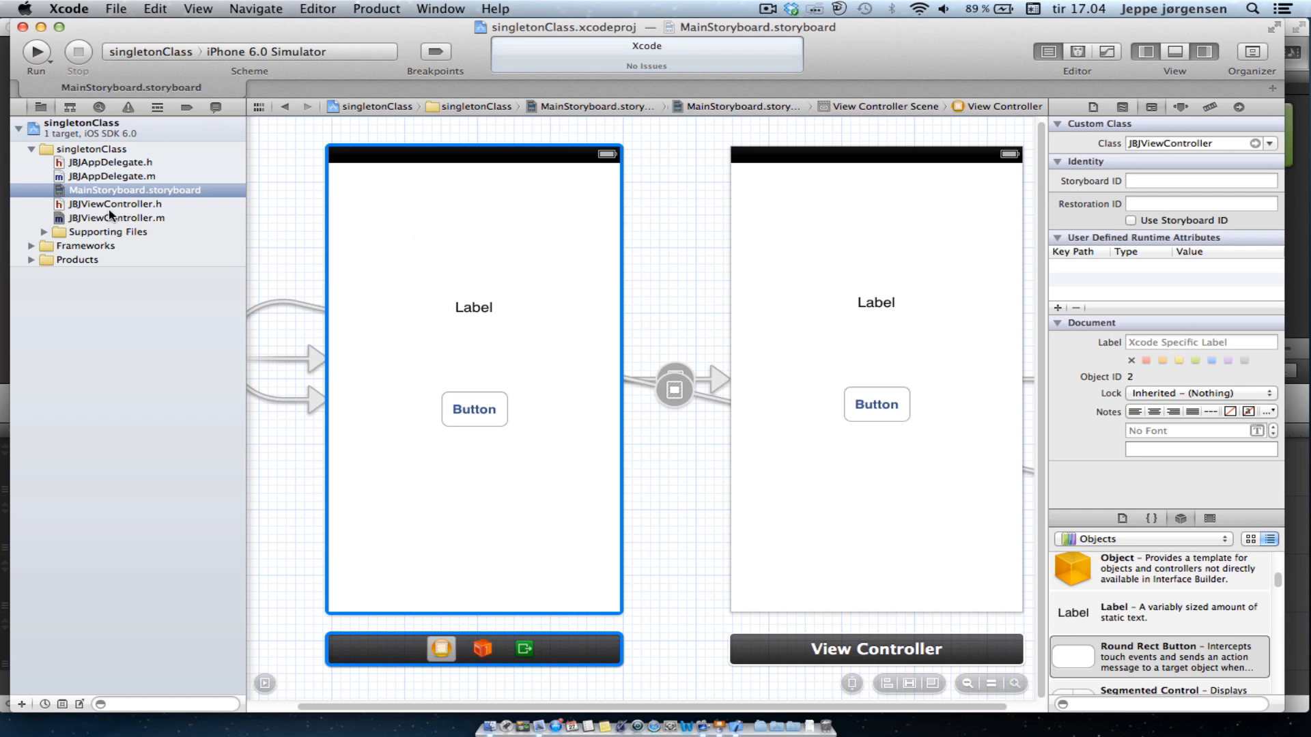
Create a new Objective-C class named TwoViewController, subclassing UIViewController
left_click(116, 8)
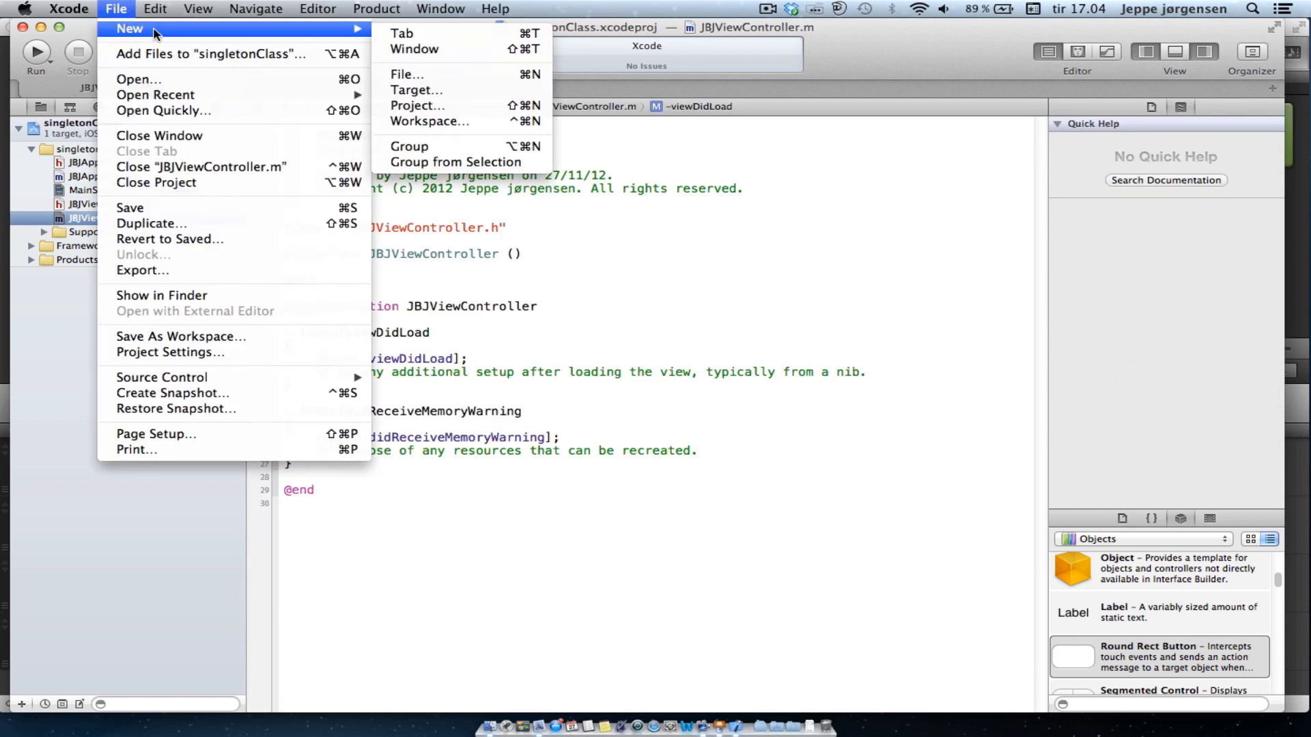
left_click(407, 75)
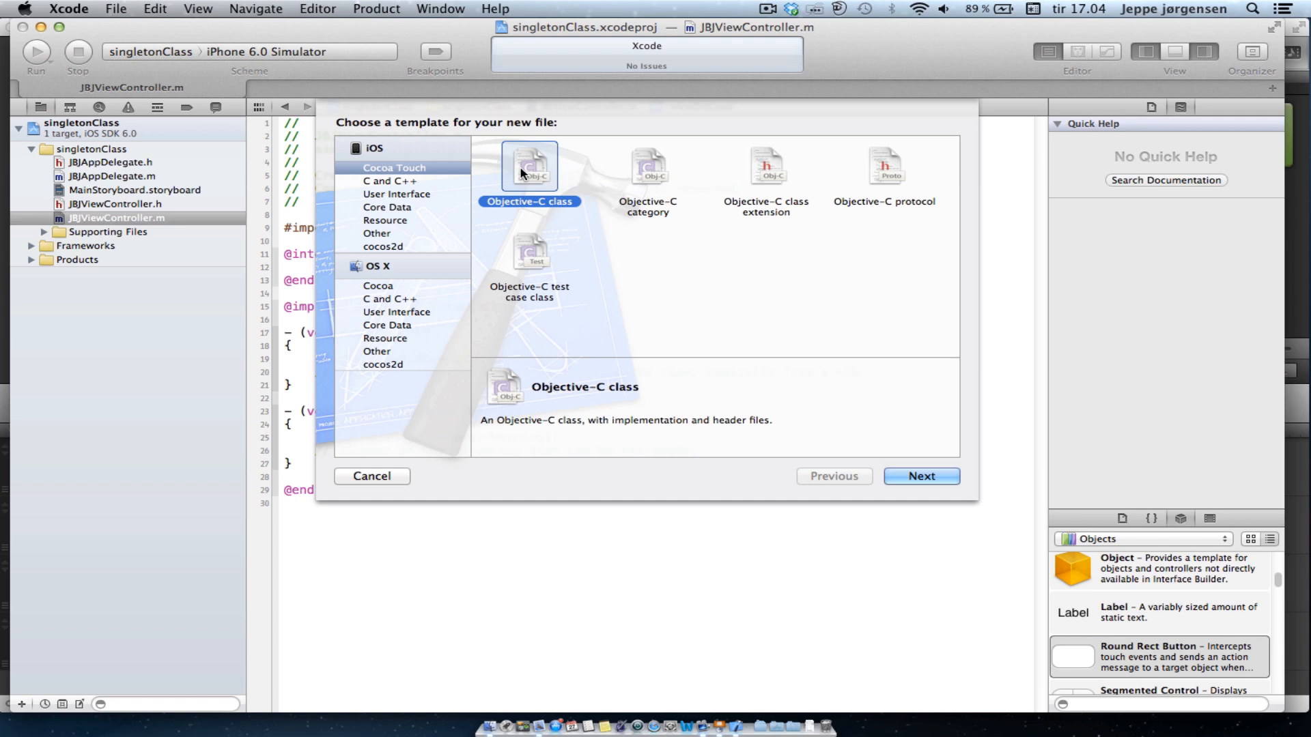
left_click(921, 477)
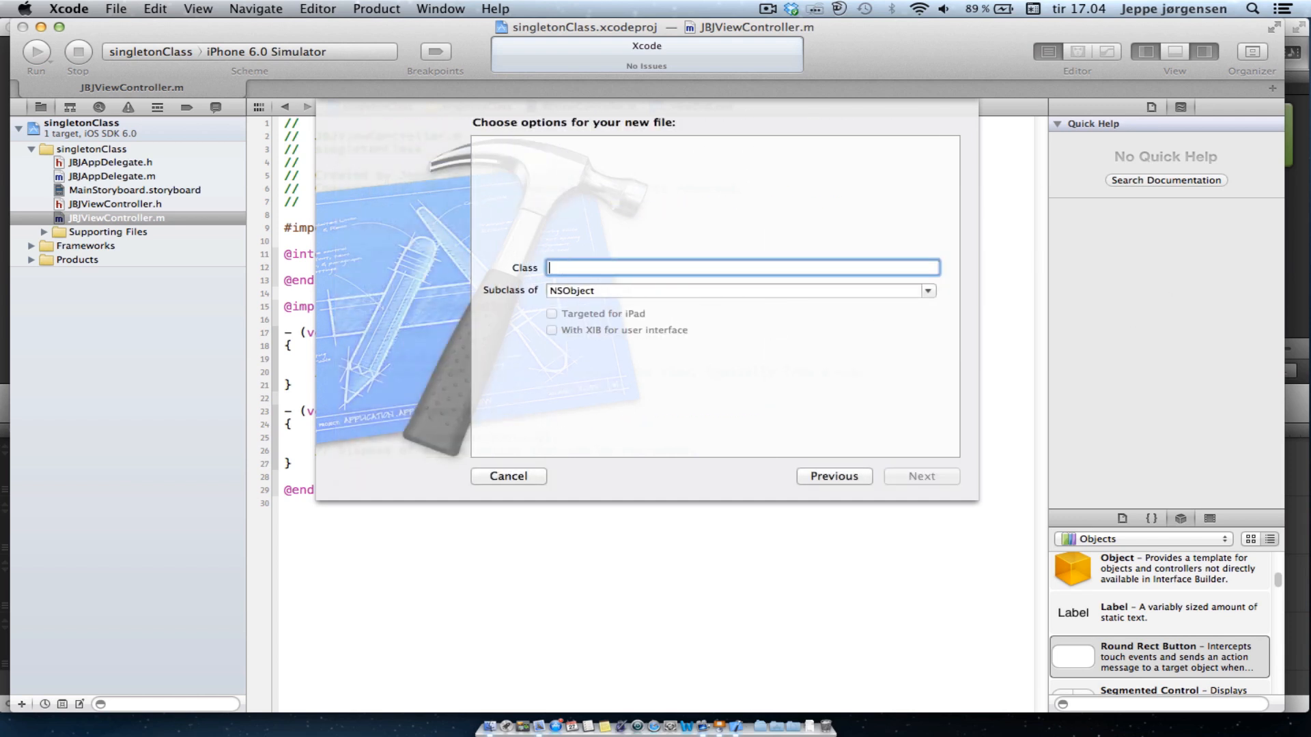
type("TwoViewContr")
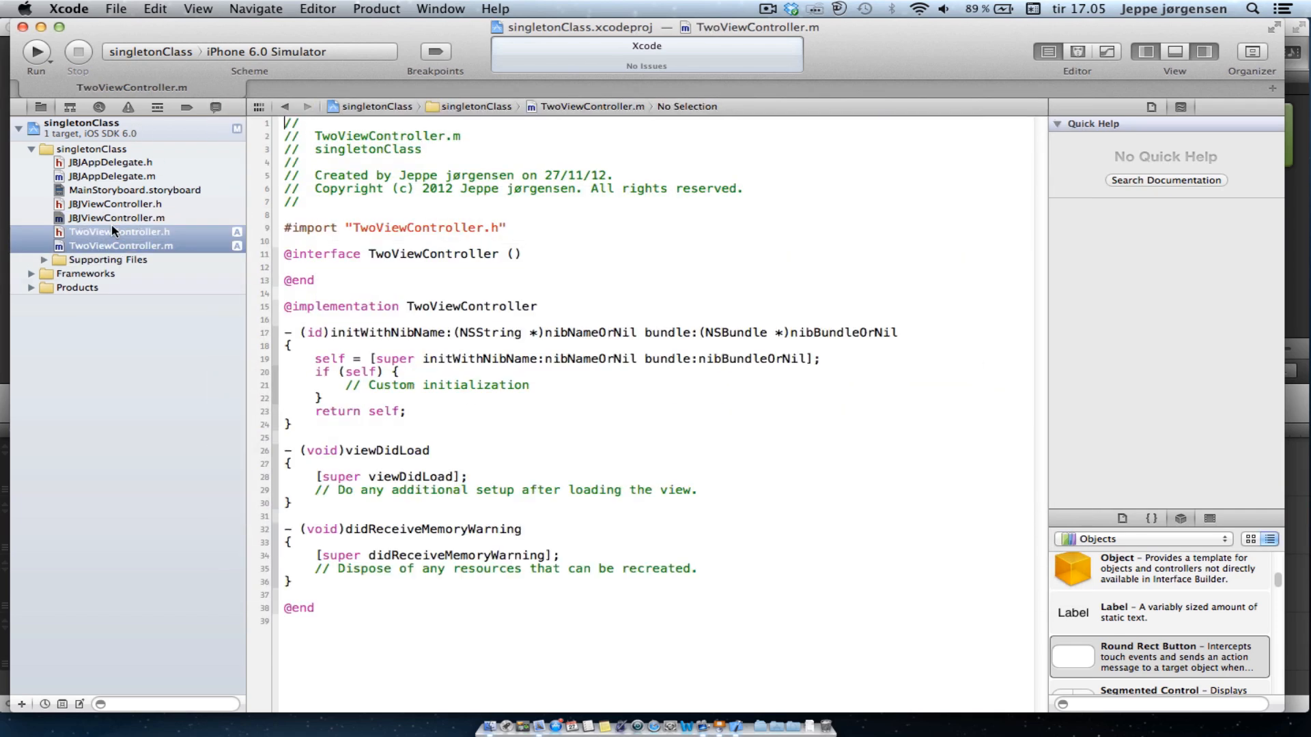
Assign the second scene to TwoViewController and connect both labels as nameLabel outlets
left_click(133, 190)
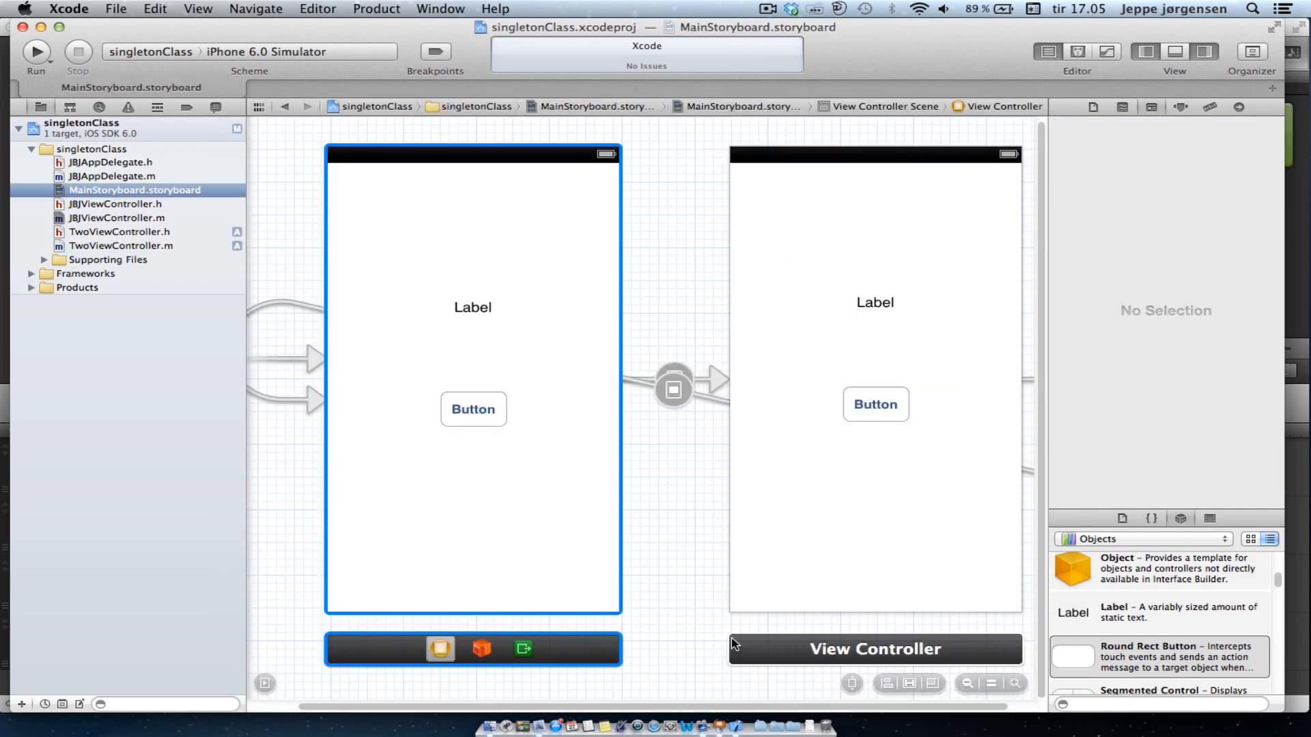
left_click(875, 648)
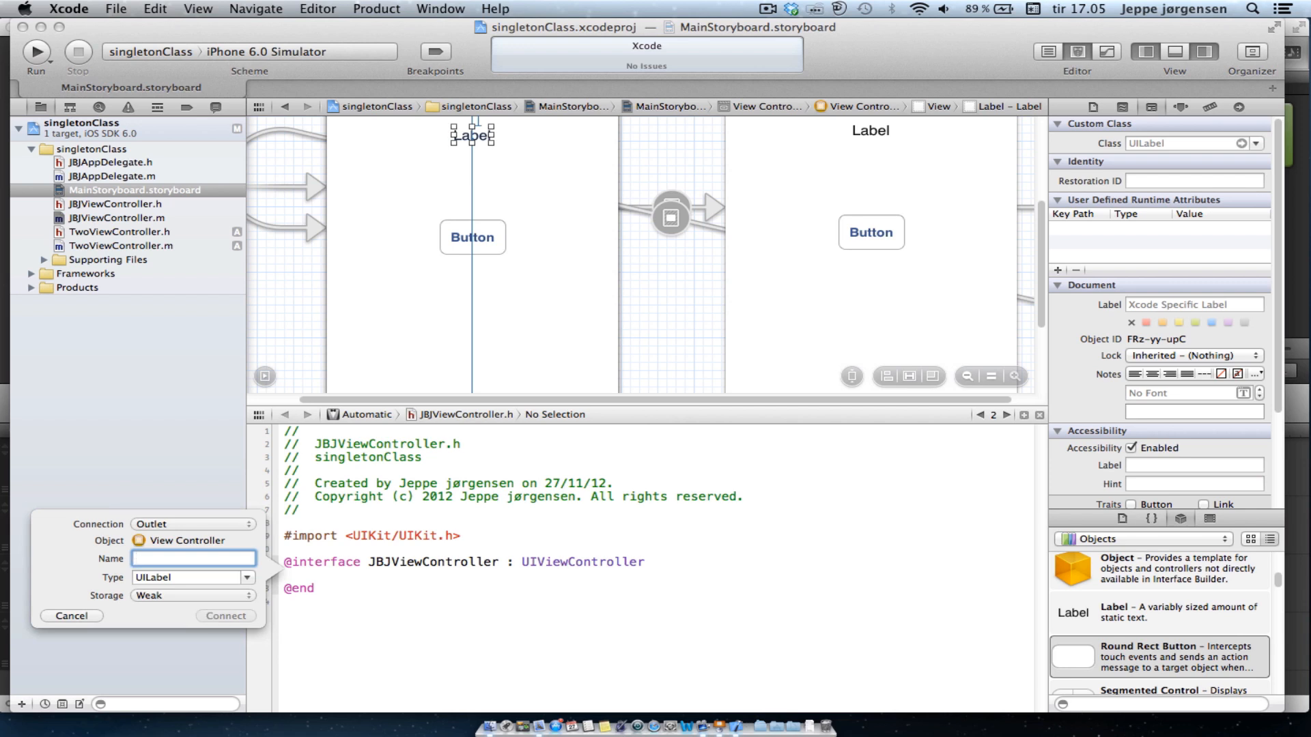
type("nameLabel")
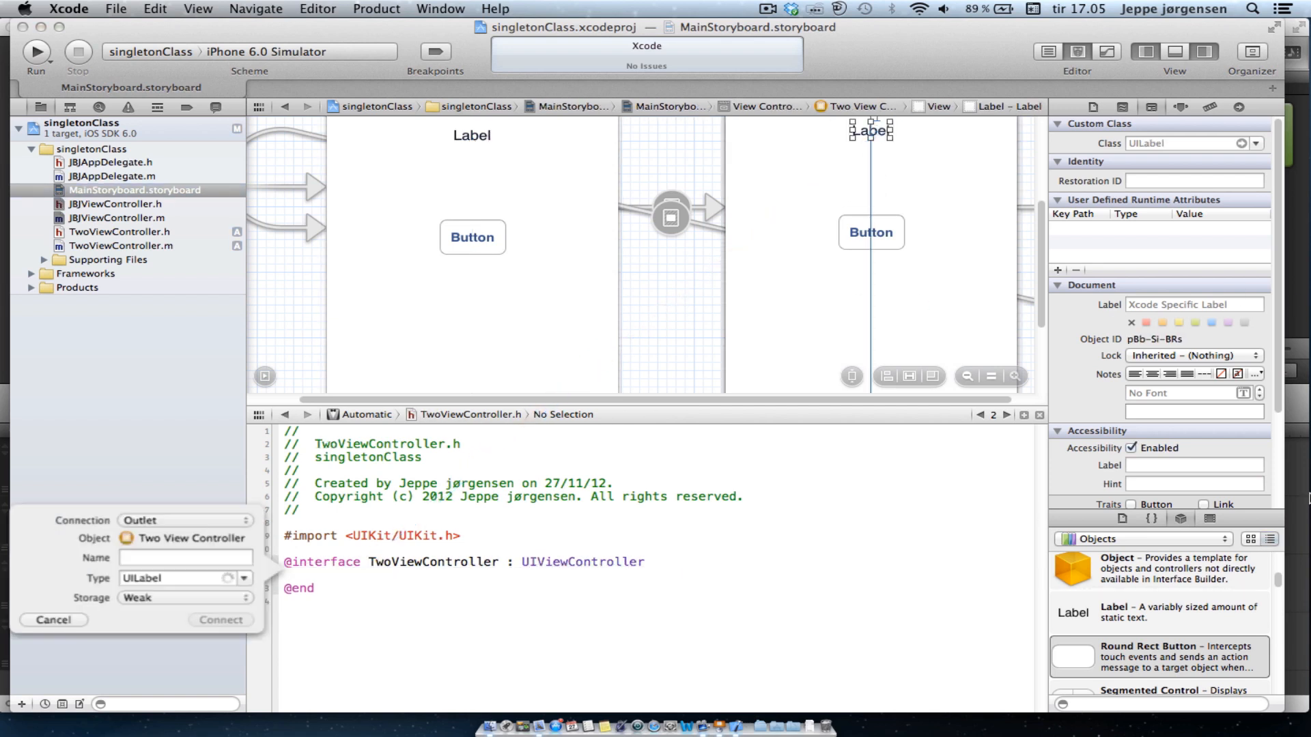
type("nameLabel")
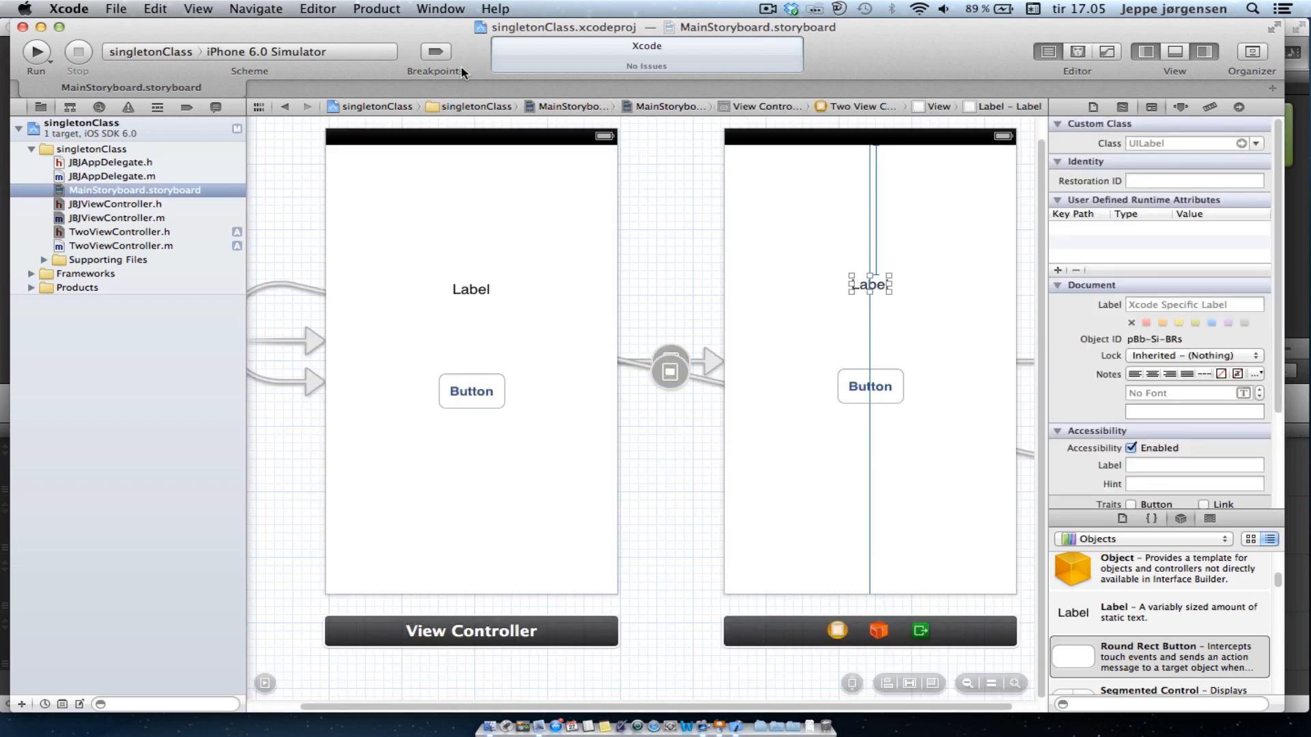
Create a new Objective-C class named Player as an NSObject subclass
left_click(121, 245)
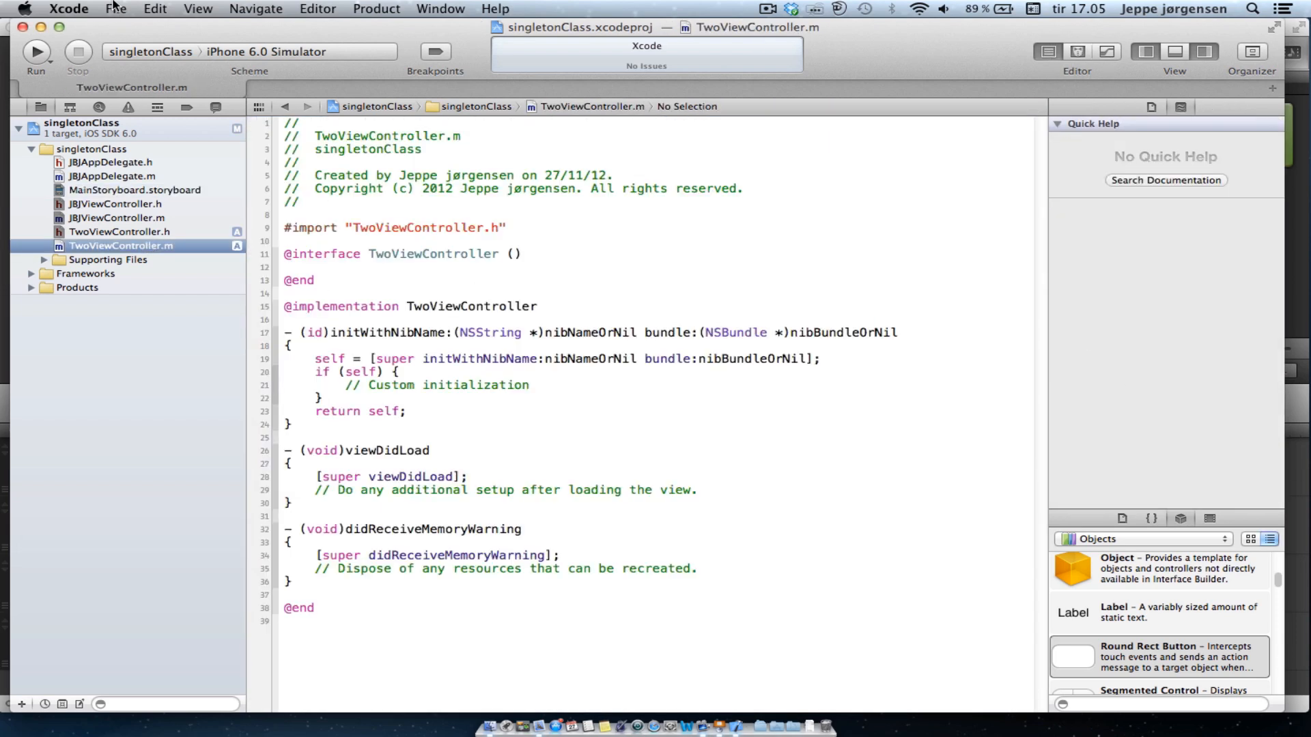
left_click(115, 9)
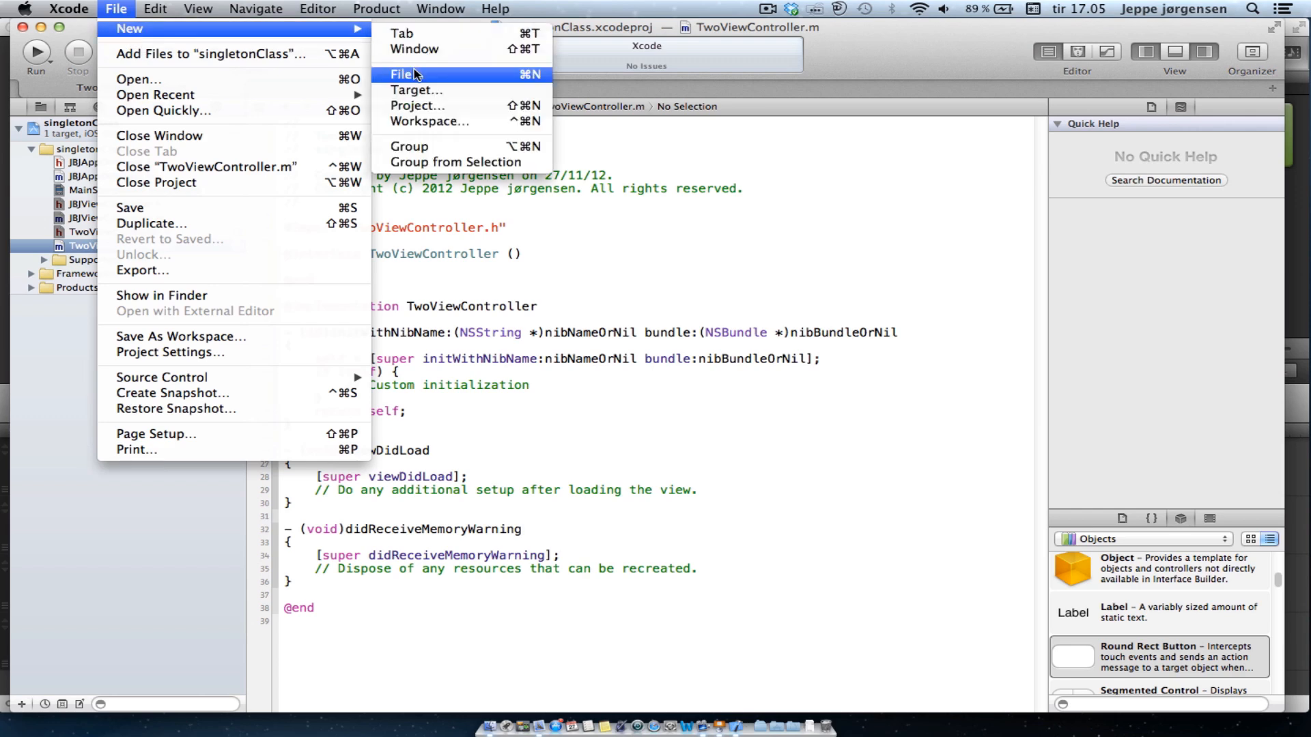
left_click(402, 75)
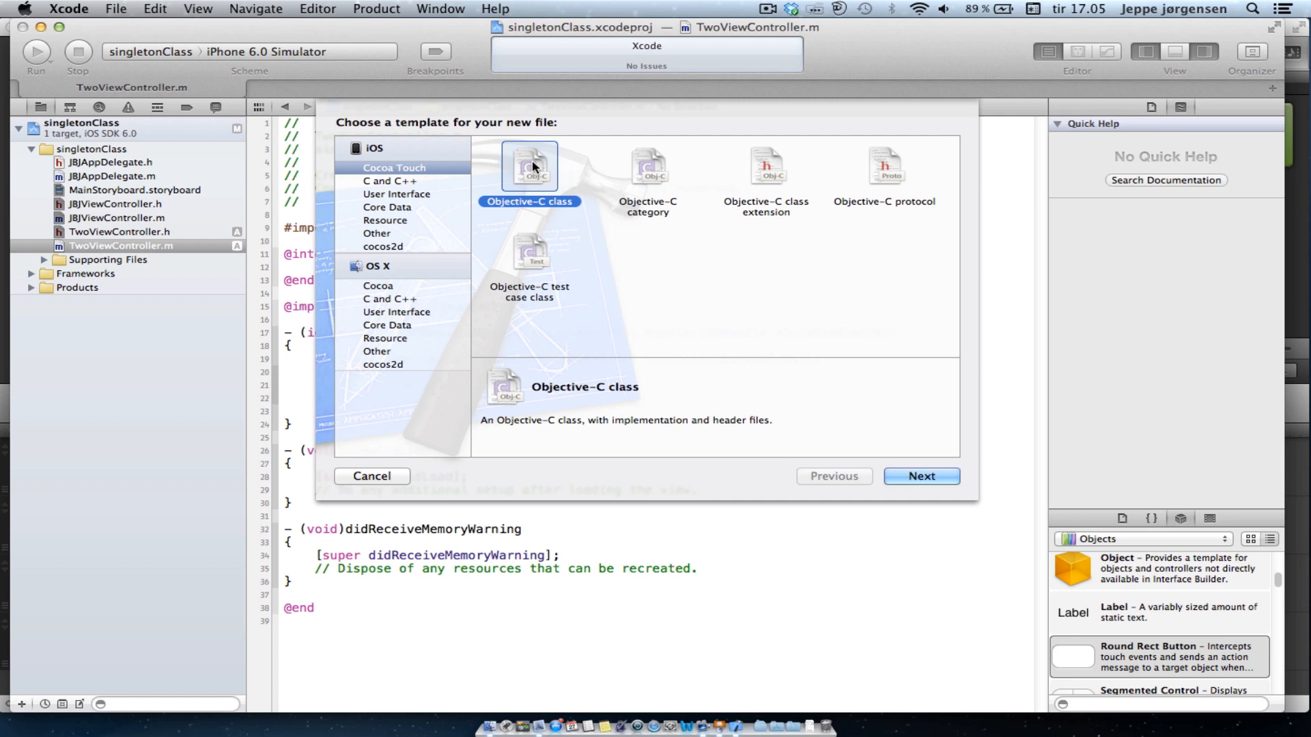
left_click(919, 476)
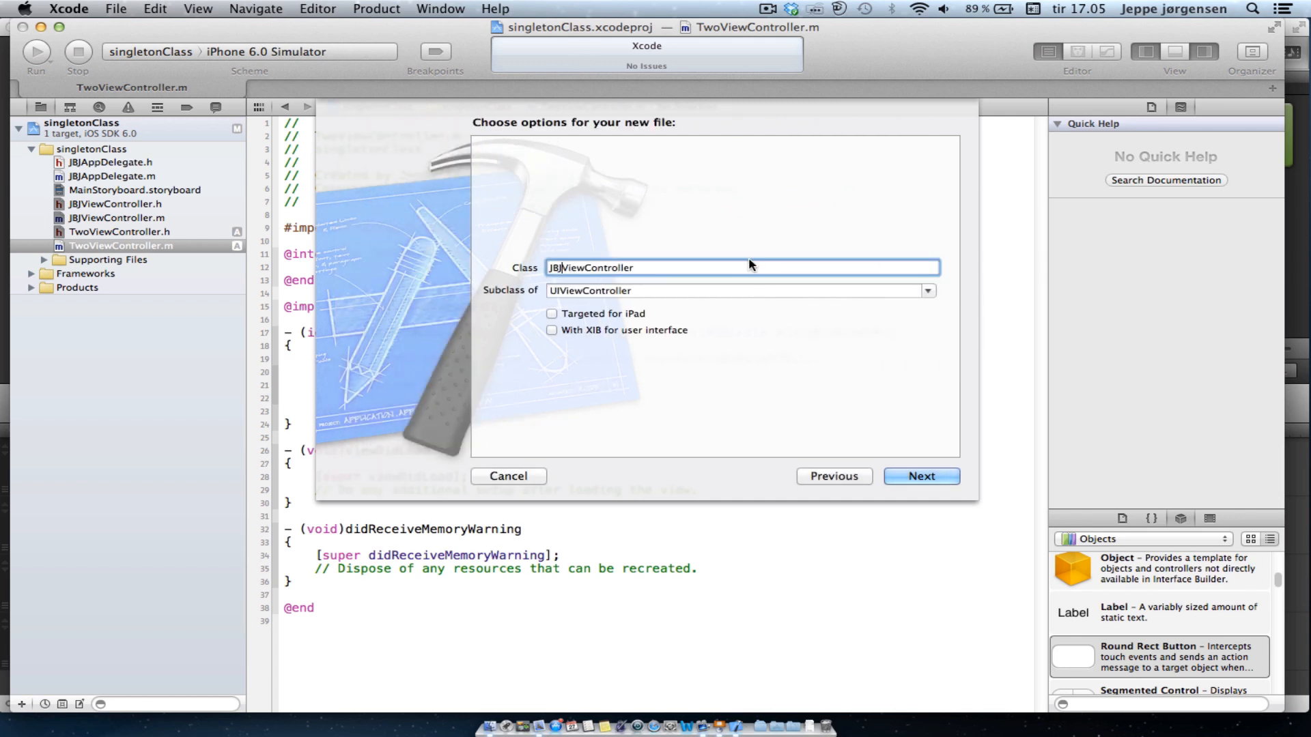
type("A")
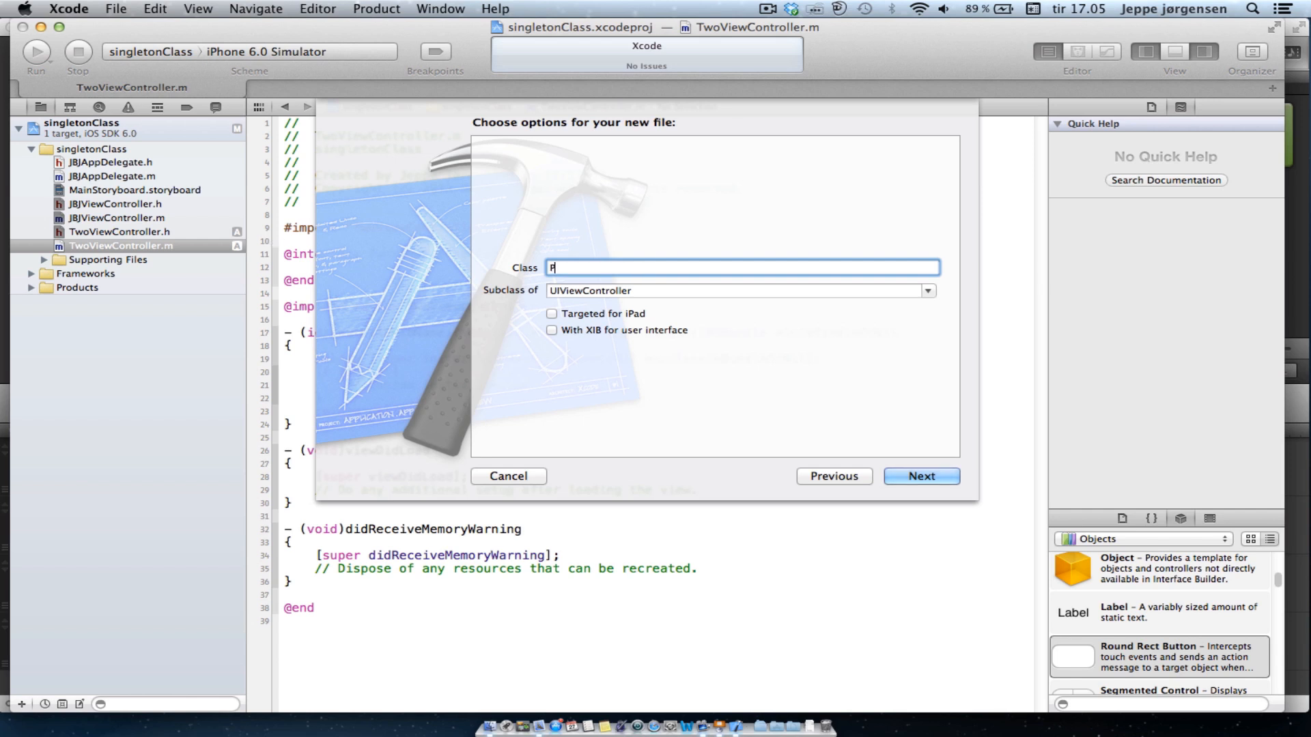
type("layer")
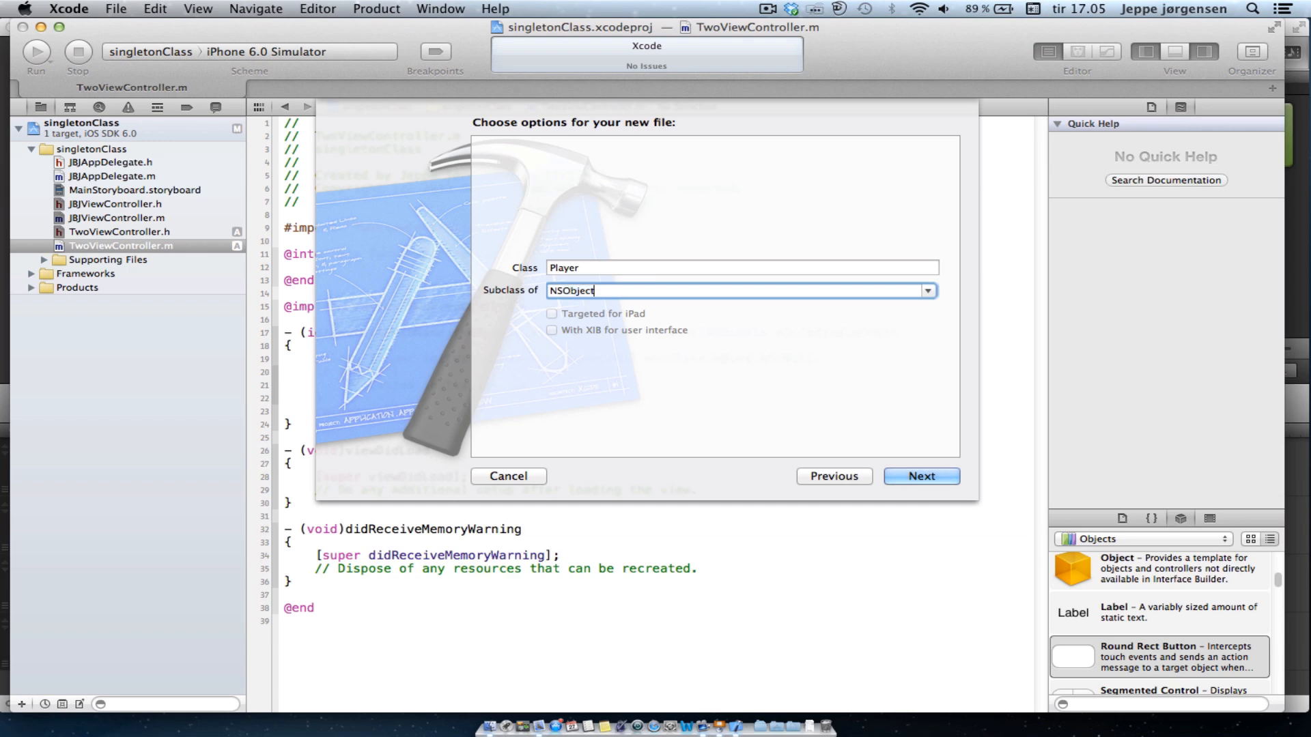
left_click(920, 476)
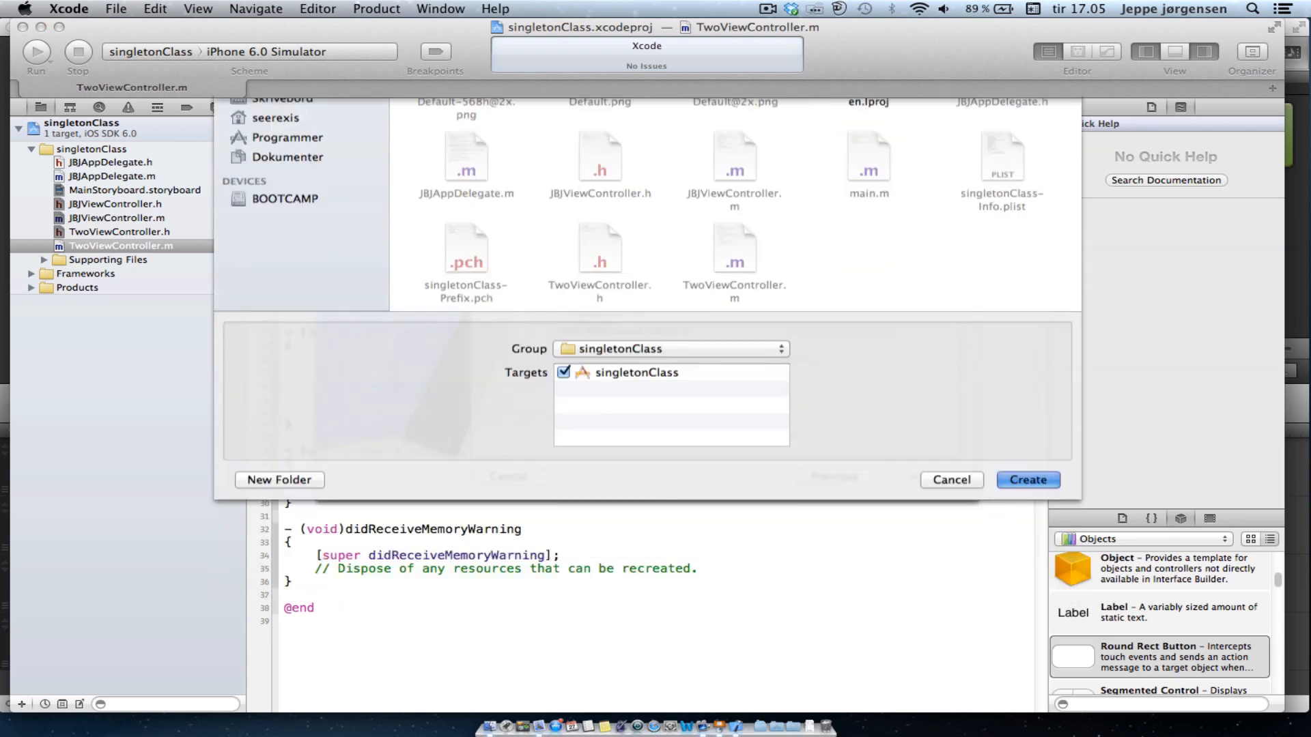
left_click(1027, 480)
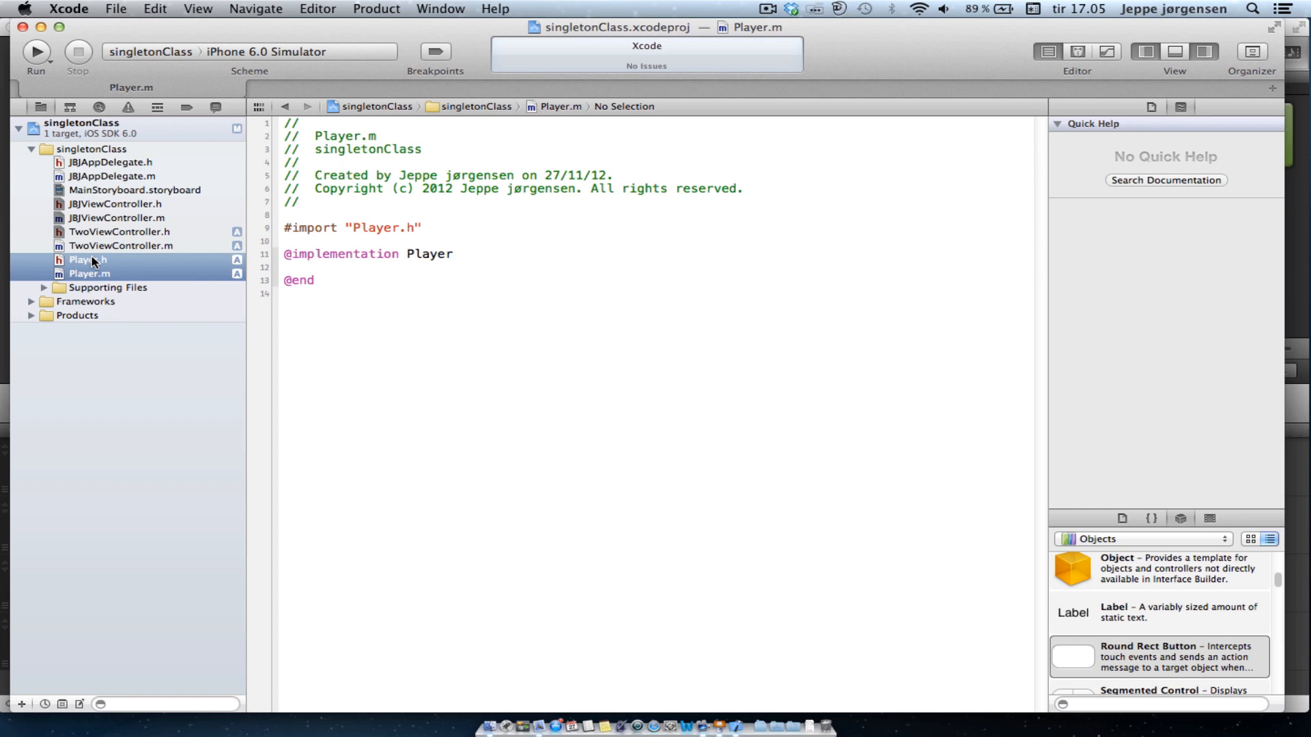
Declare +(Player *) thePlayer; in Player.h, then switch to Player.m
left_click(86, 259)
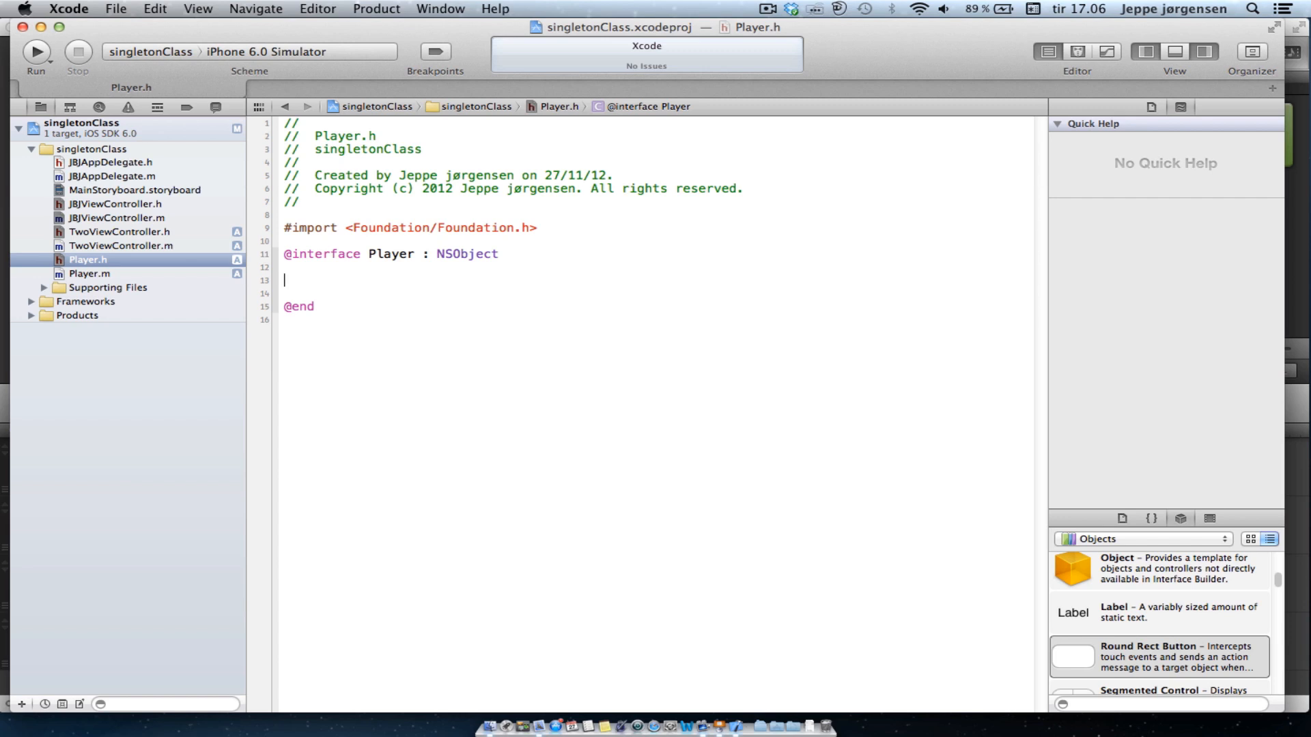
type("+(Player *")
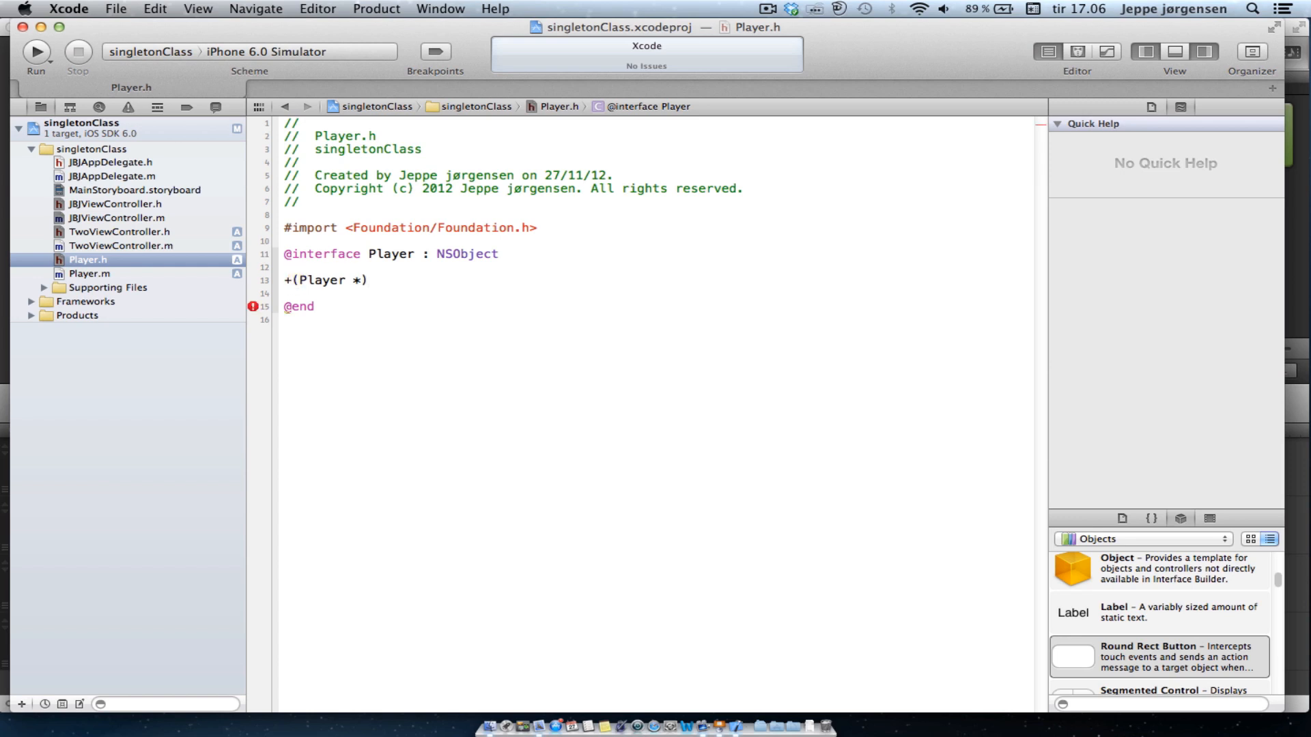
type("thePla")
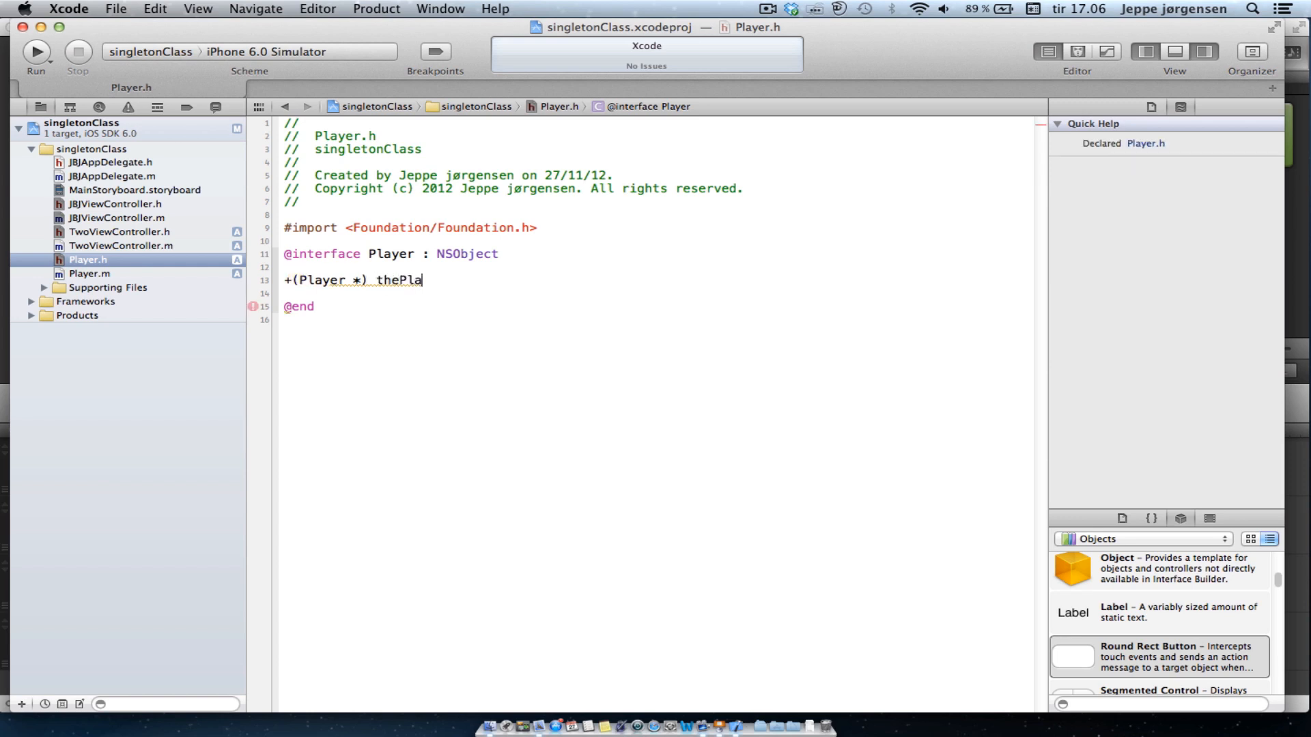
type("yer;")
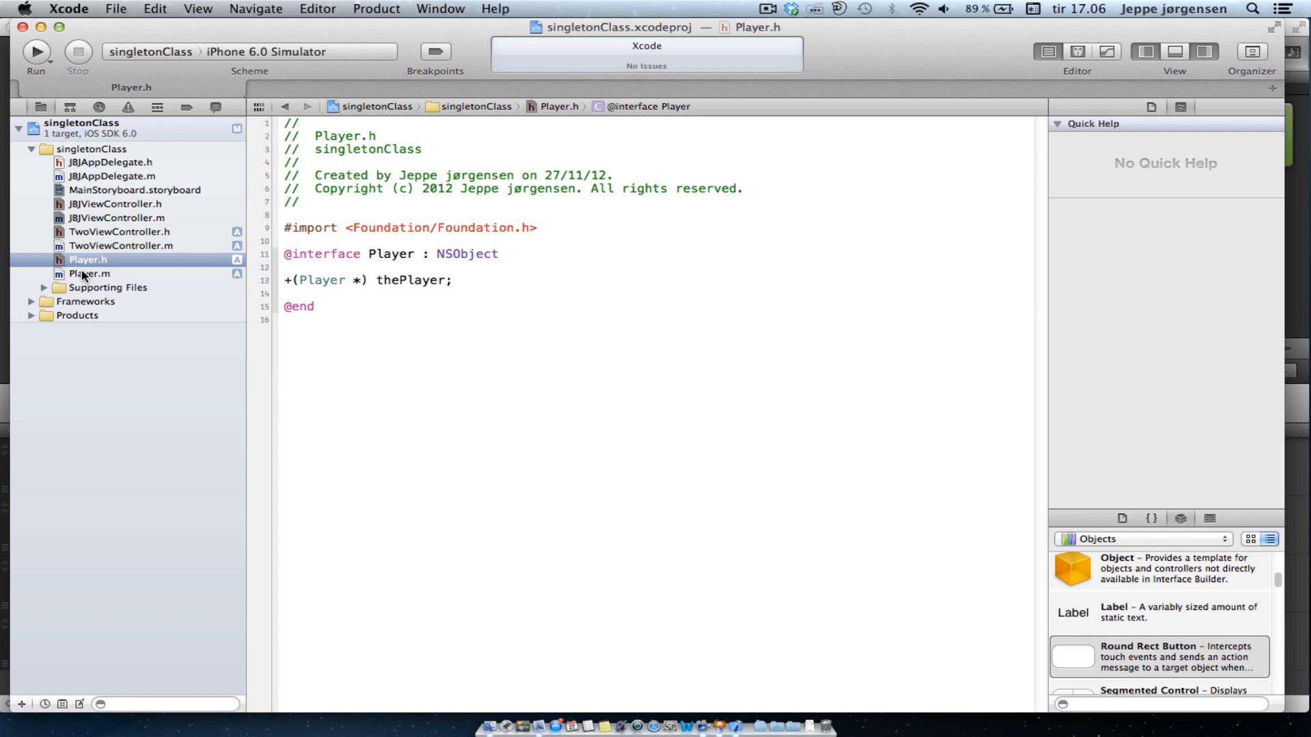
left_click(90, 273)
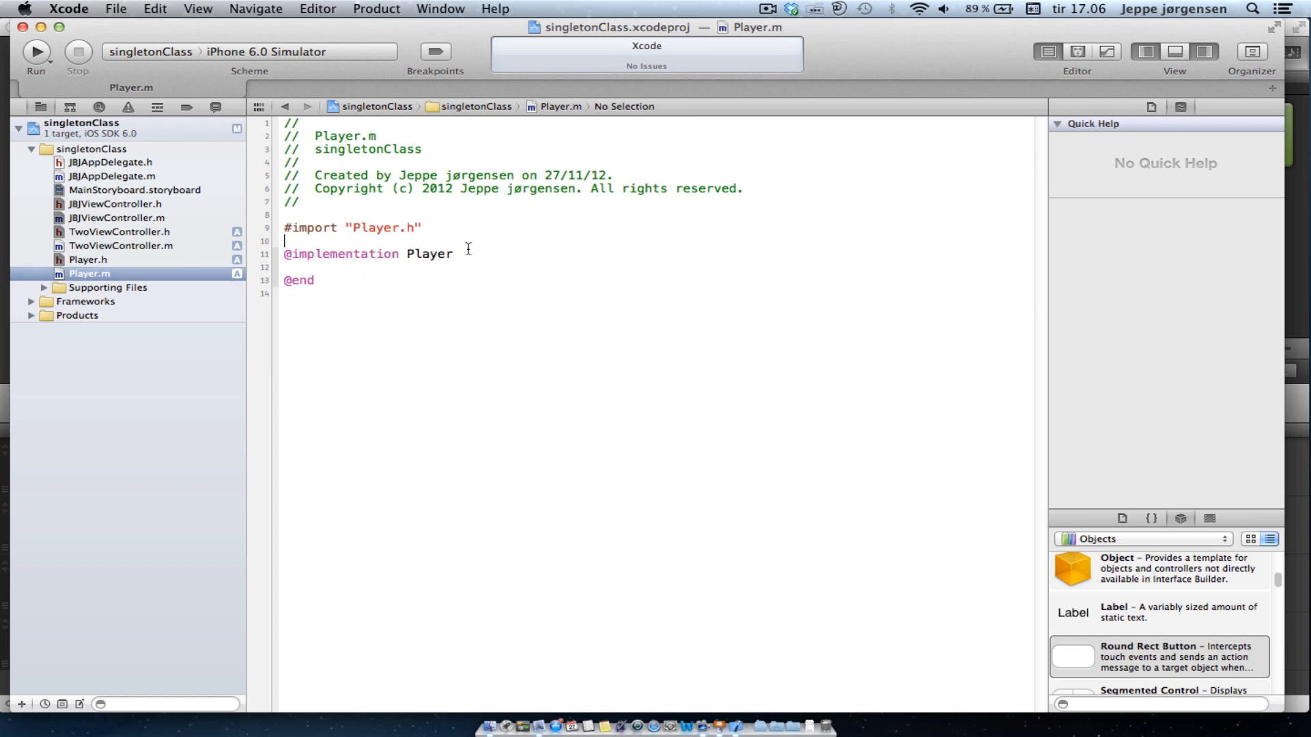
Begin the +(Player *) thePlayer method with a static thePlayer variable set to nil
type("+(")
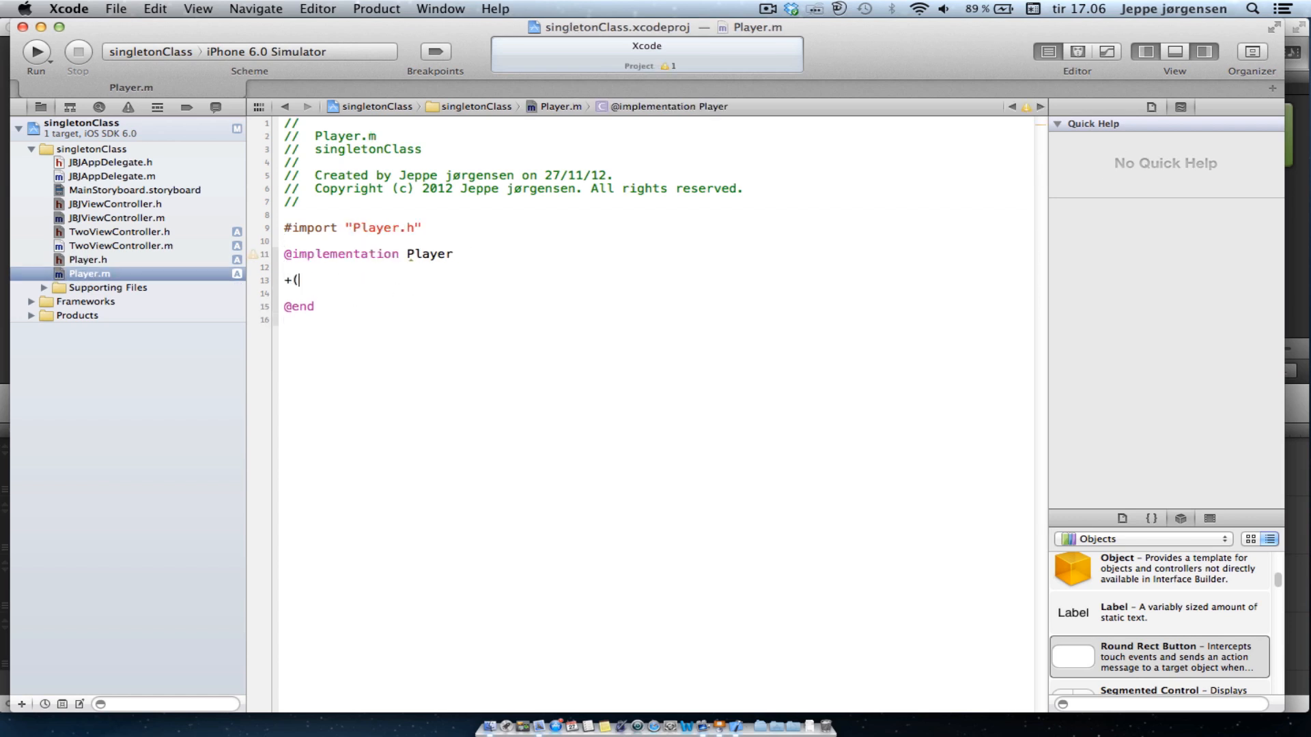
type("Player *) th")
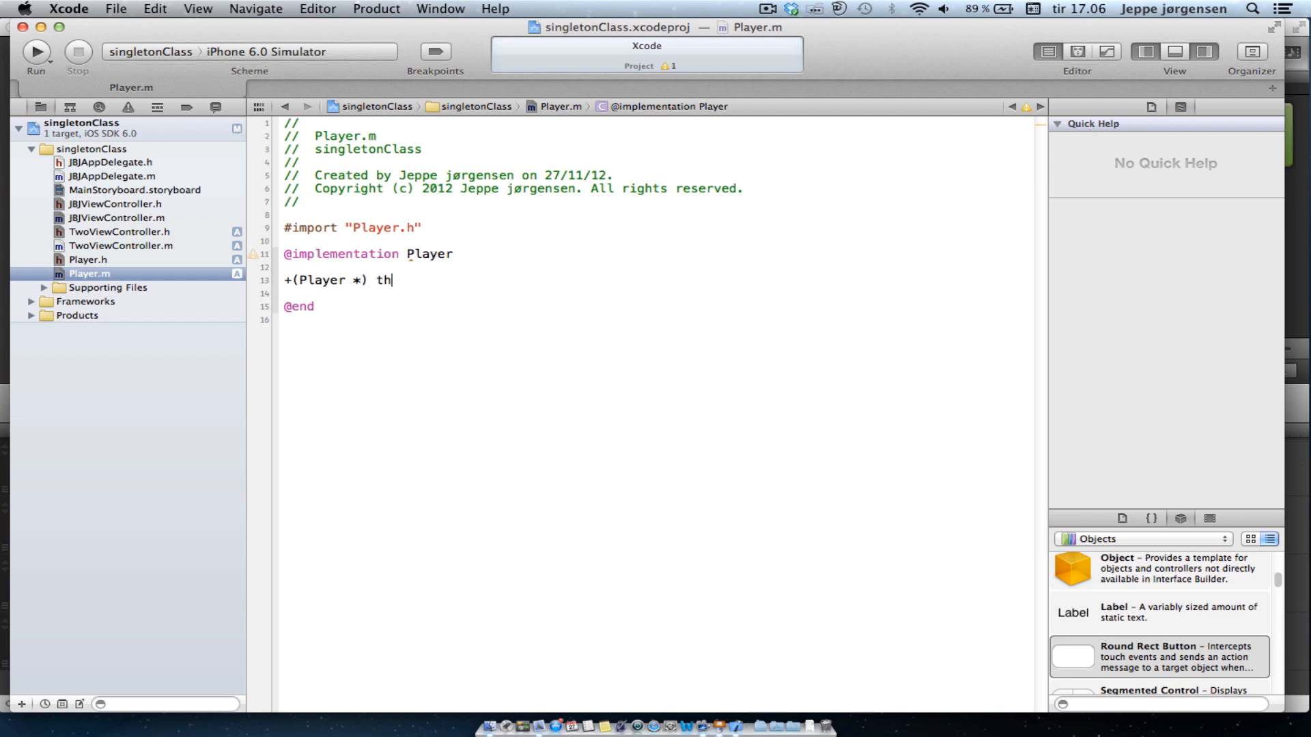
type("ePlayer")
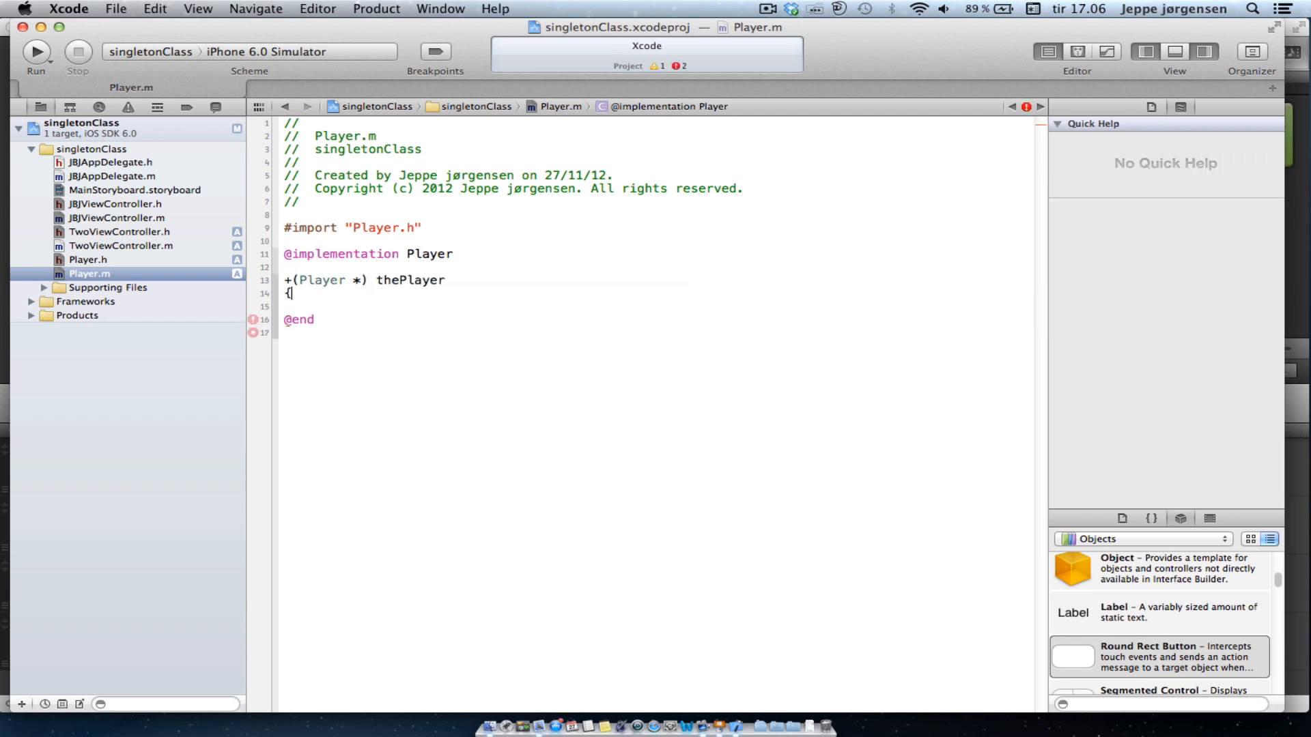
type("static Player *thePlayer = nil;")
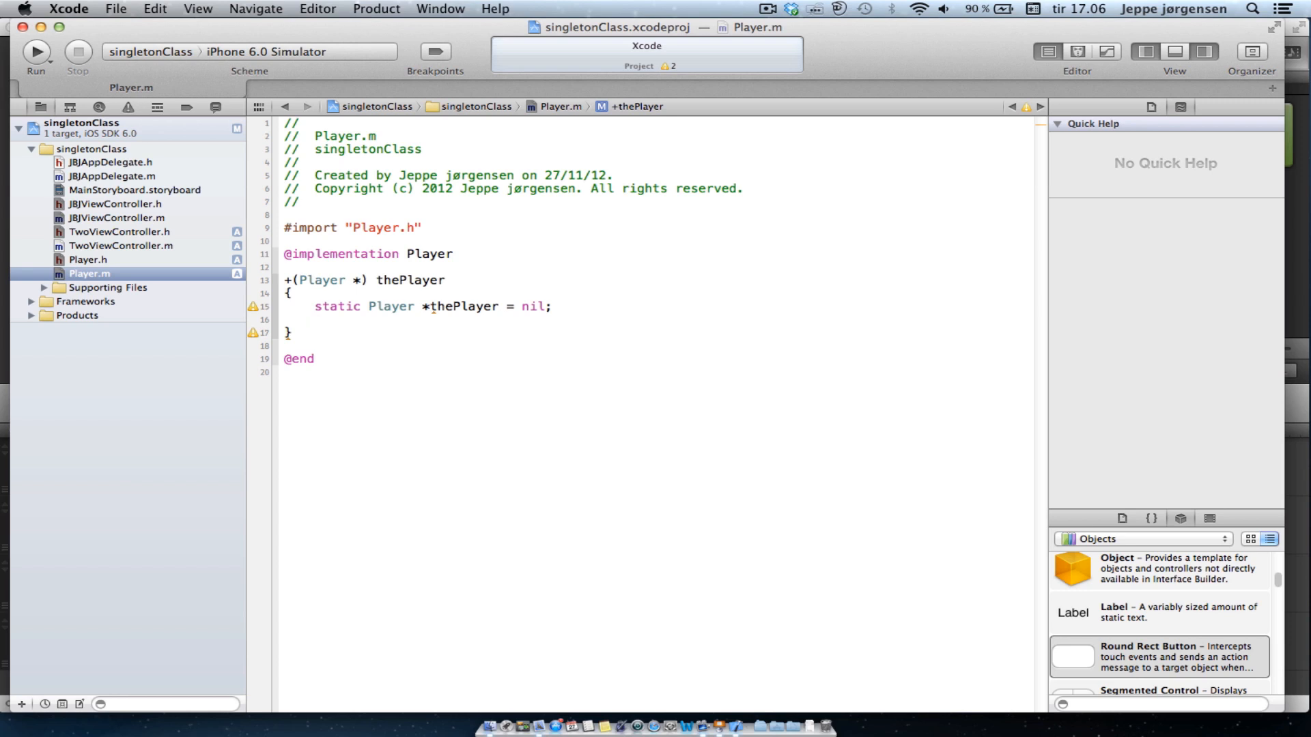
left_click(316, 319)
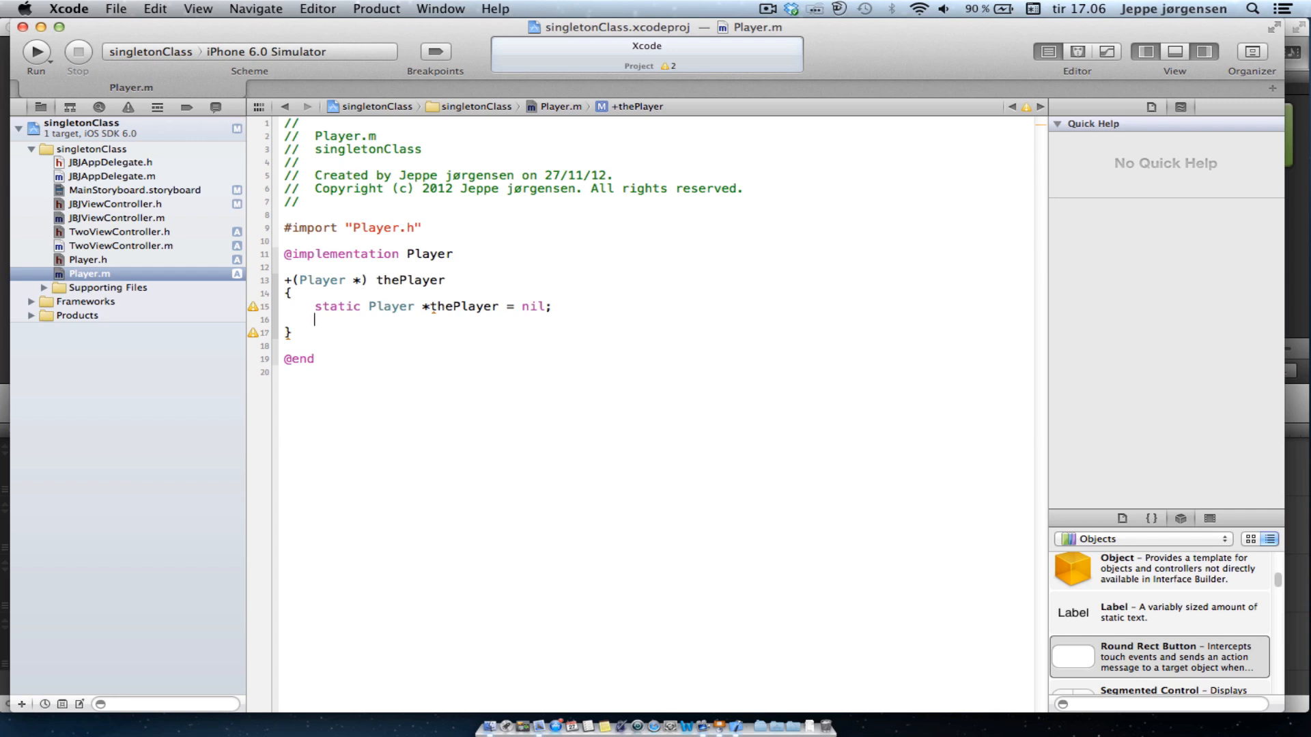
Add an if (!thePlayer) block using [[super allocWithZone:nil] init], then return thePlayer
type("if (")
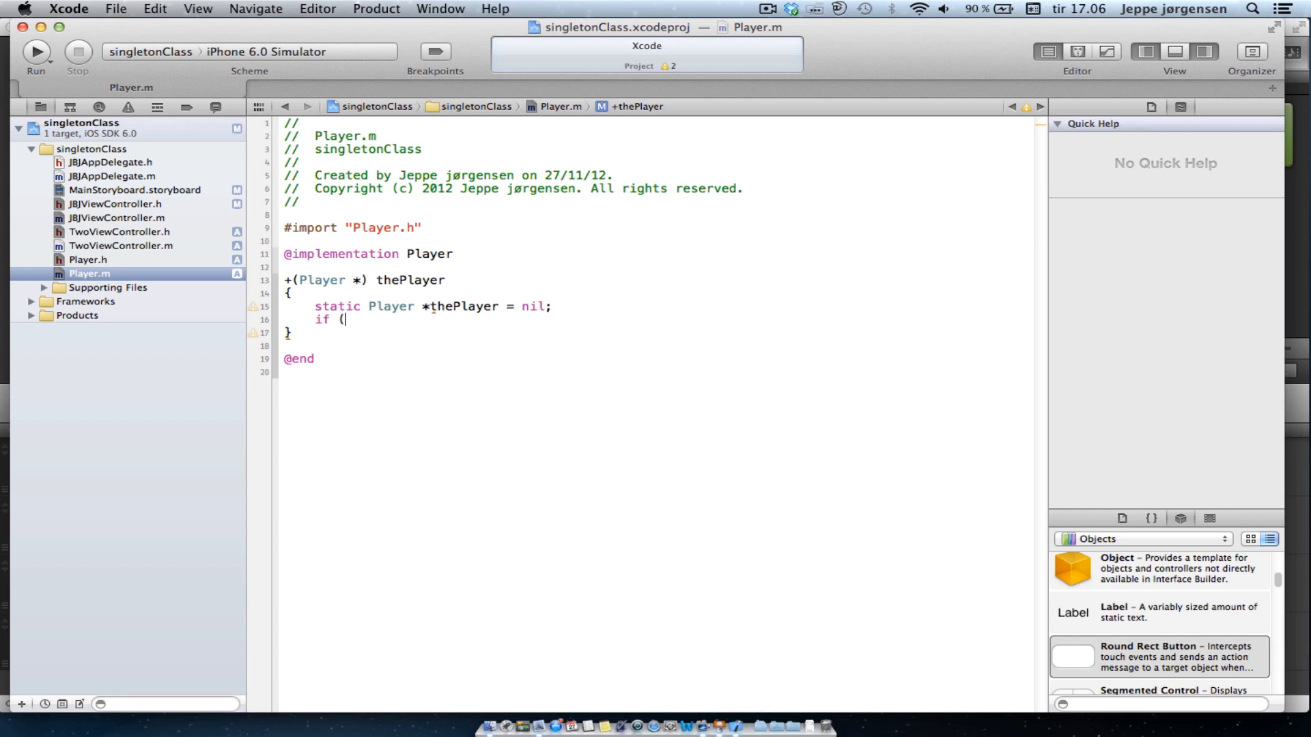
type("hePlayer")
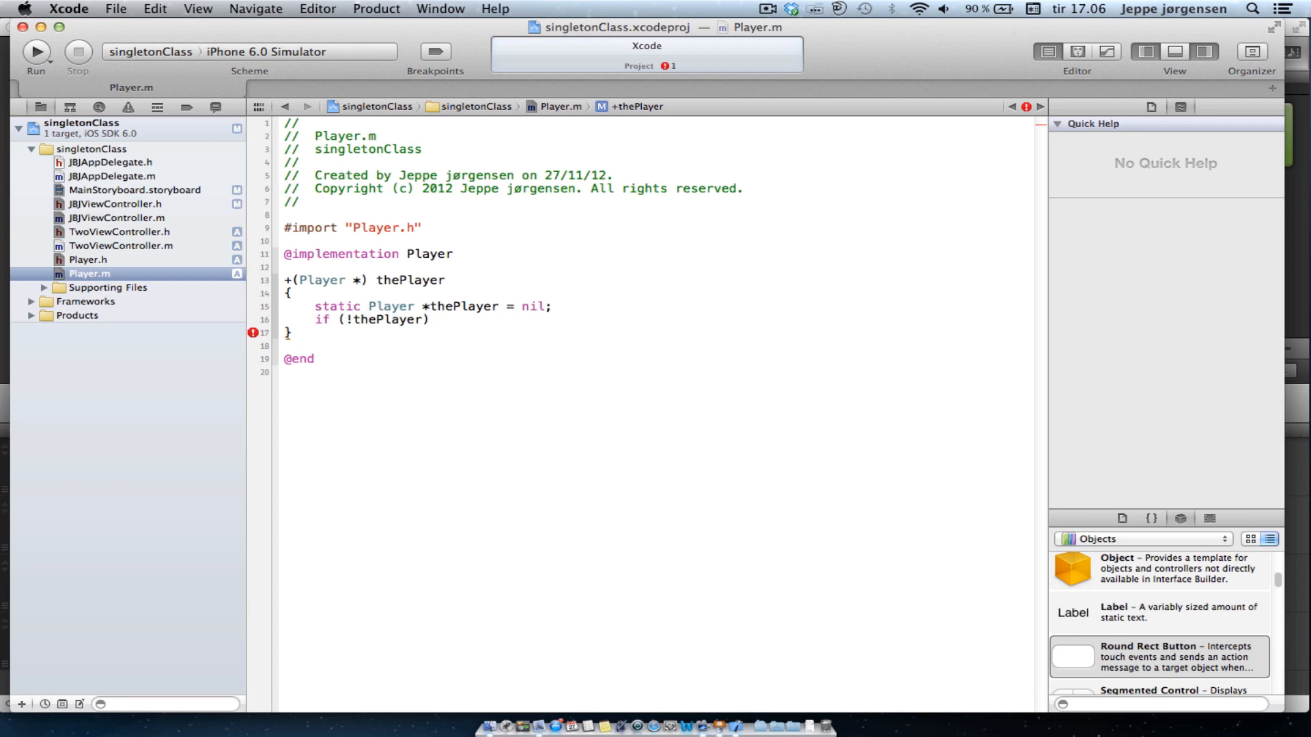
type("{")
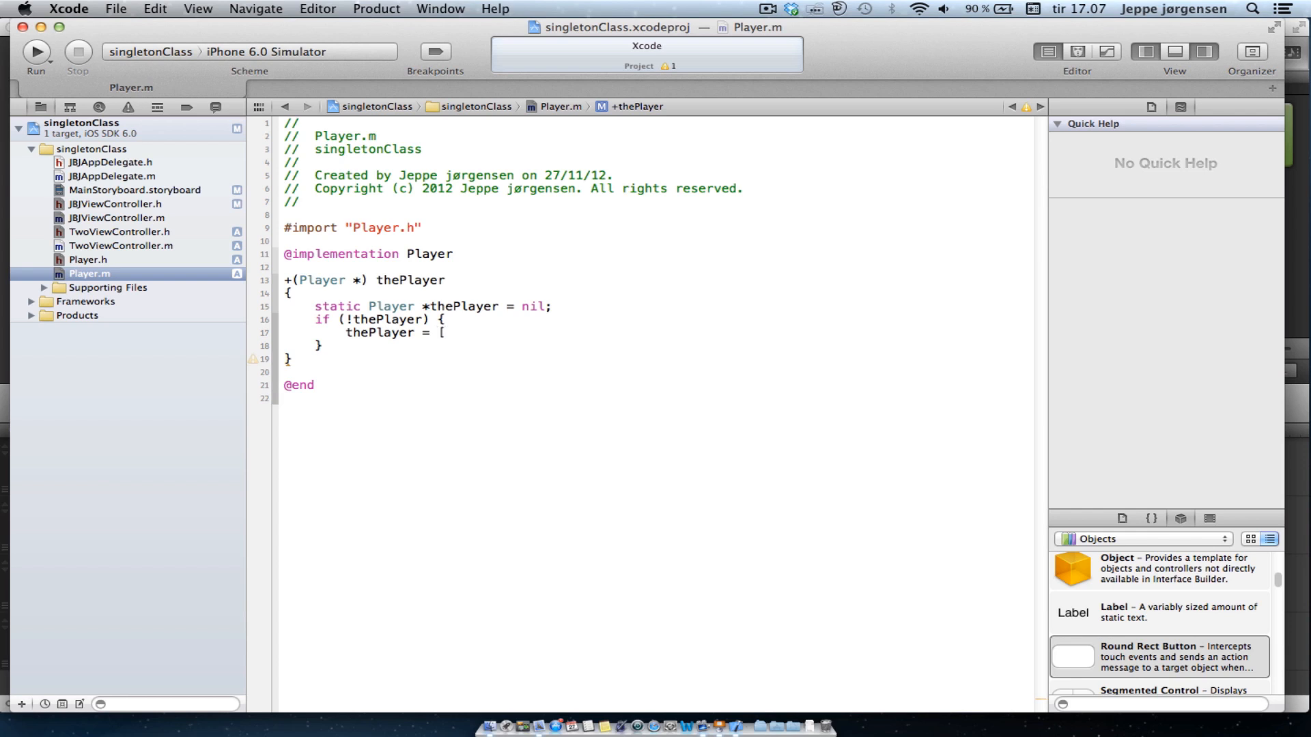
type("[super a]]")
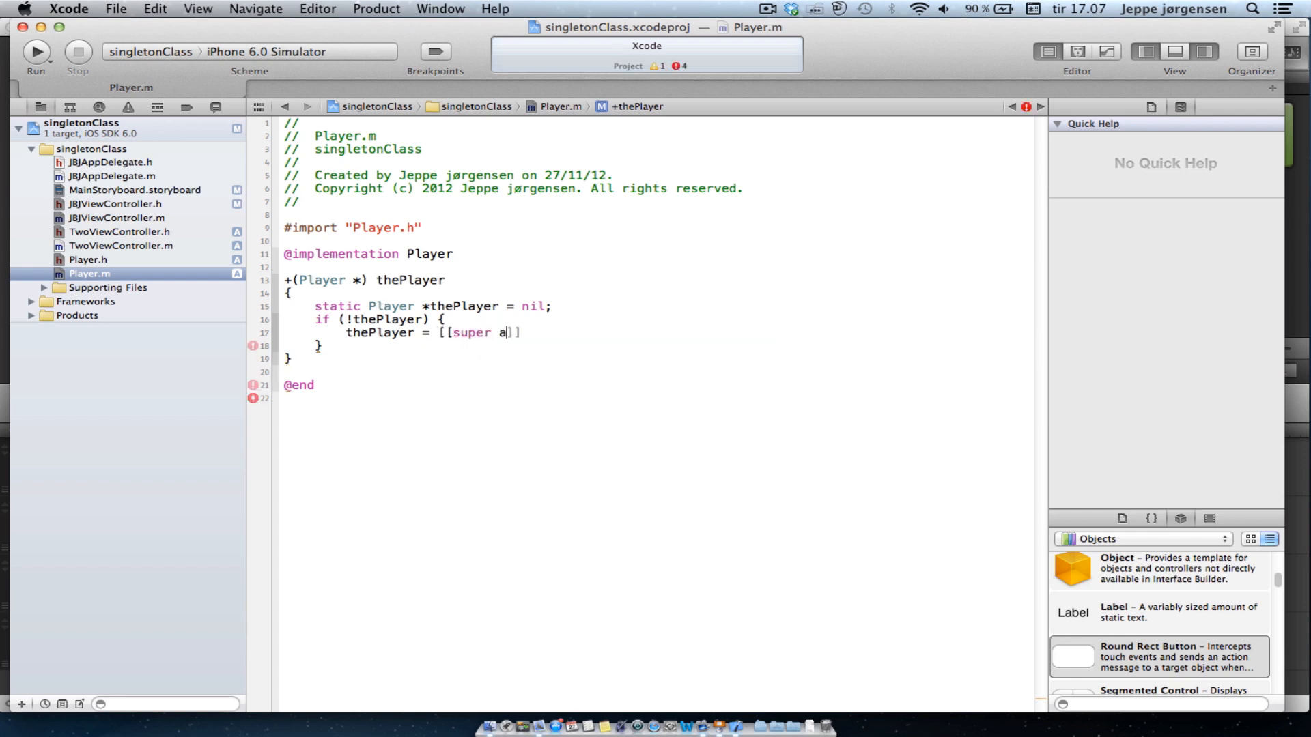
type("llocWithZone:nil")
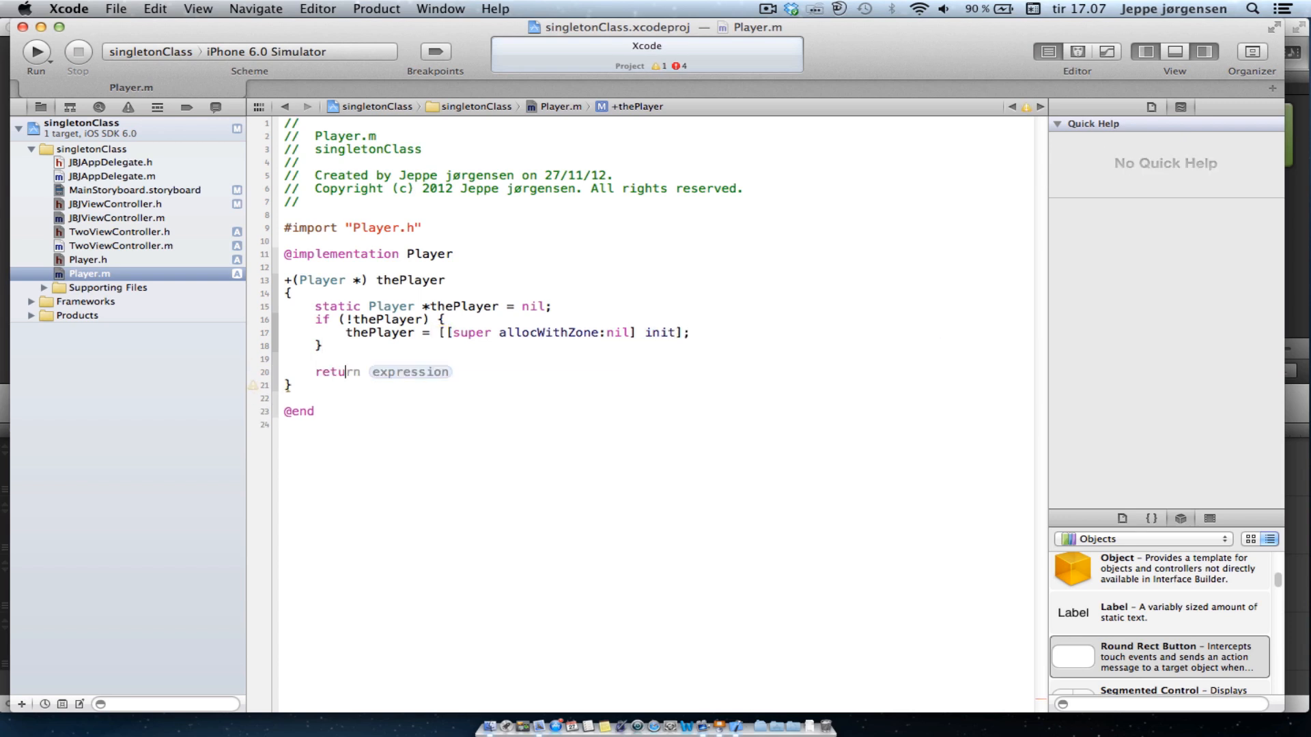
type("self")
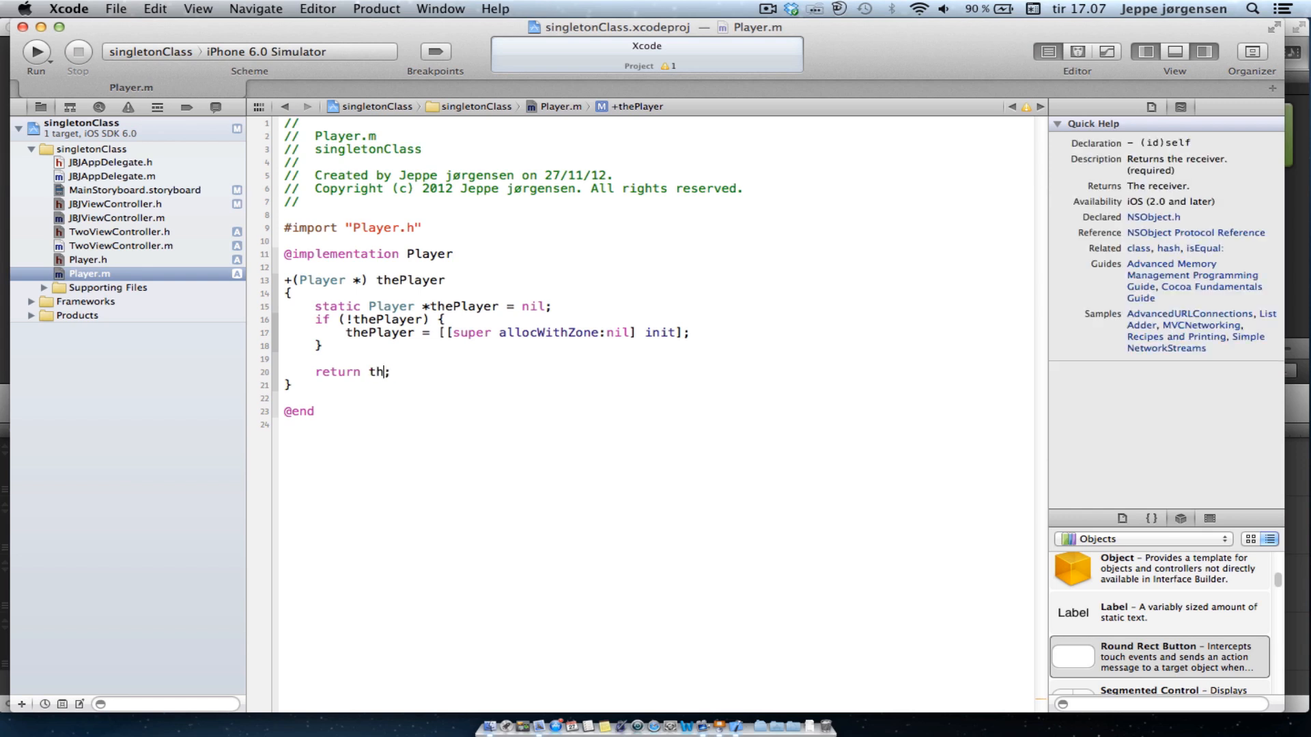
type("ePlayer")
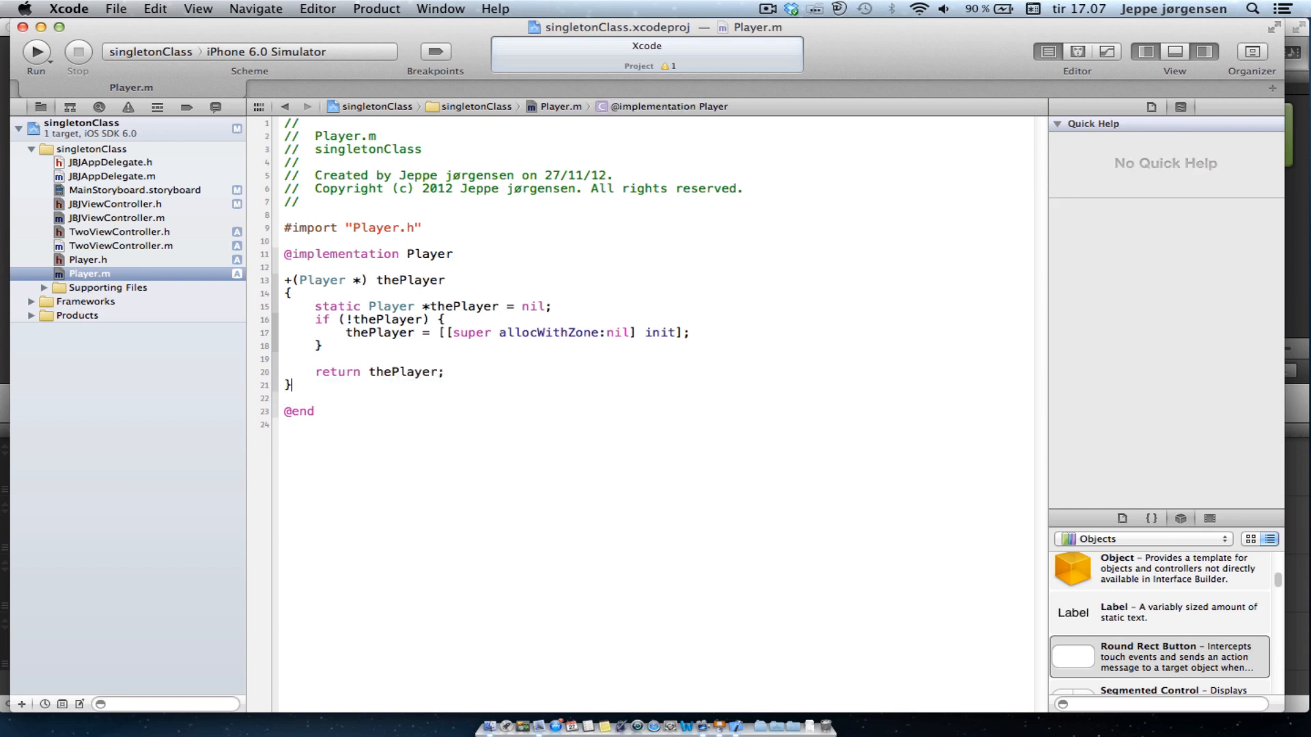
key("return")
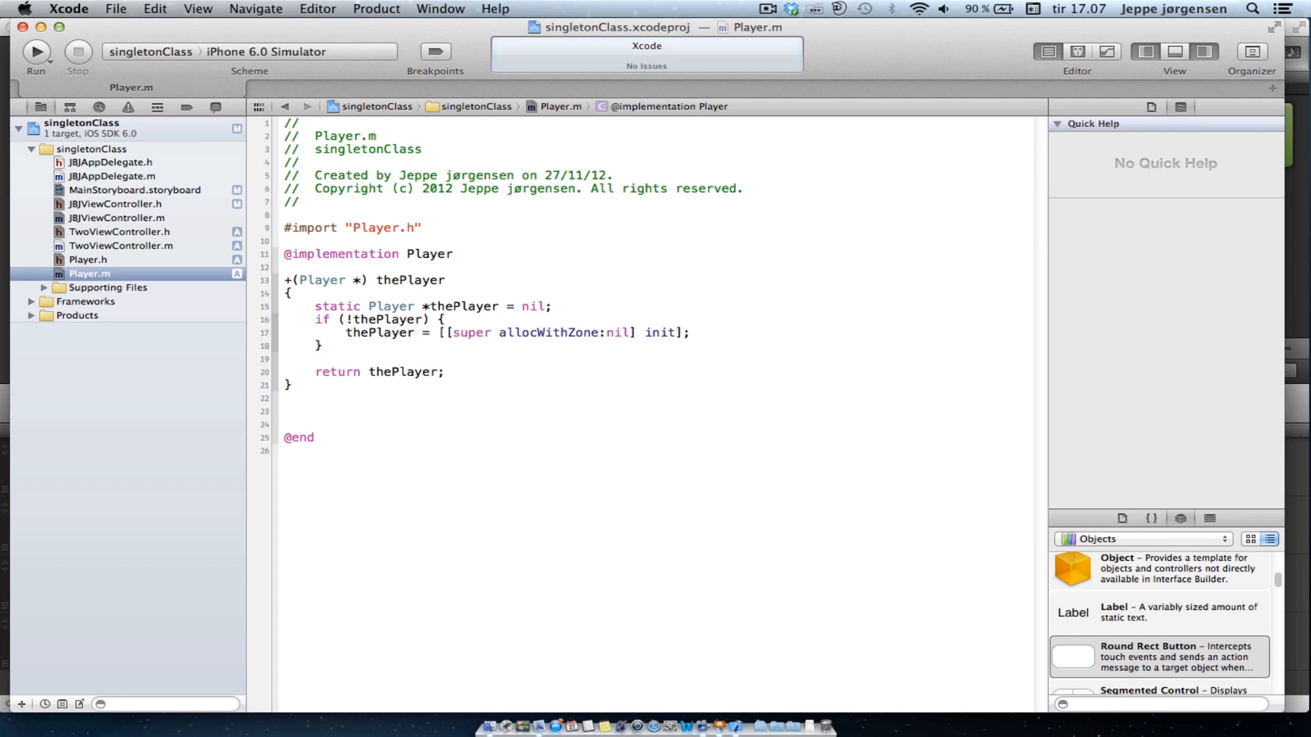
type("-")
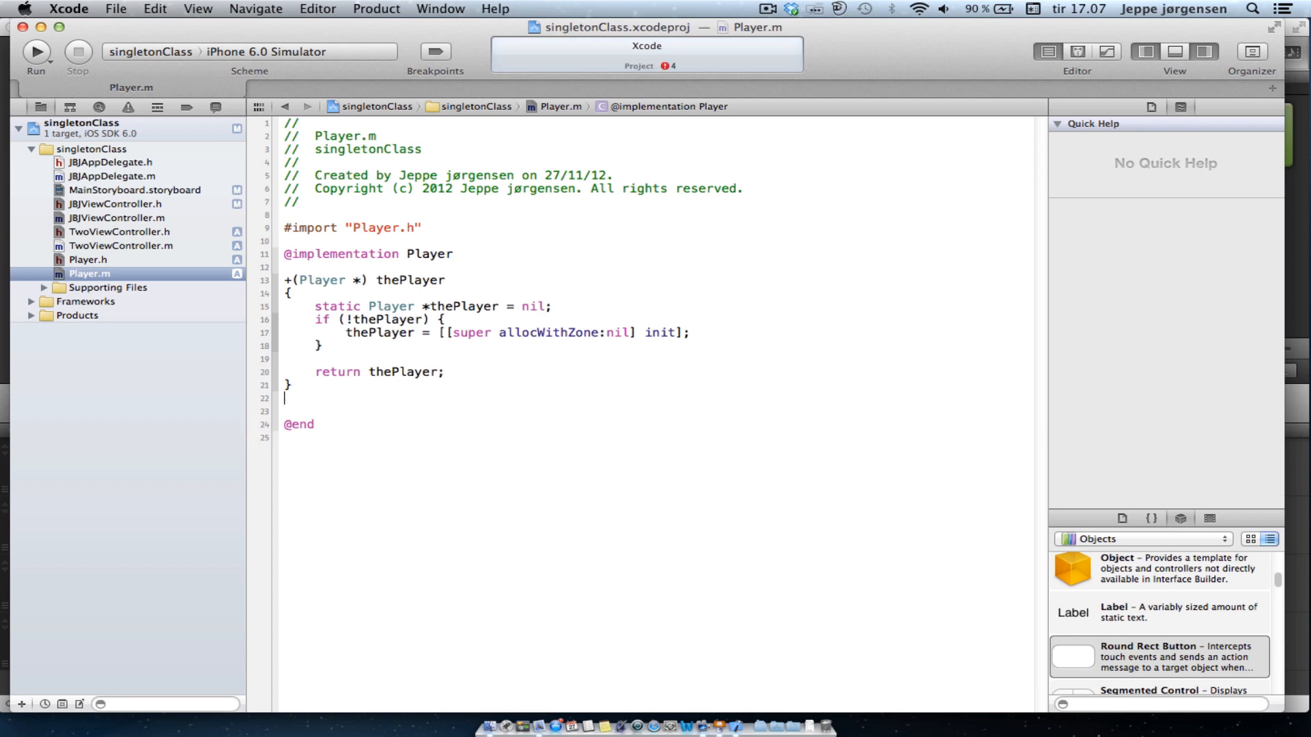
Override +(id) allocWithZone:(NSZone *)zone to return [self thePlayer]
type("+/")
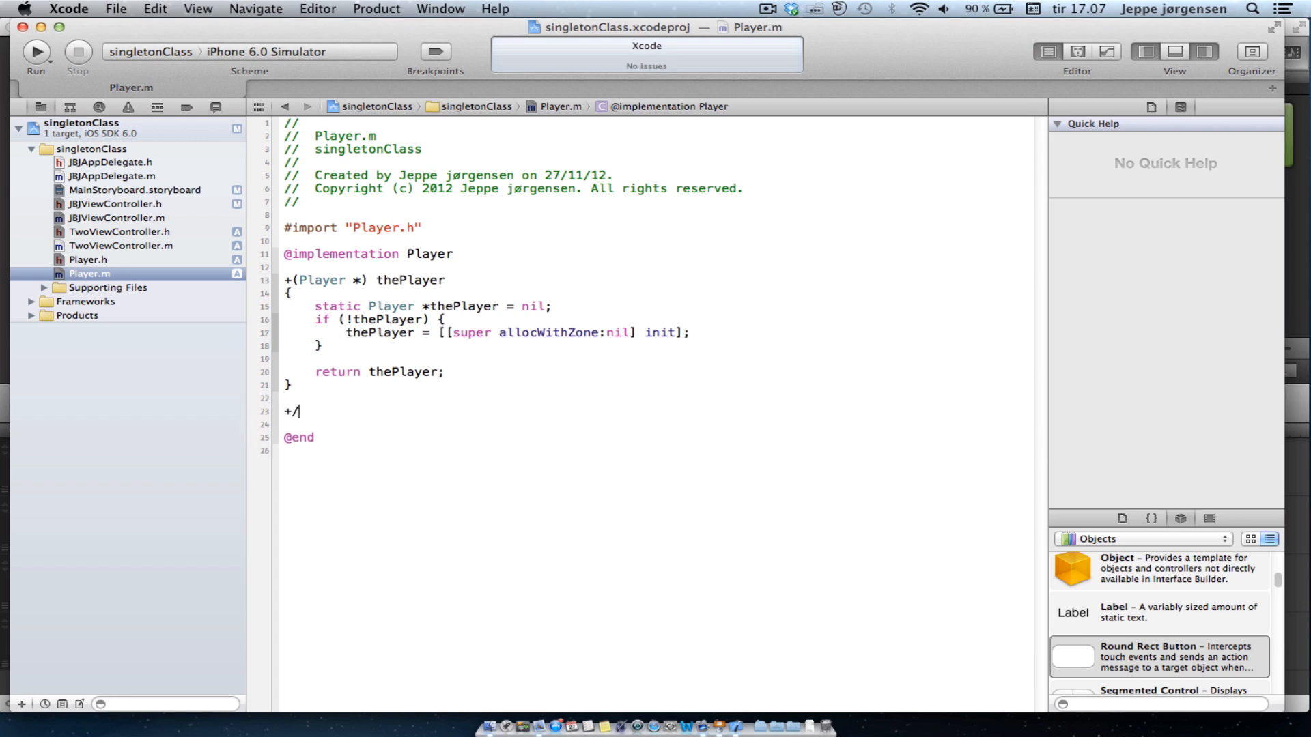
type("()")
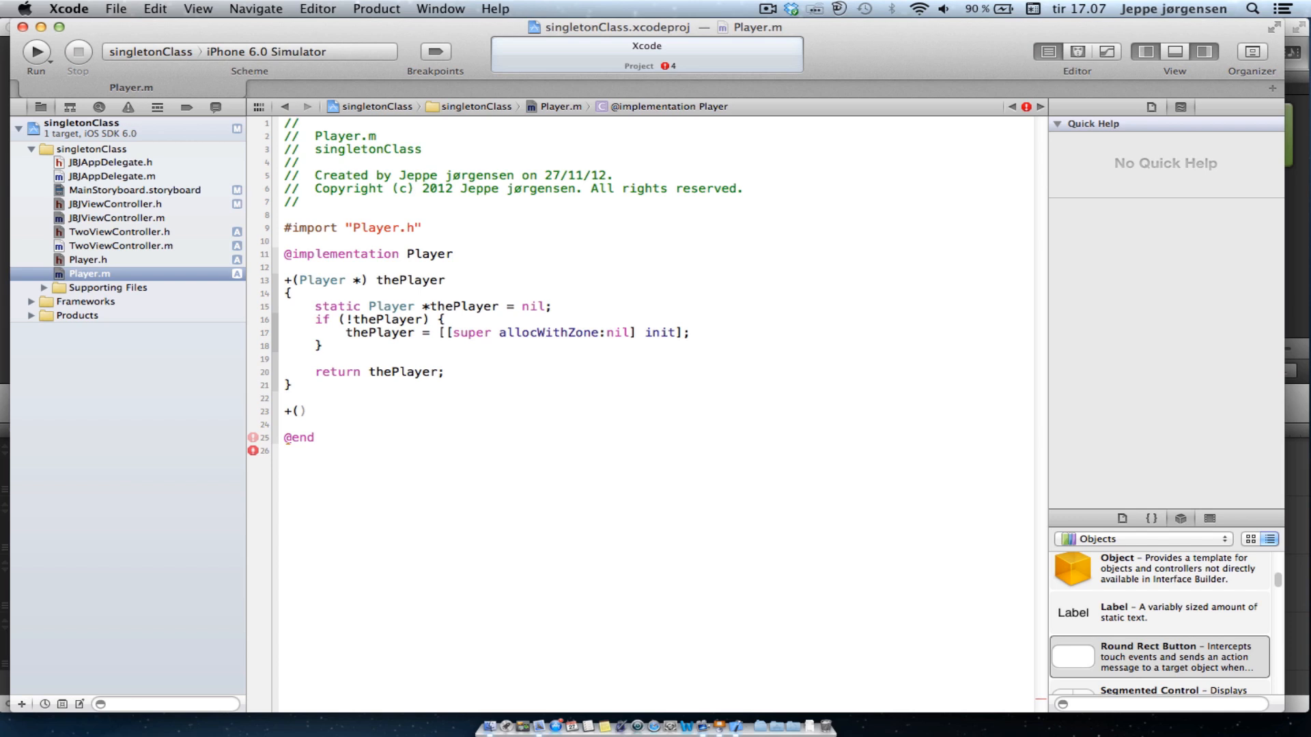
type("id) allow")
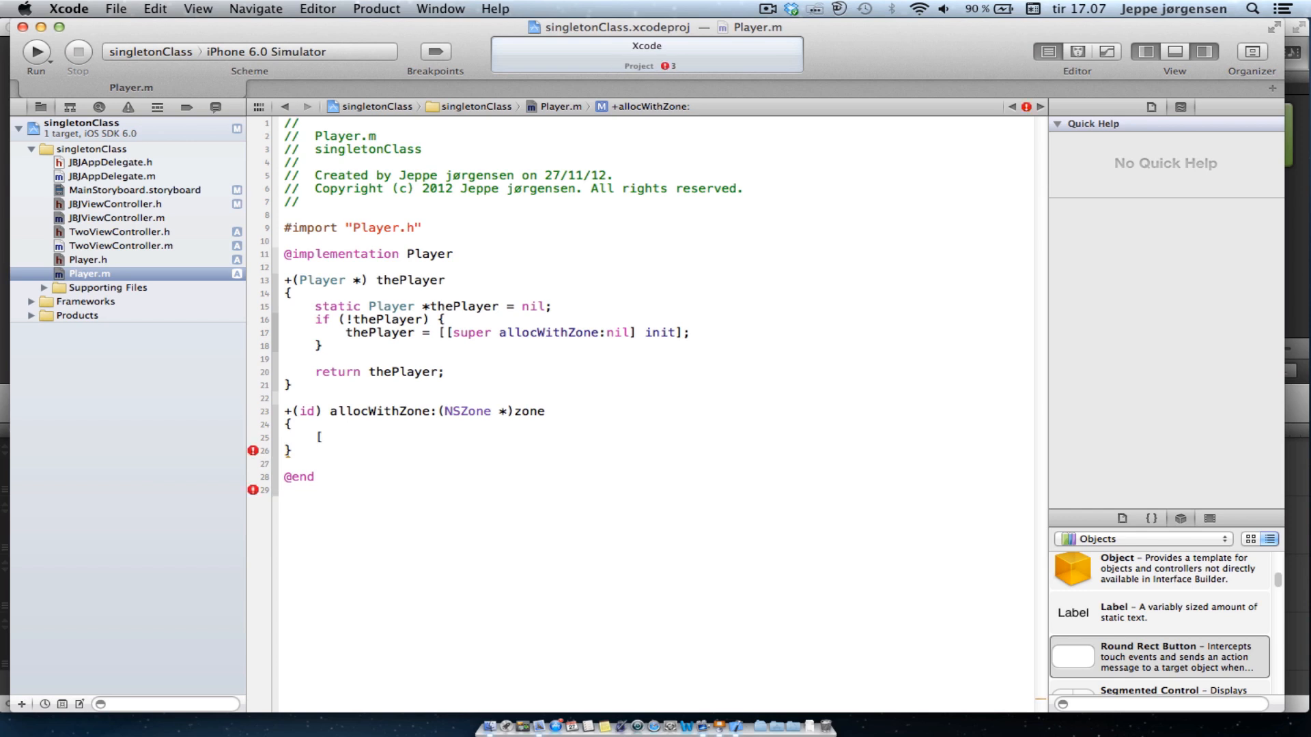
type("re")
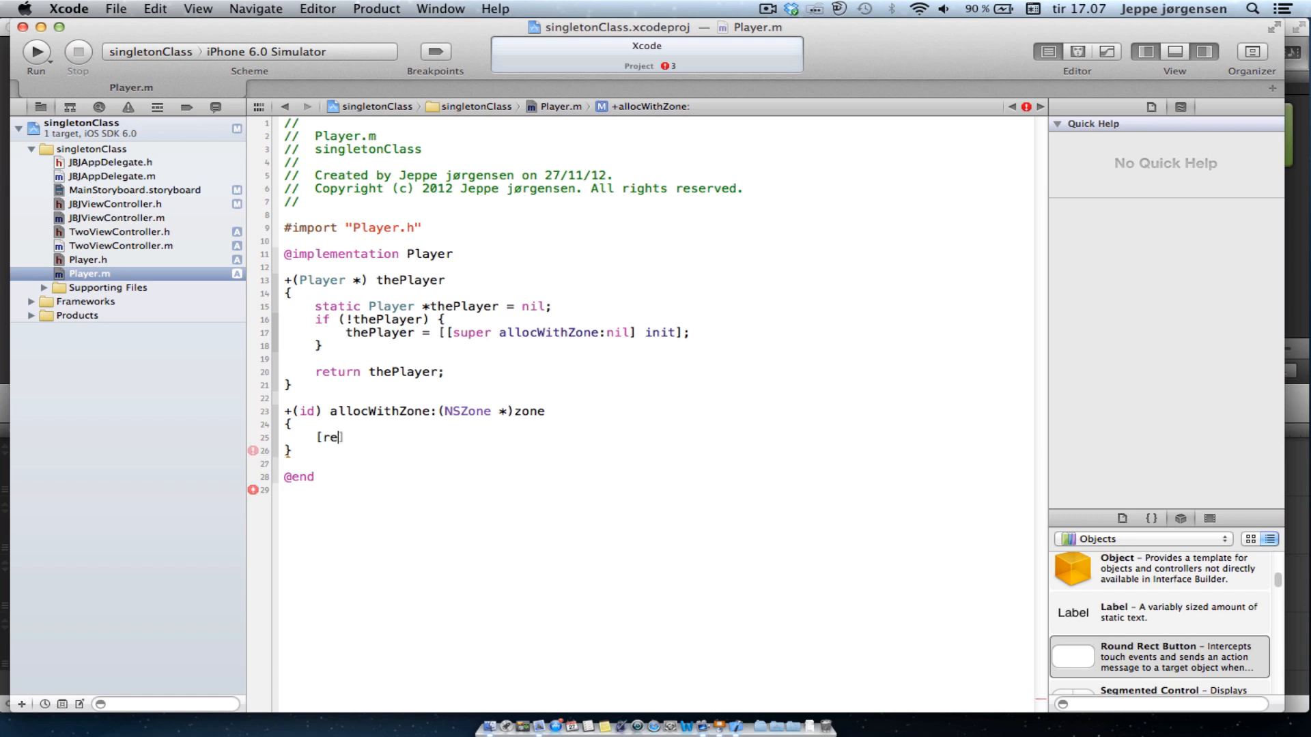
type("return [")
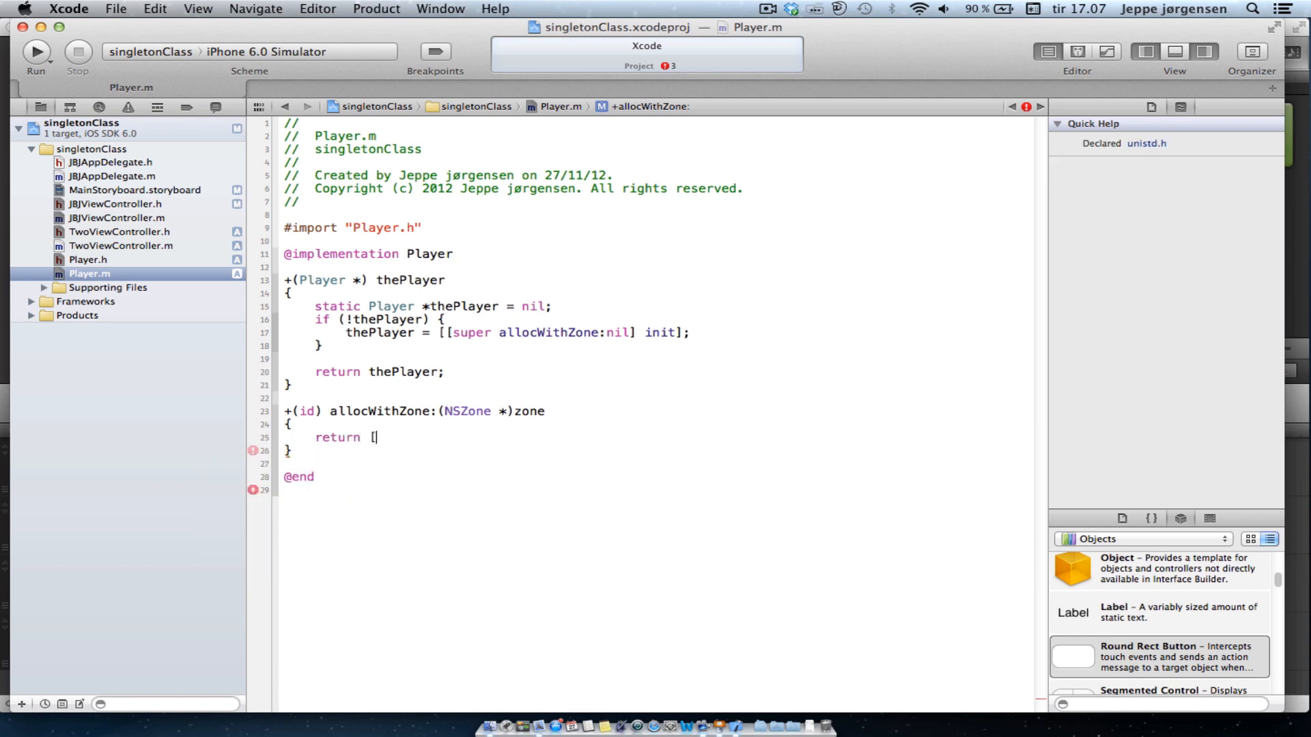
type("self")
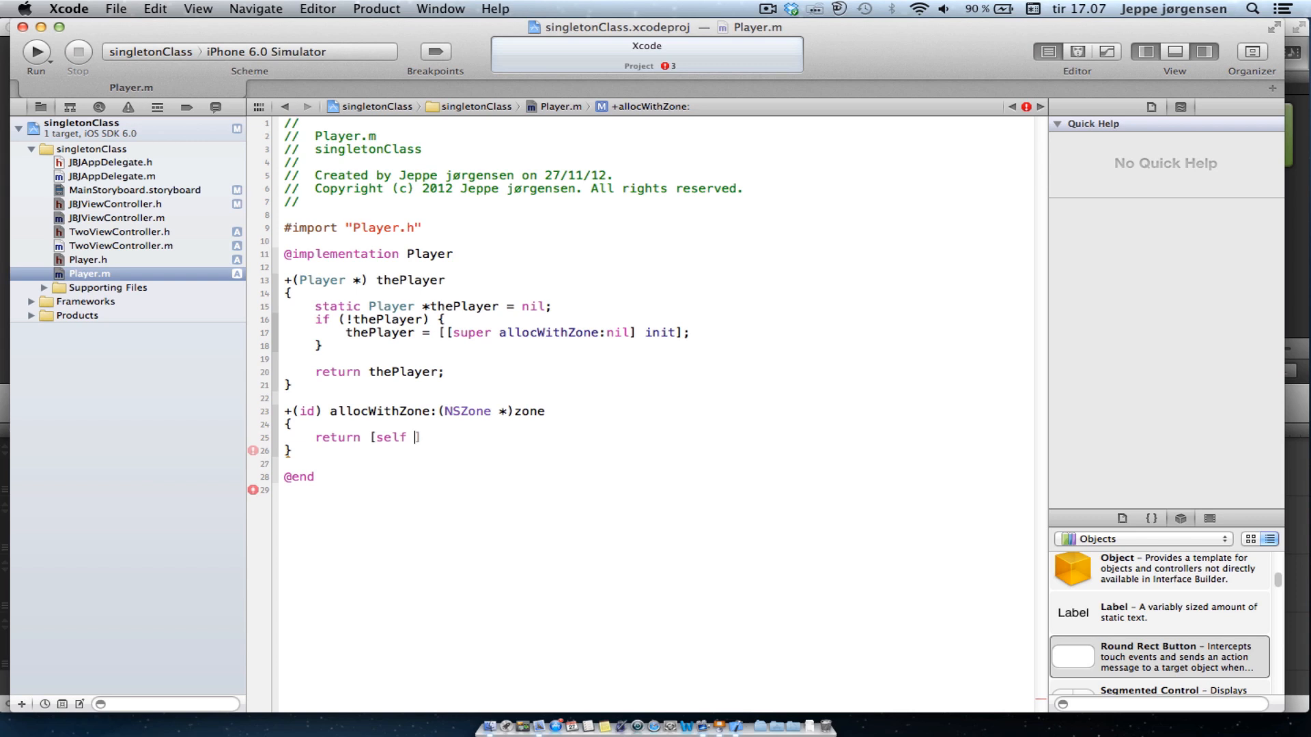
type("Pl")
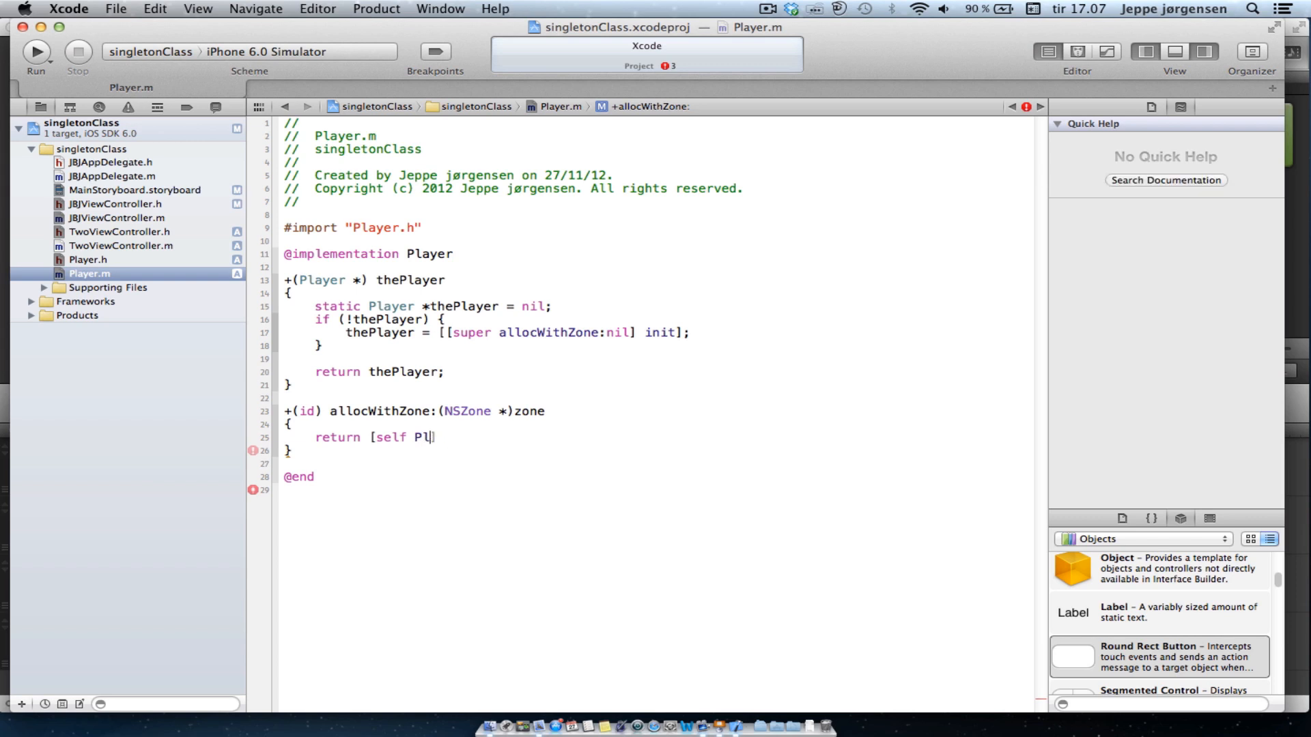
type("hePlayer];")
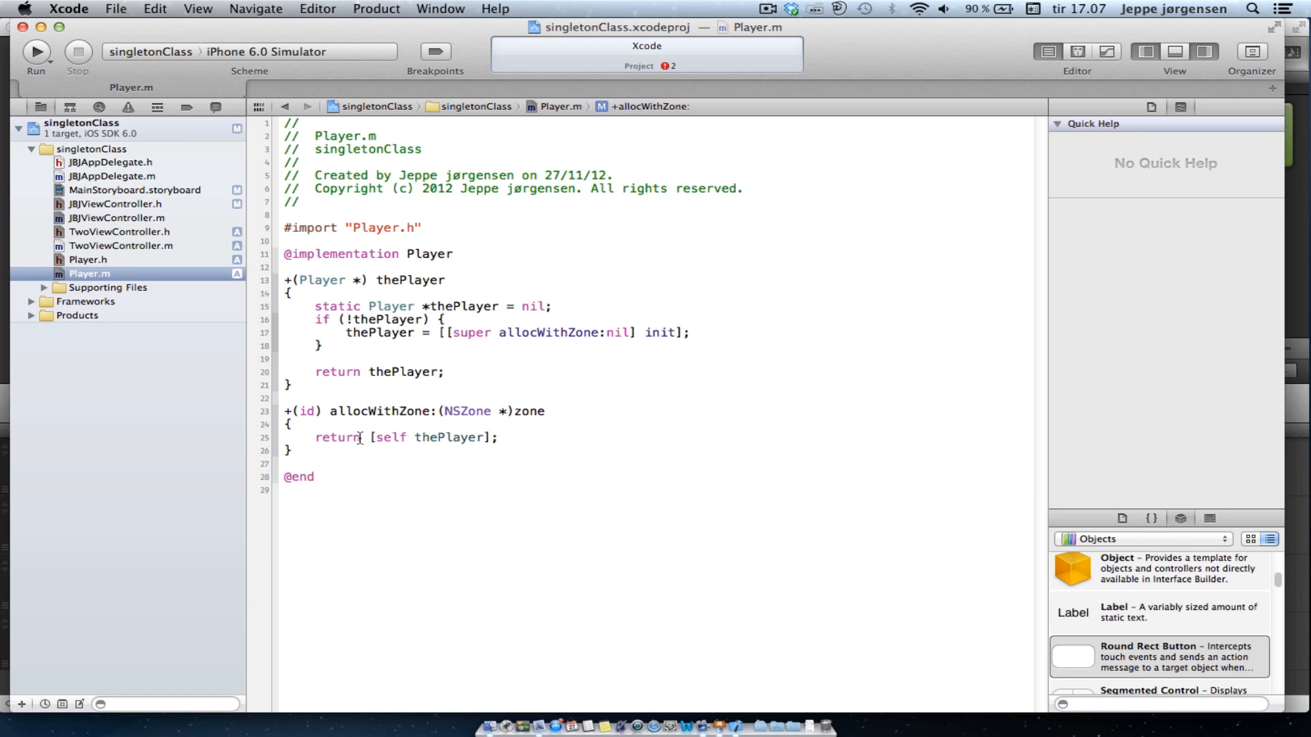
left_click_drag(316, 306, 444, 372)
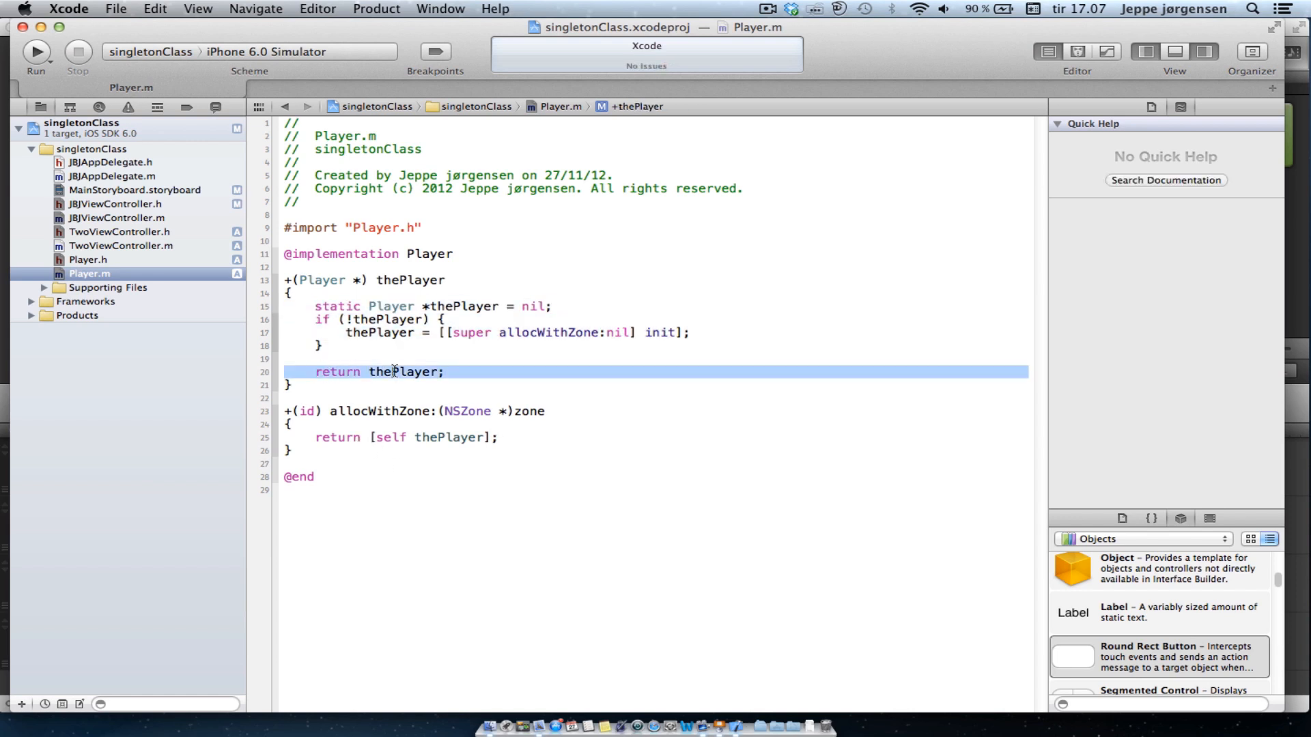
Write -init with self = [super init], an if (self) '// set ivar' block, and return self
left_click(293, 451)
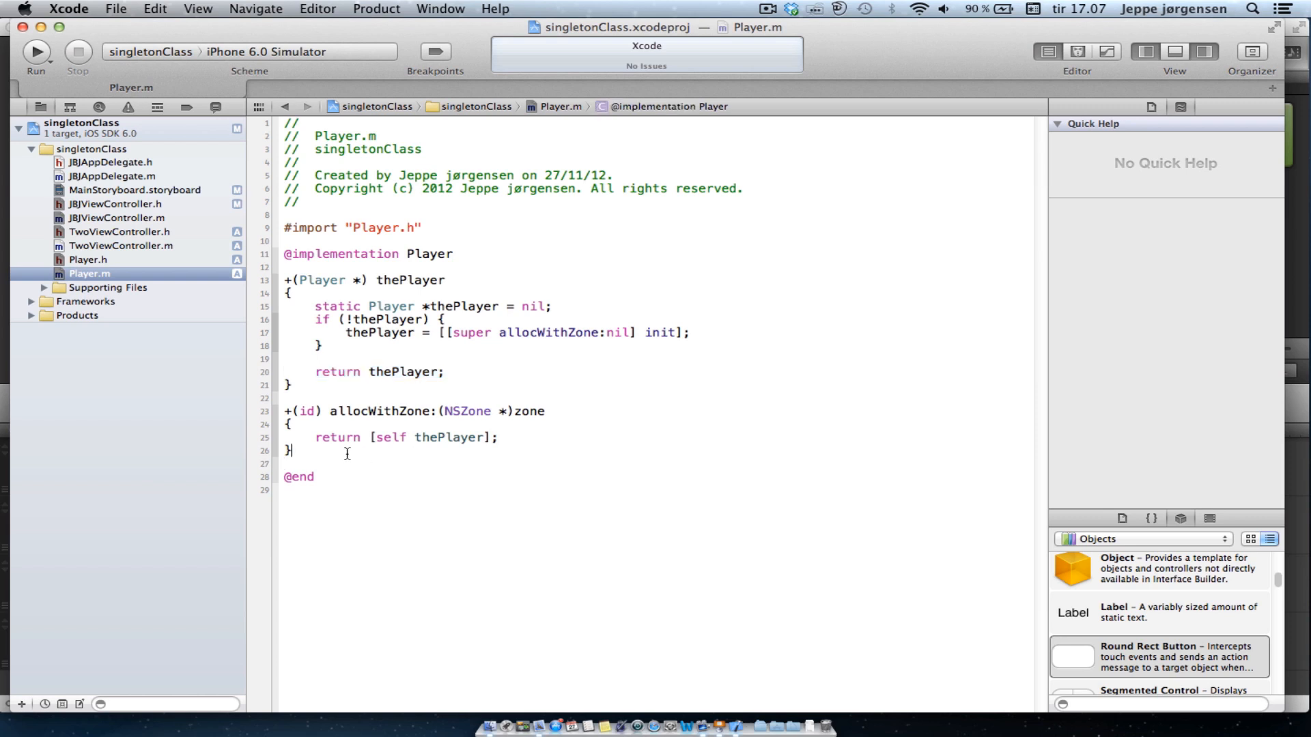
type("-(id) init")
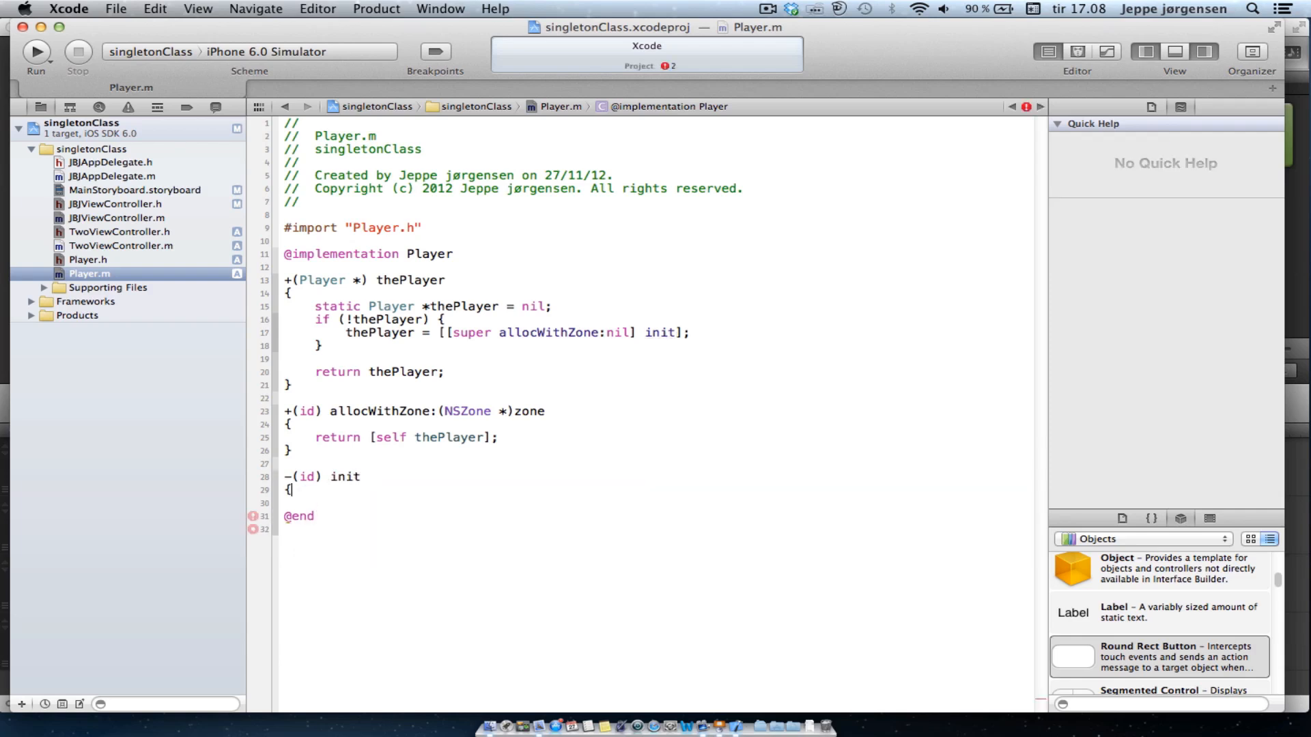
type("}")
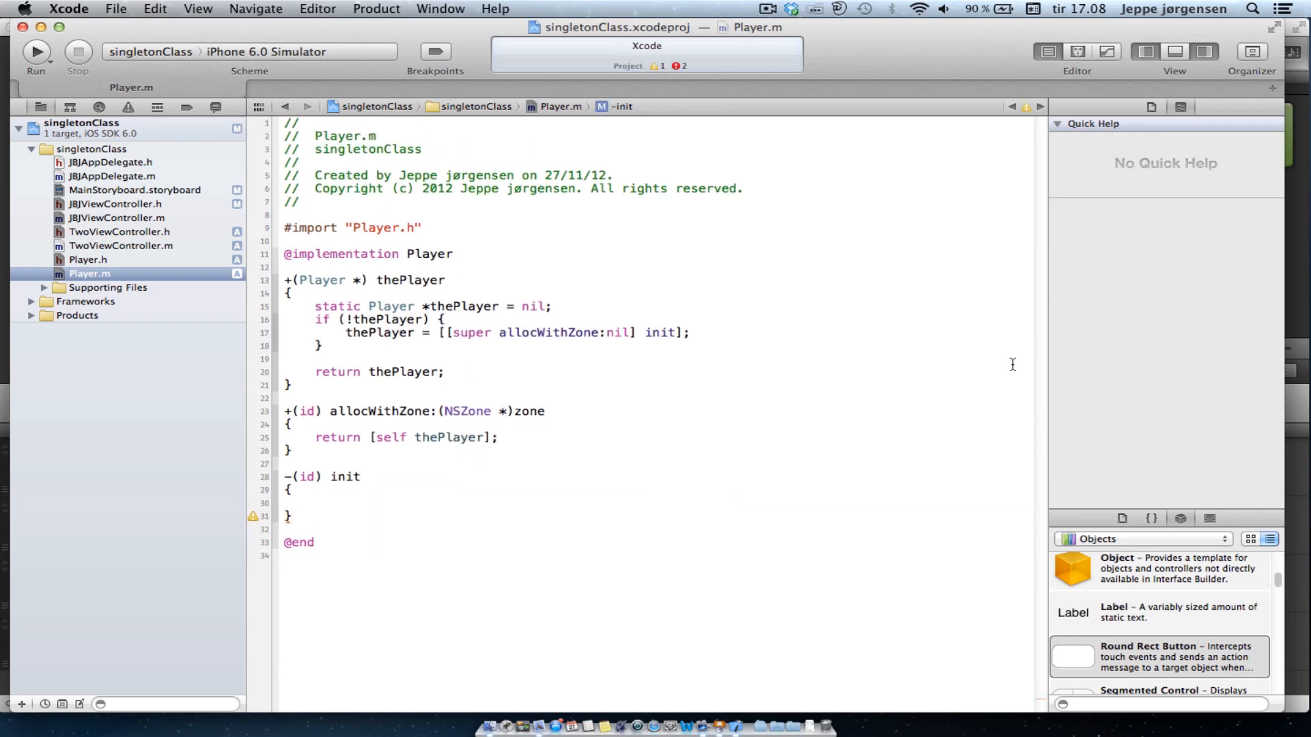
type("if")
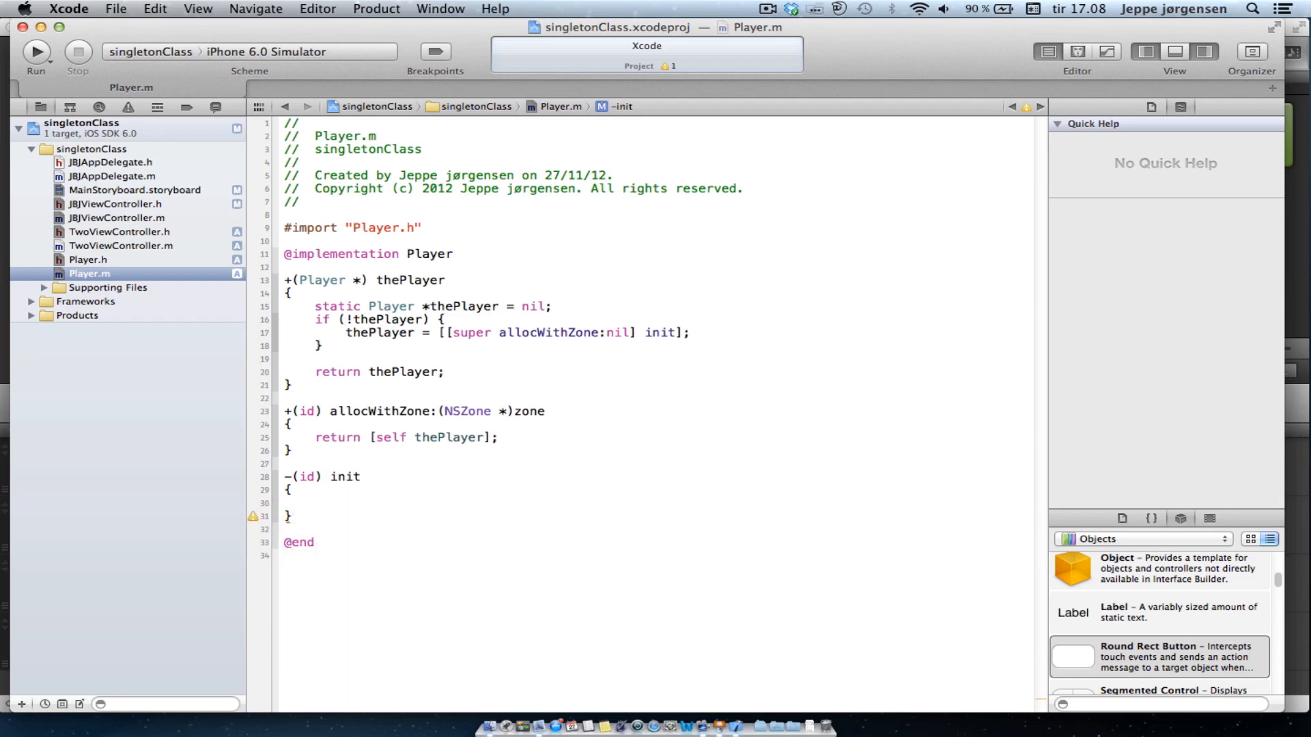
type("self")
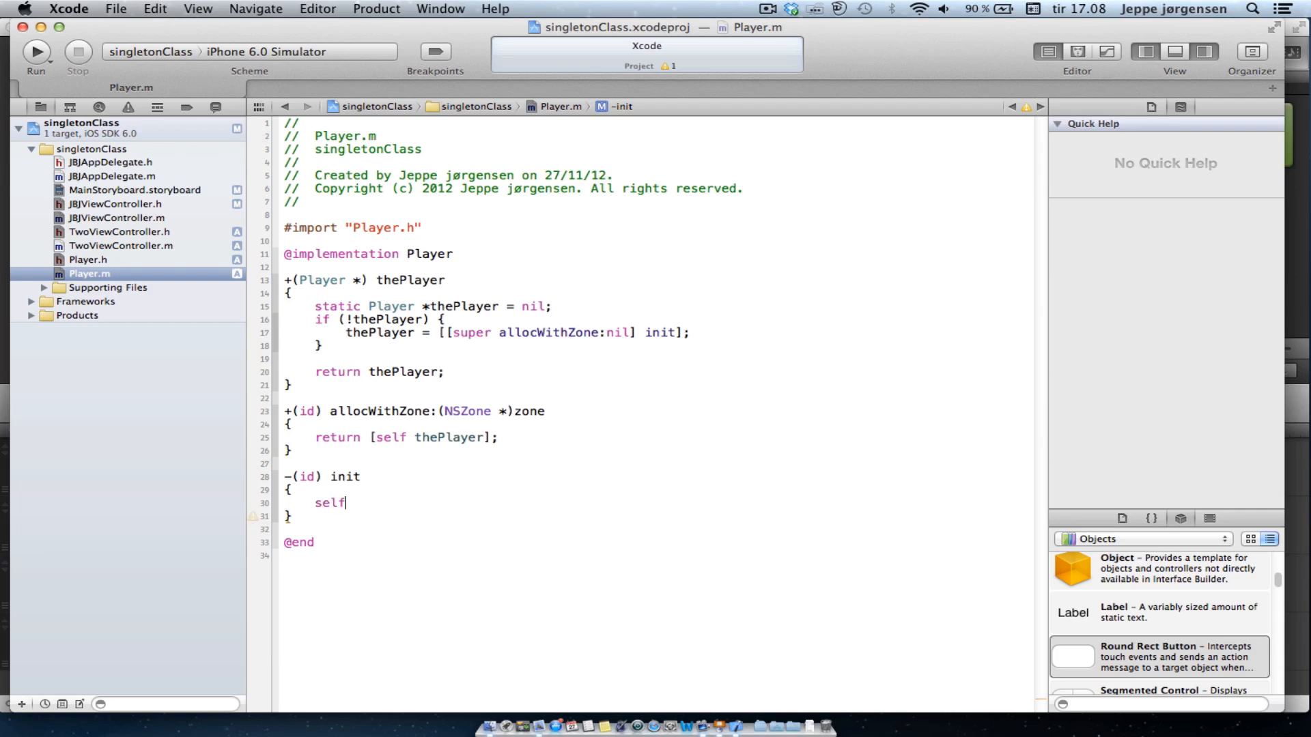
type("= [su")
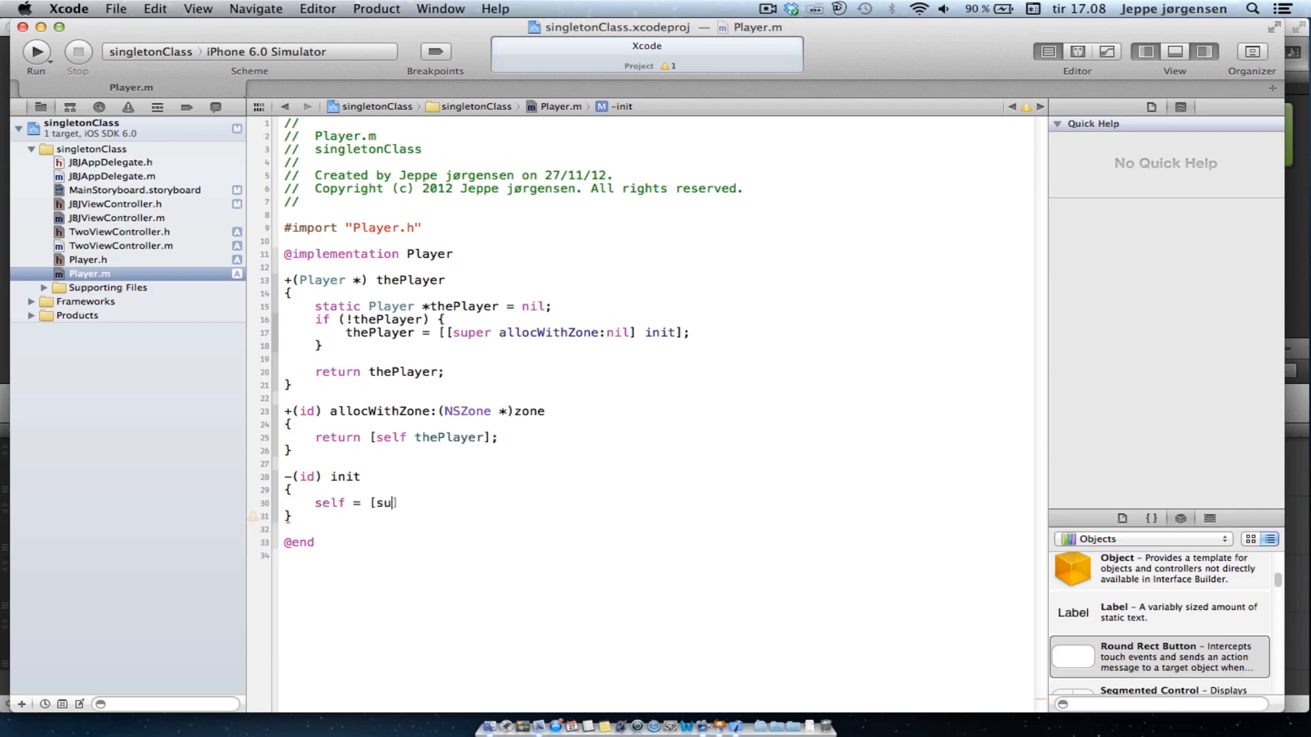
type("per init];")
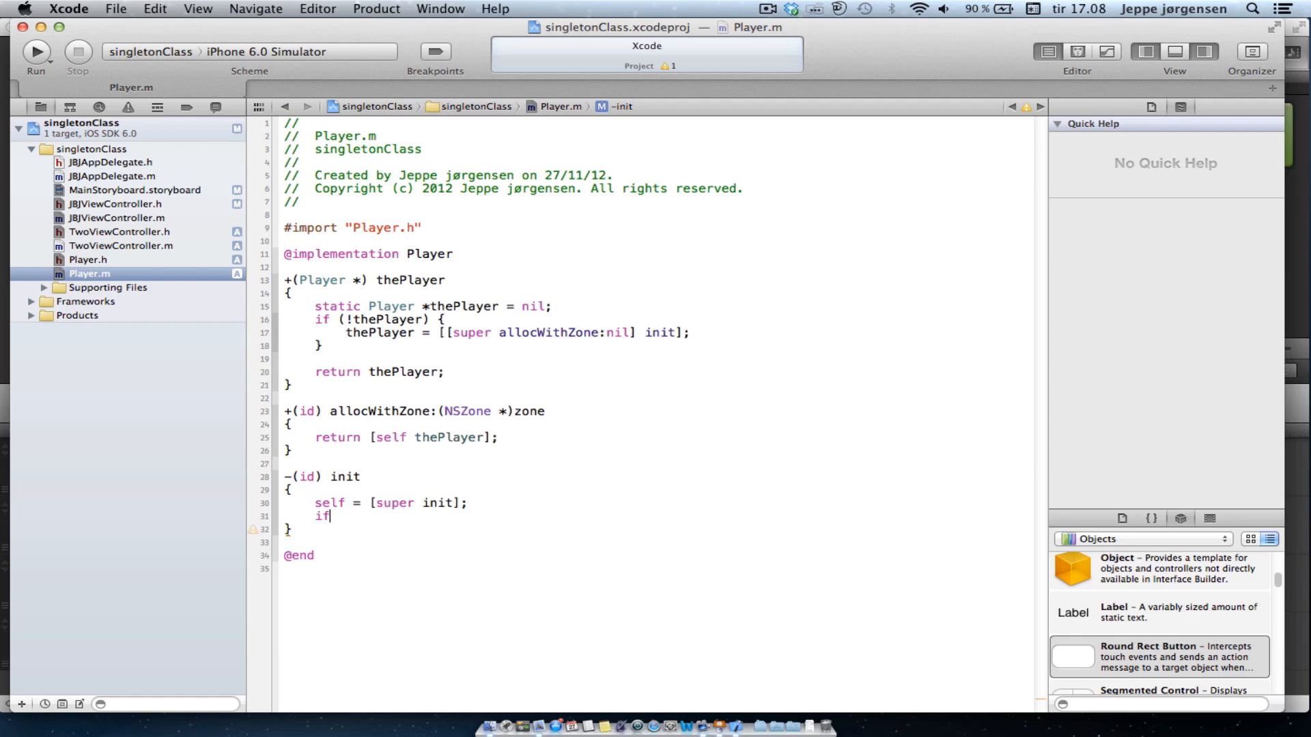
type("(self")
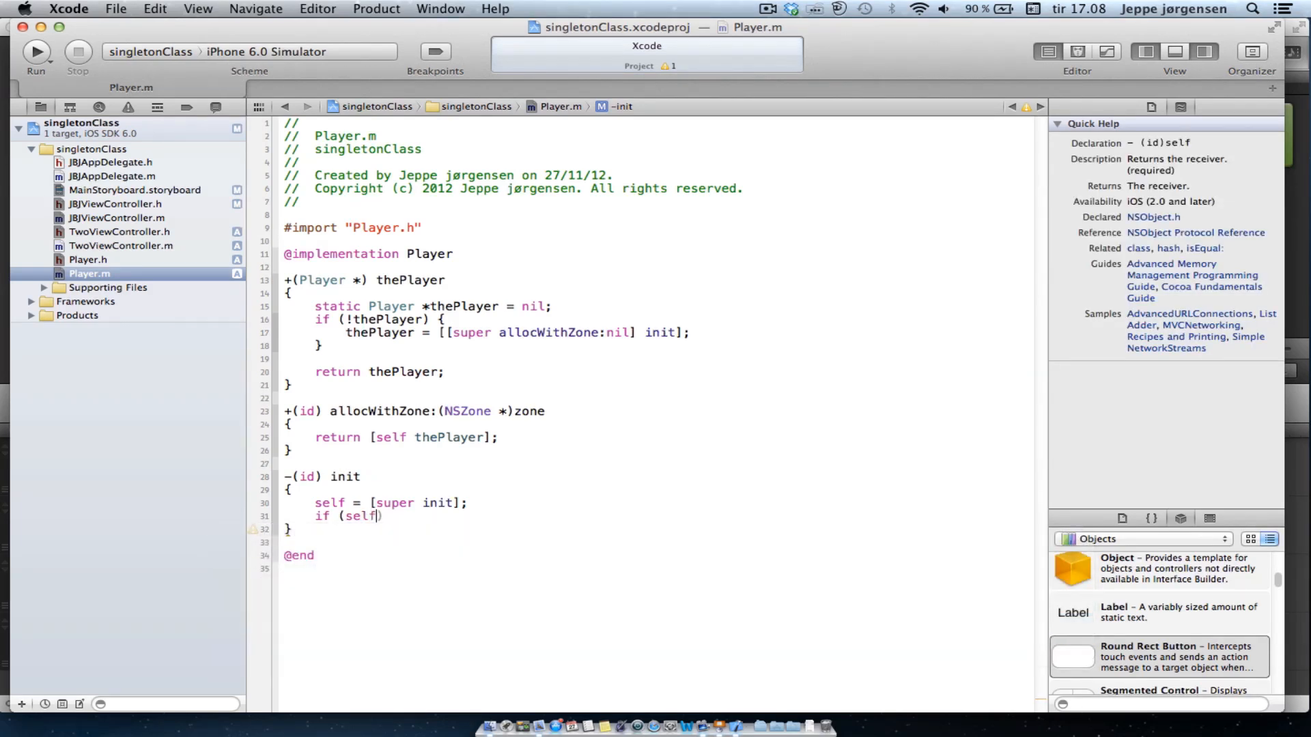
type("{")
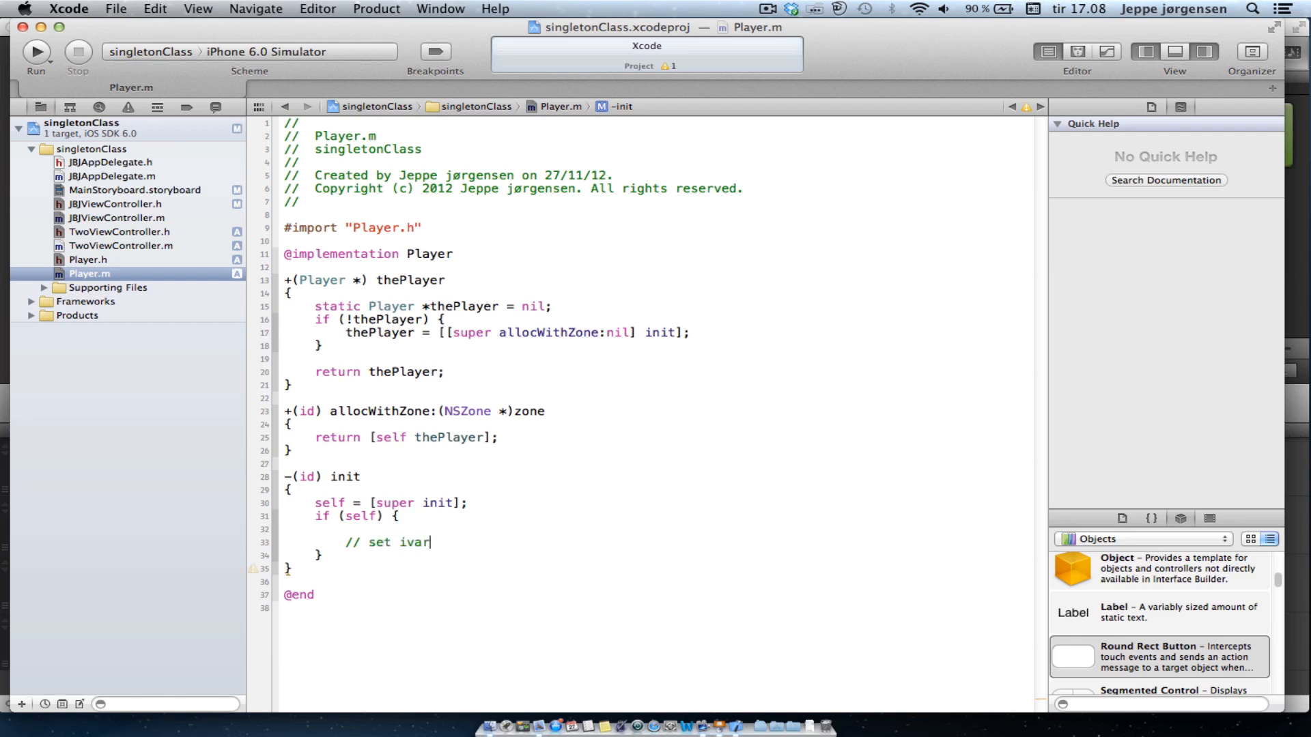
type("return self;")
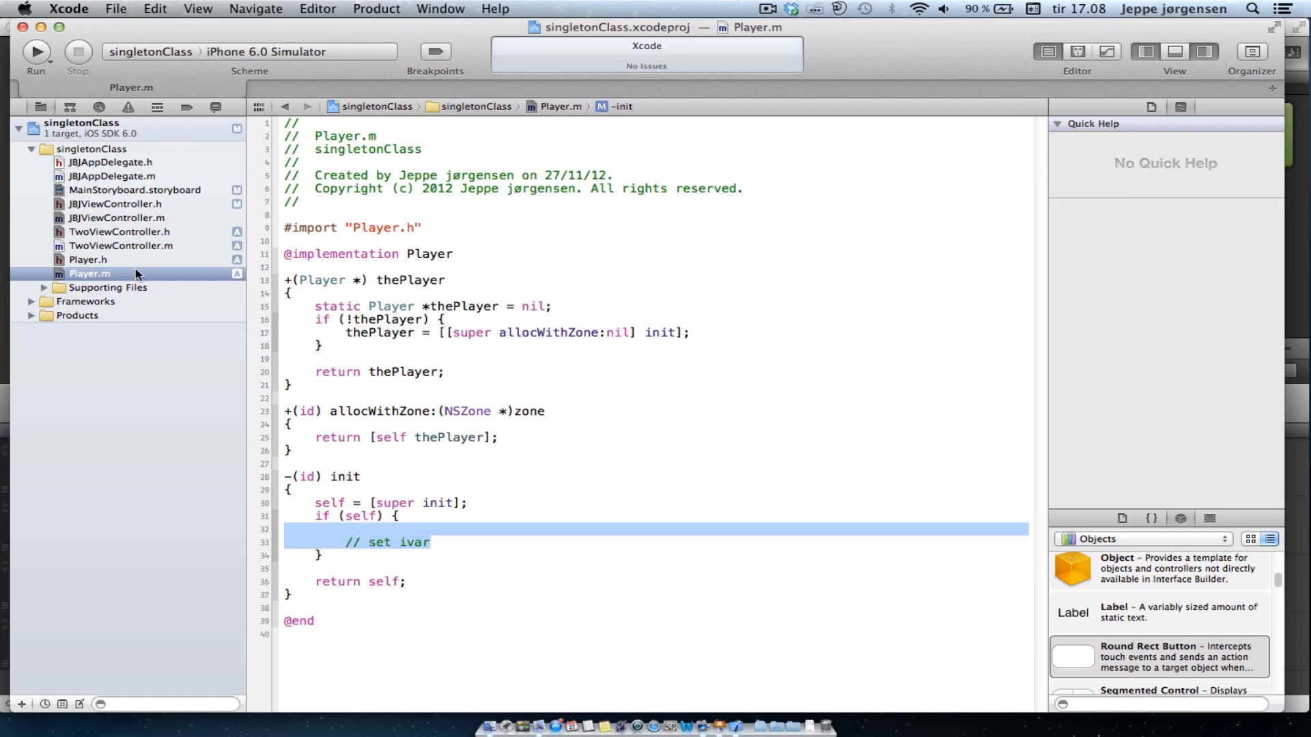
left_click(87, 260)
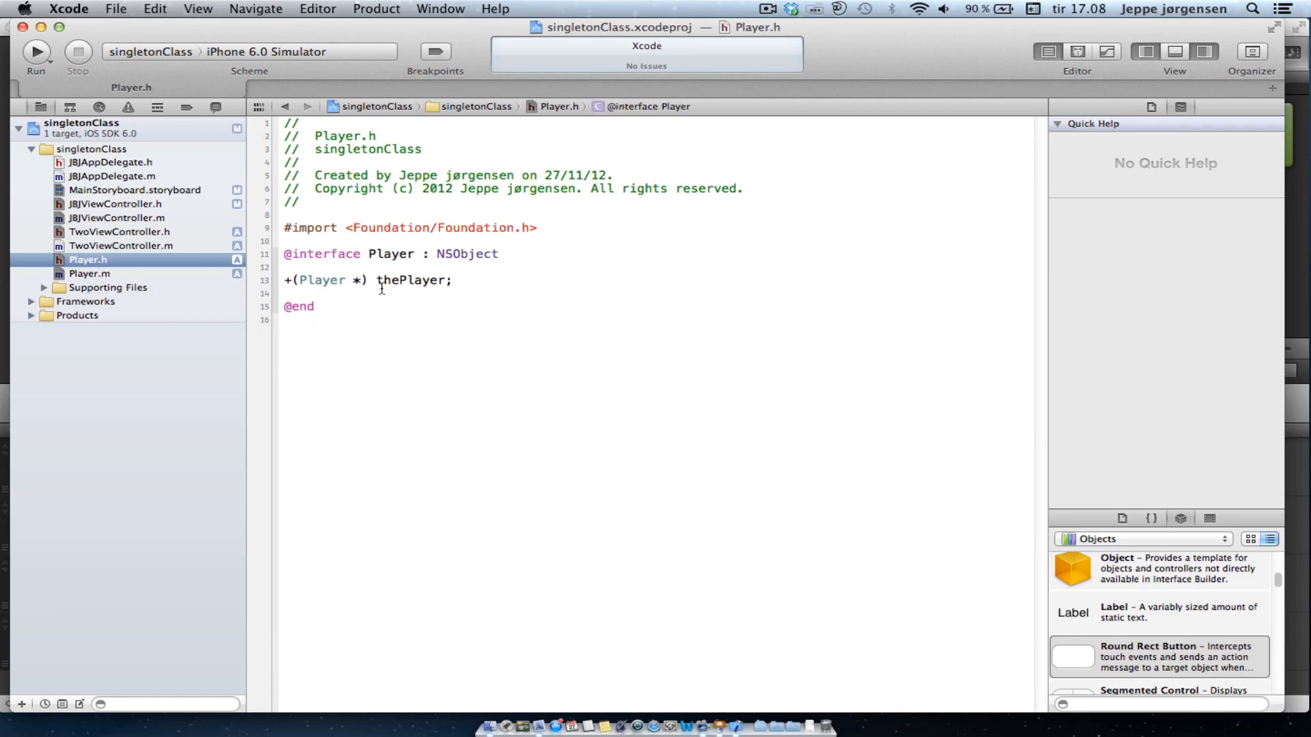
type("@")
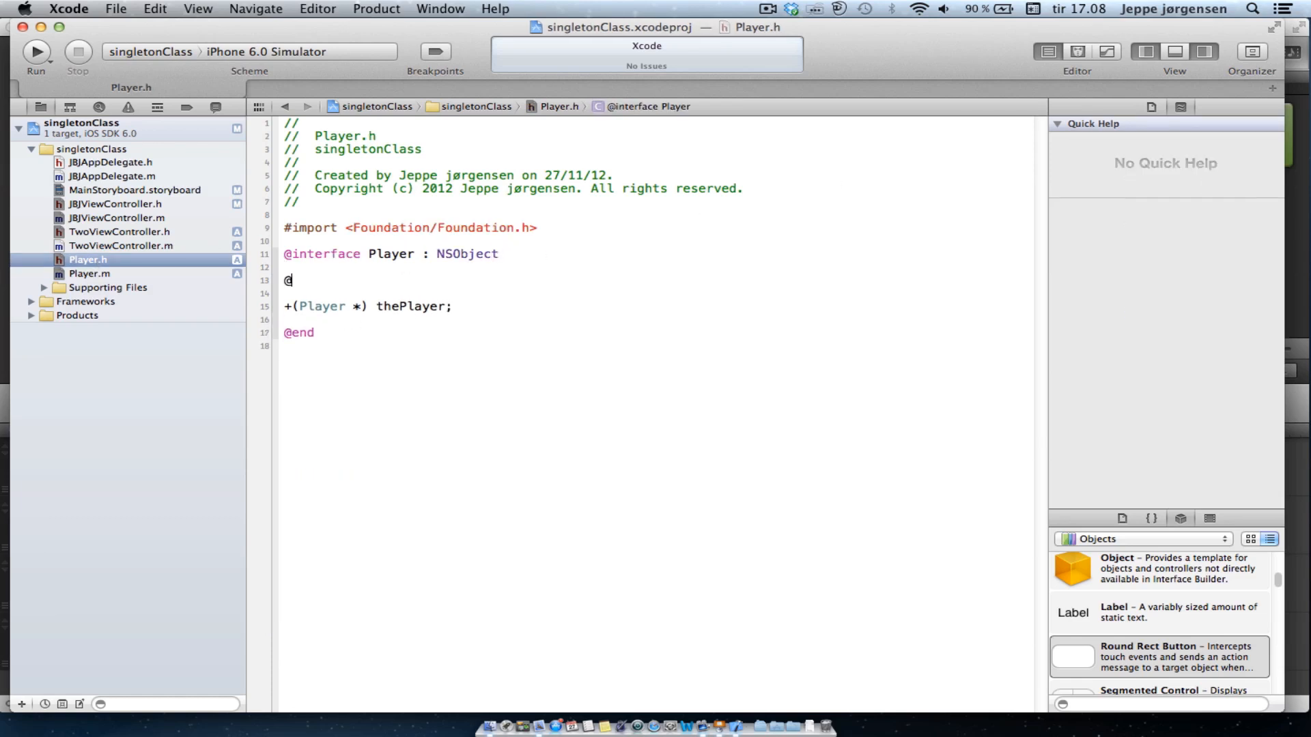
type("property")
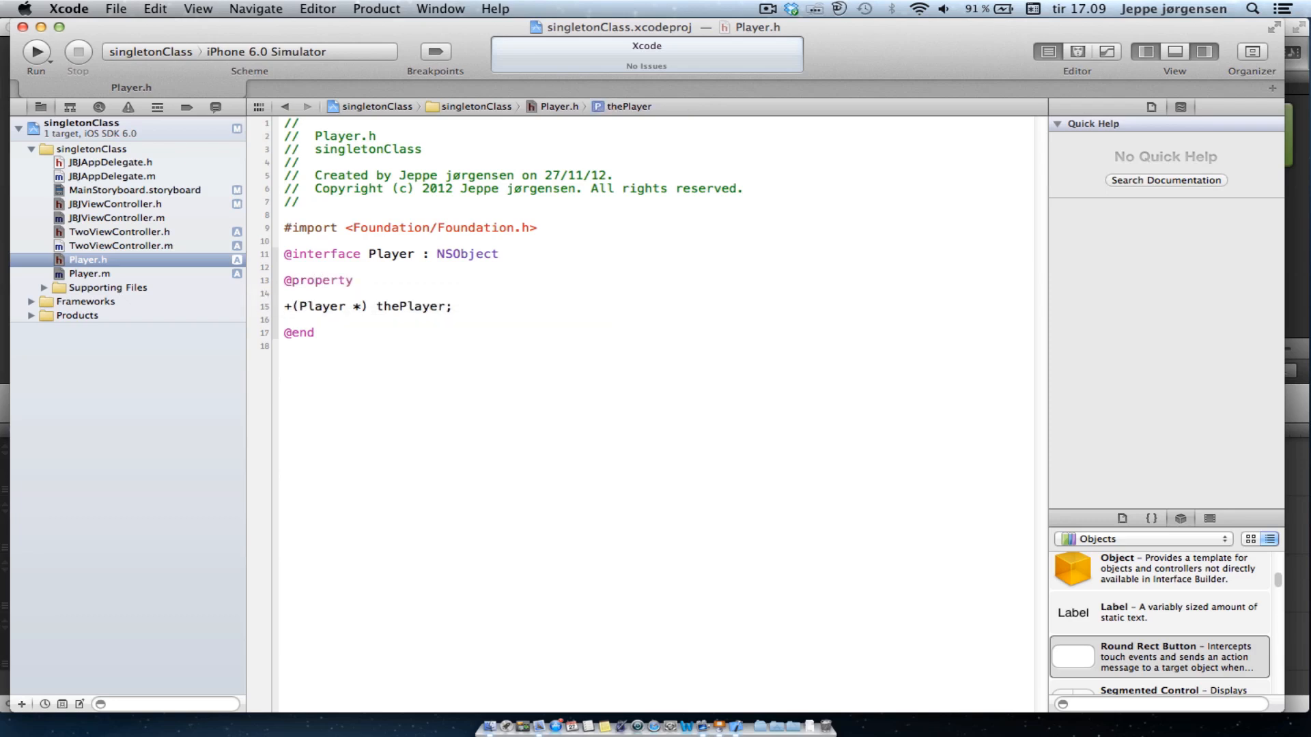
type("(nonatomic, s")
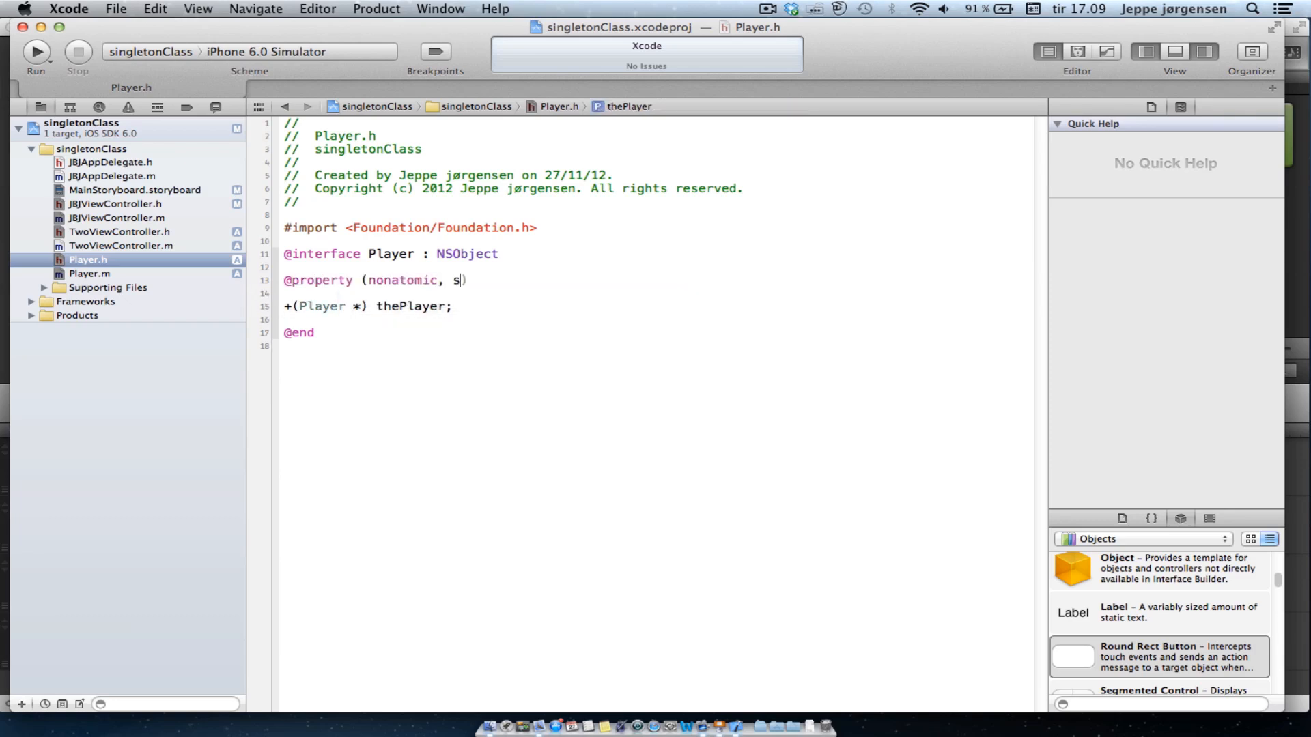
type("trong) NSString *na")
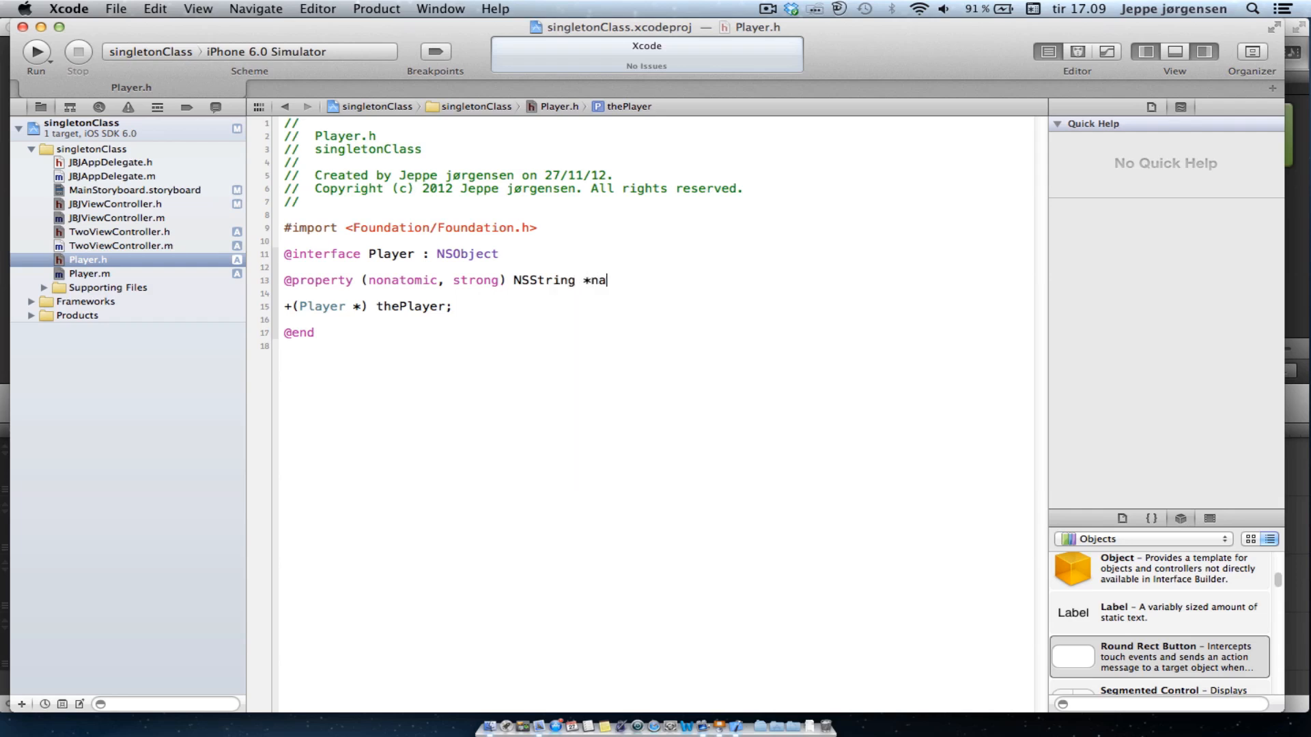
type("me;")
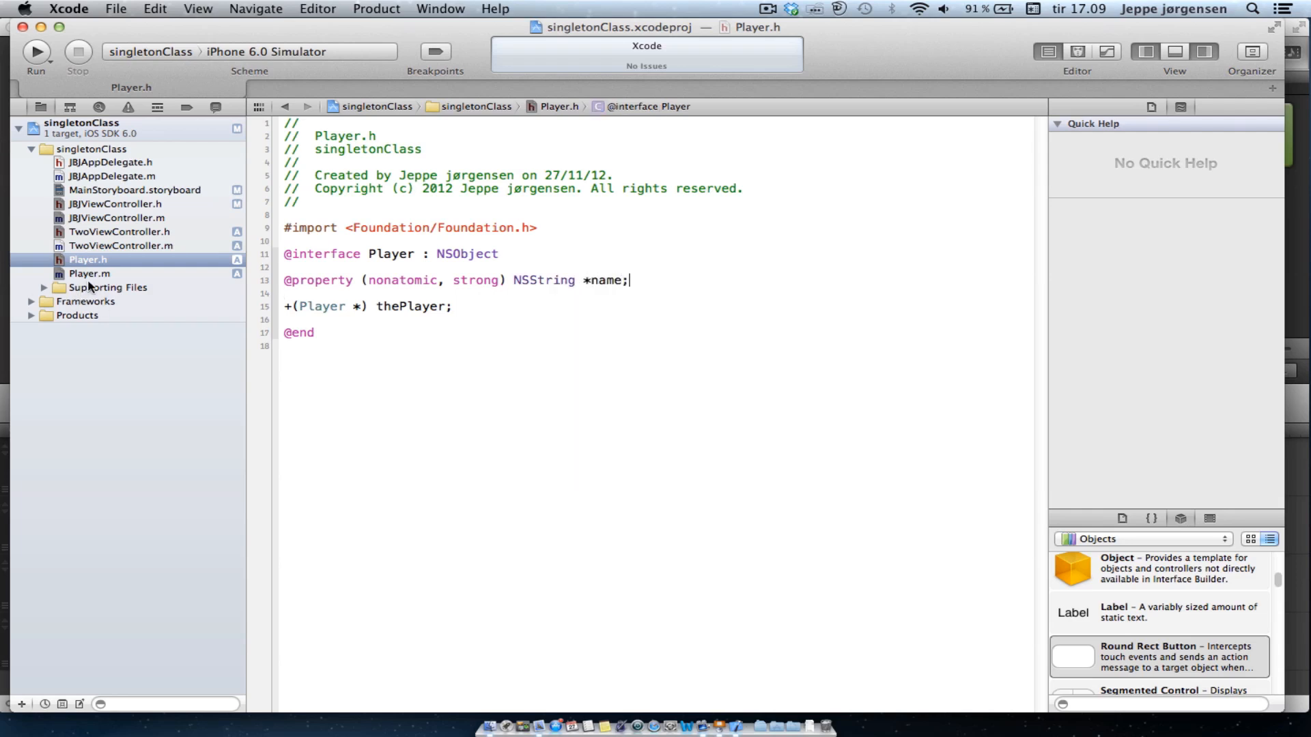
left_click(89, 273)
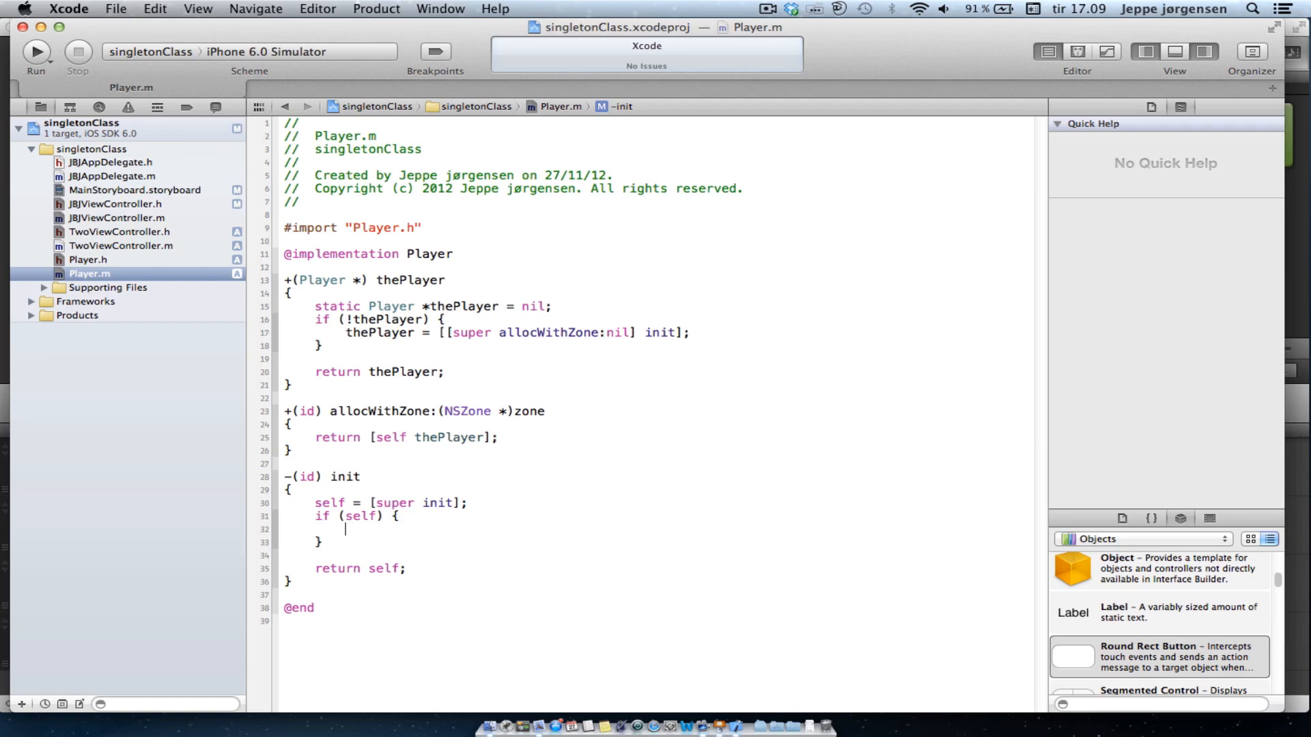
Set _name = @"Jakob"; inside init's if block, then open JBJViewController.m
type("_name =")
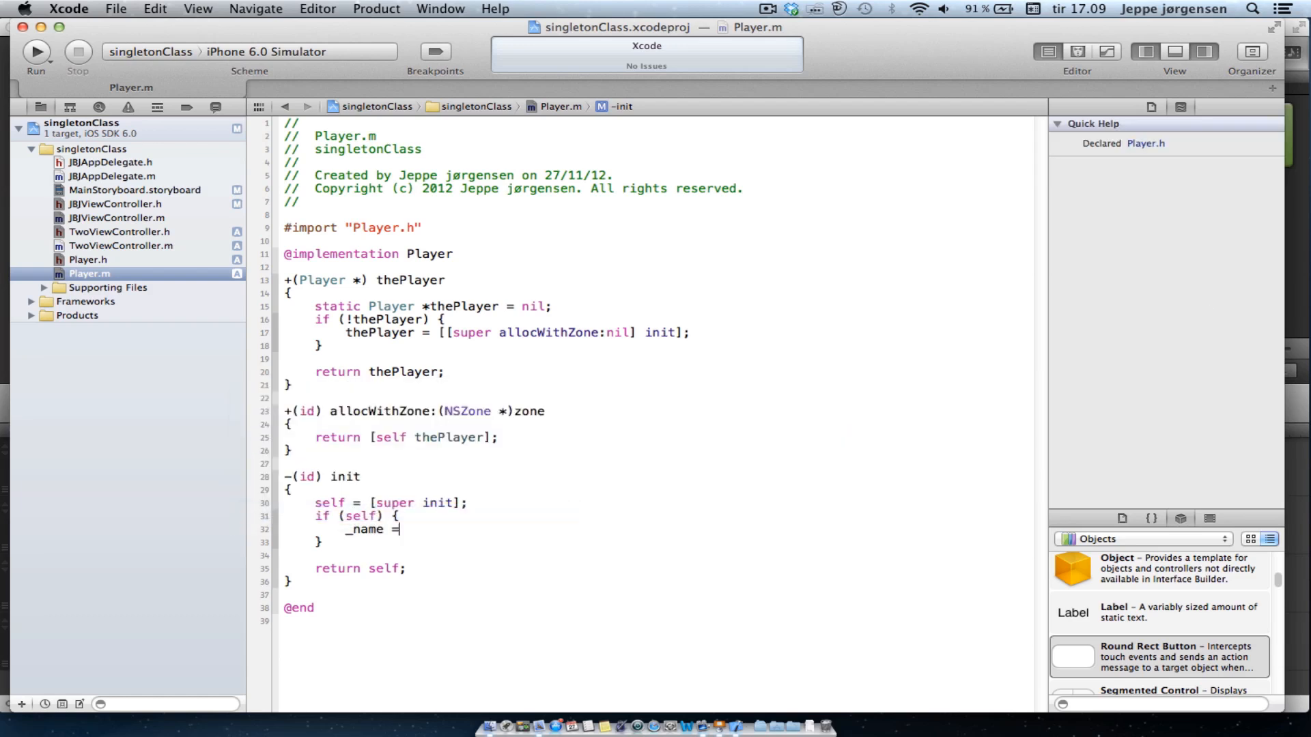
type("@\"")
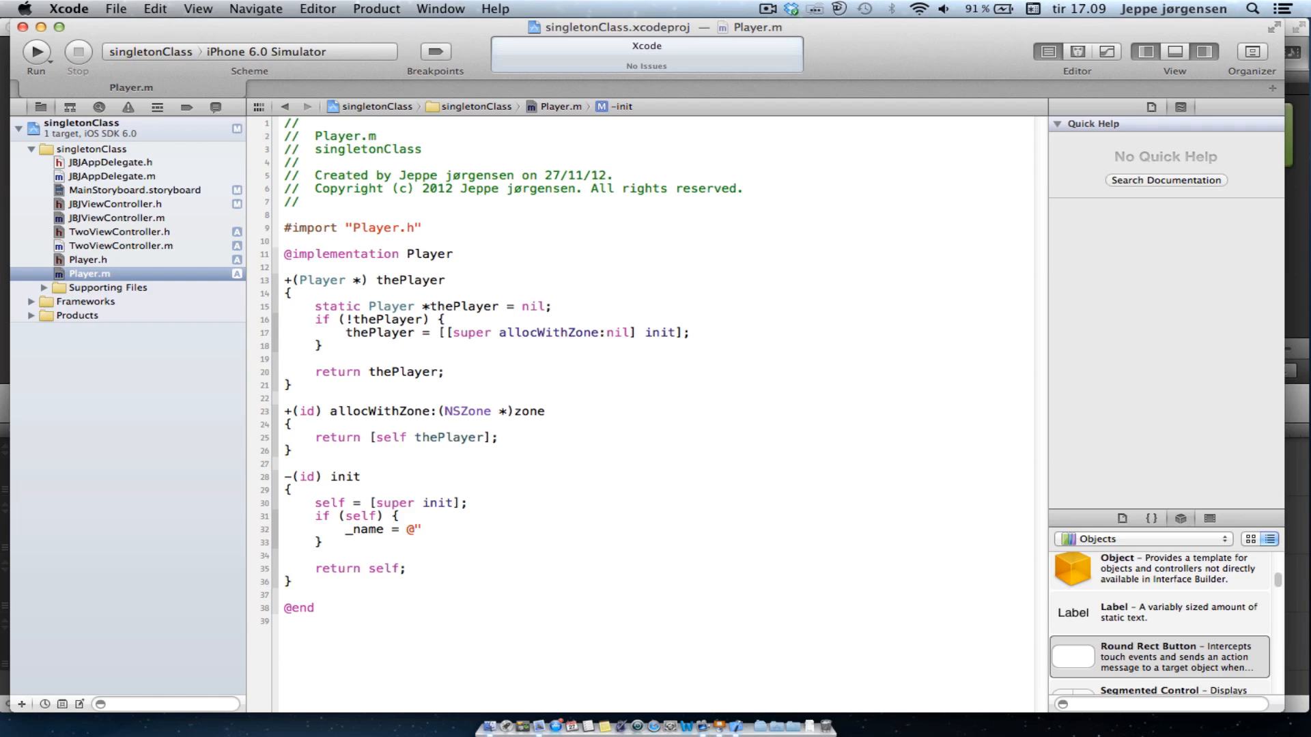
type("Jako")
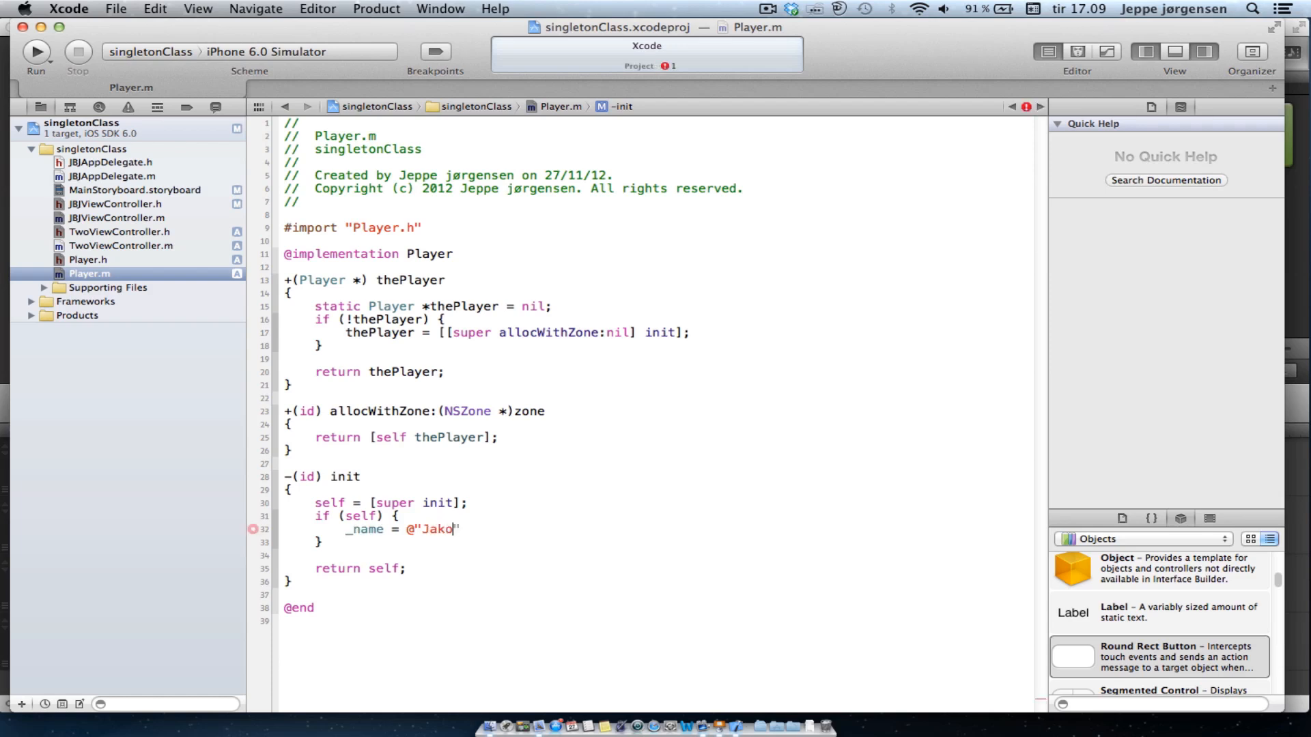
type("b\";")
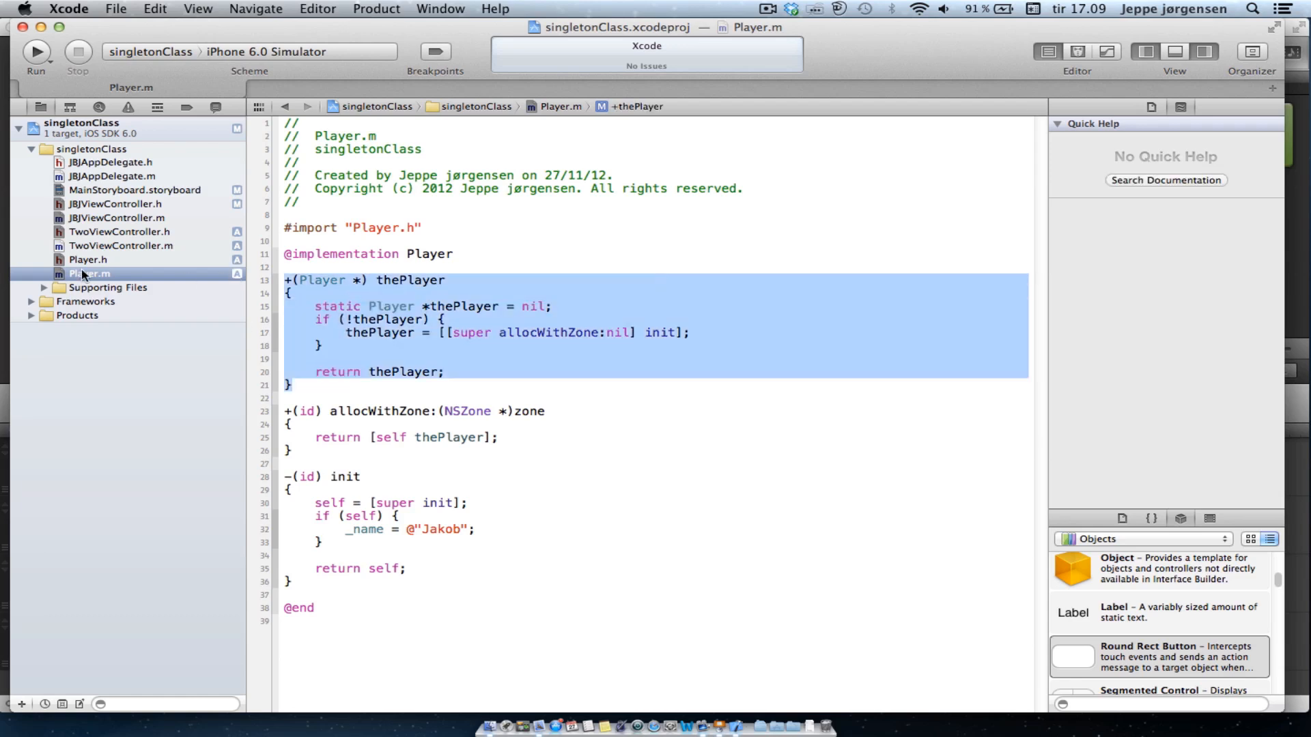
mouse_move(98, 223)
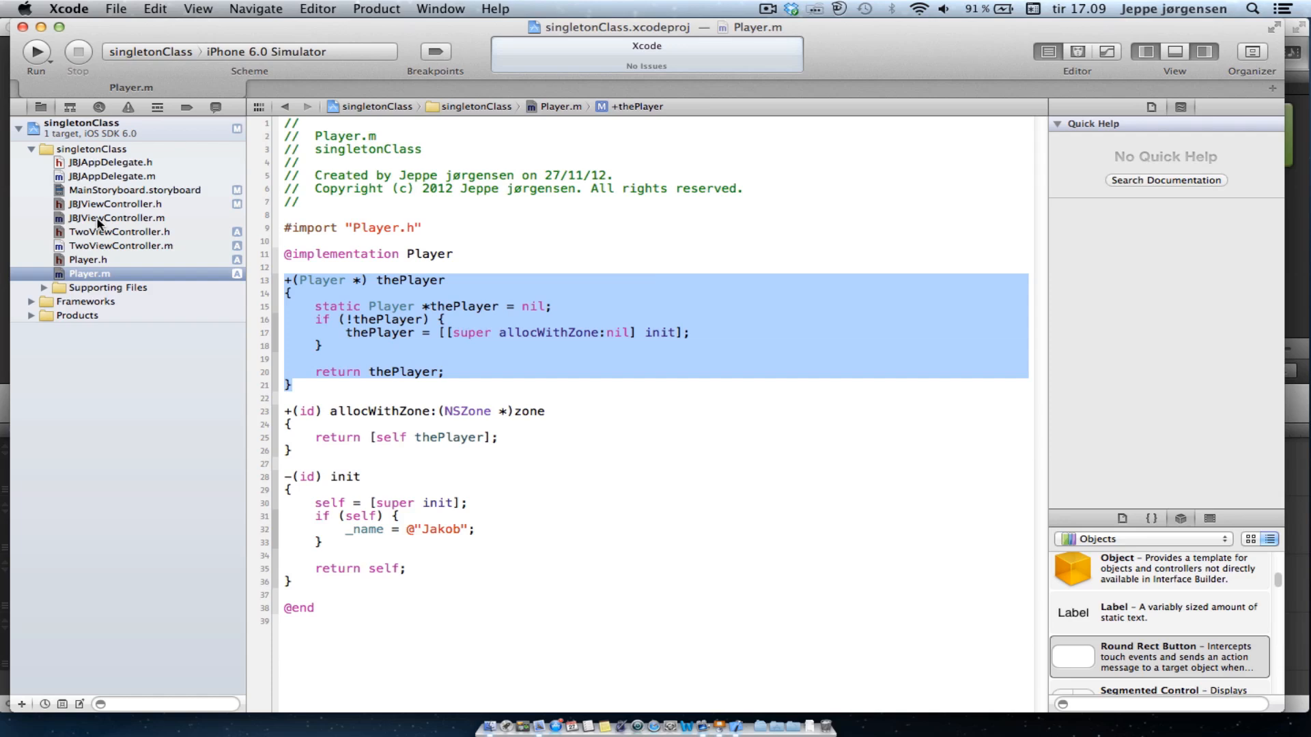
left_click(360, 516)
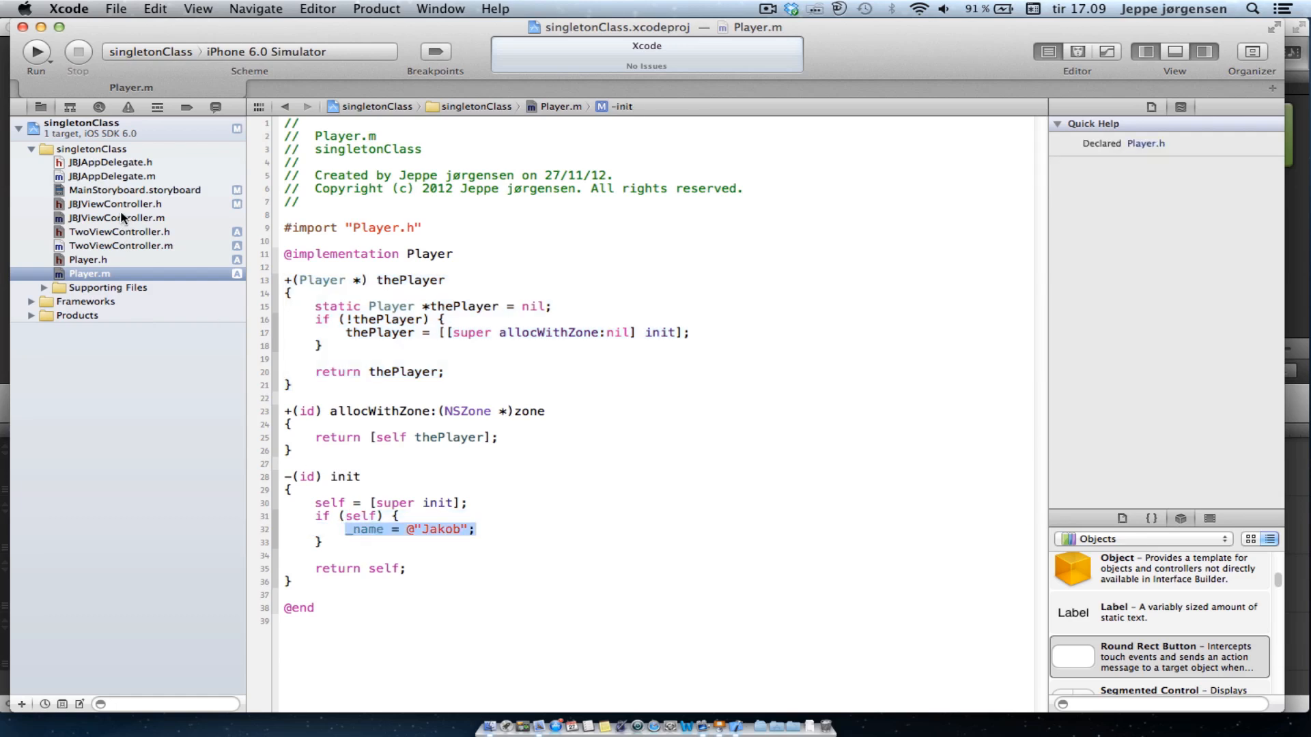
left_click(116, 217)
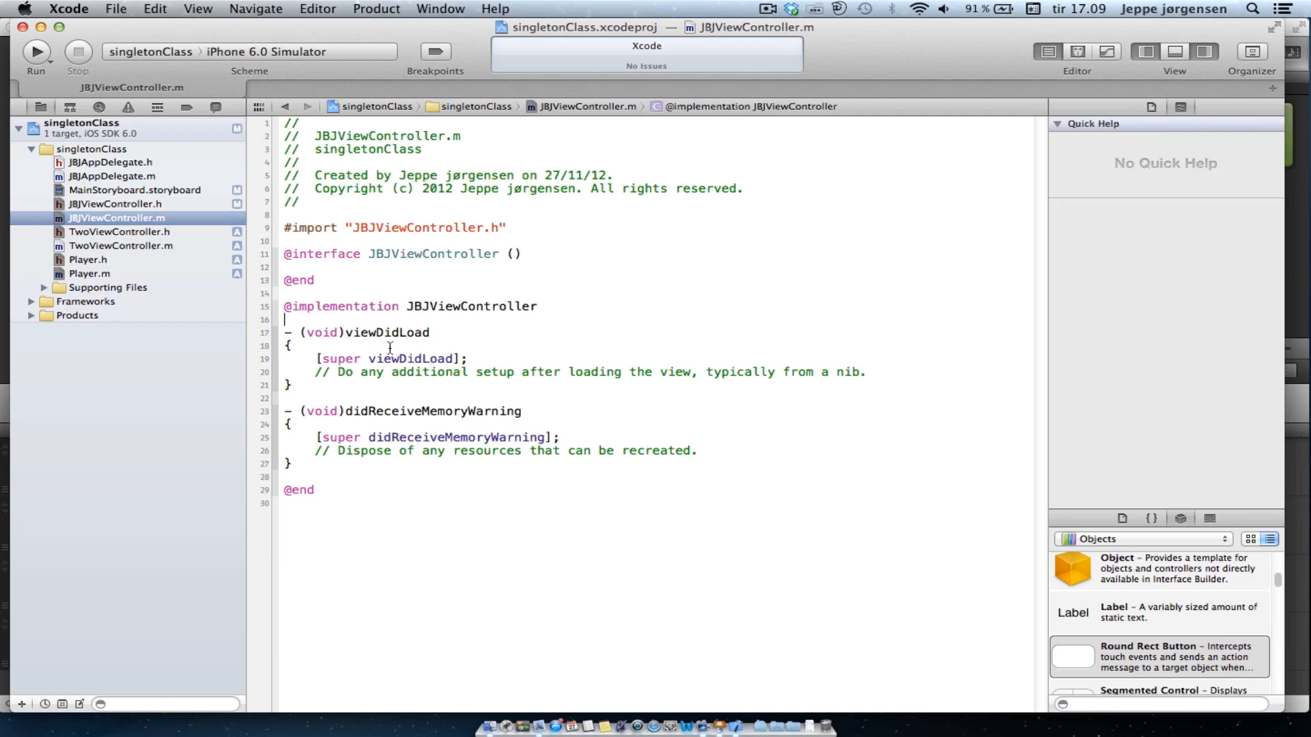
In JBJViewController.m viewDidLoad, add [_nameLabel setText:[[Player thePlayer] name]]; below the setup comment
triple_click(585, 373)
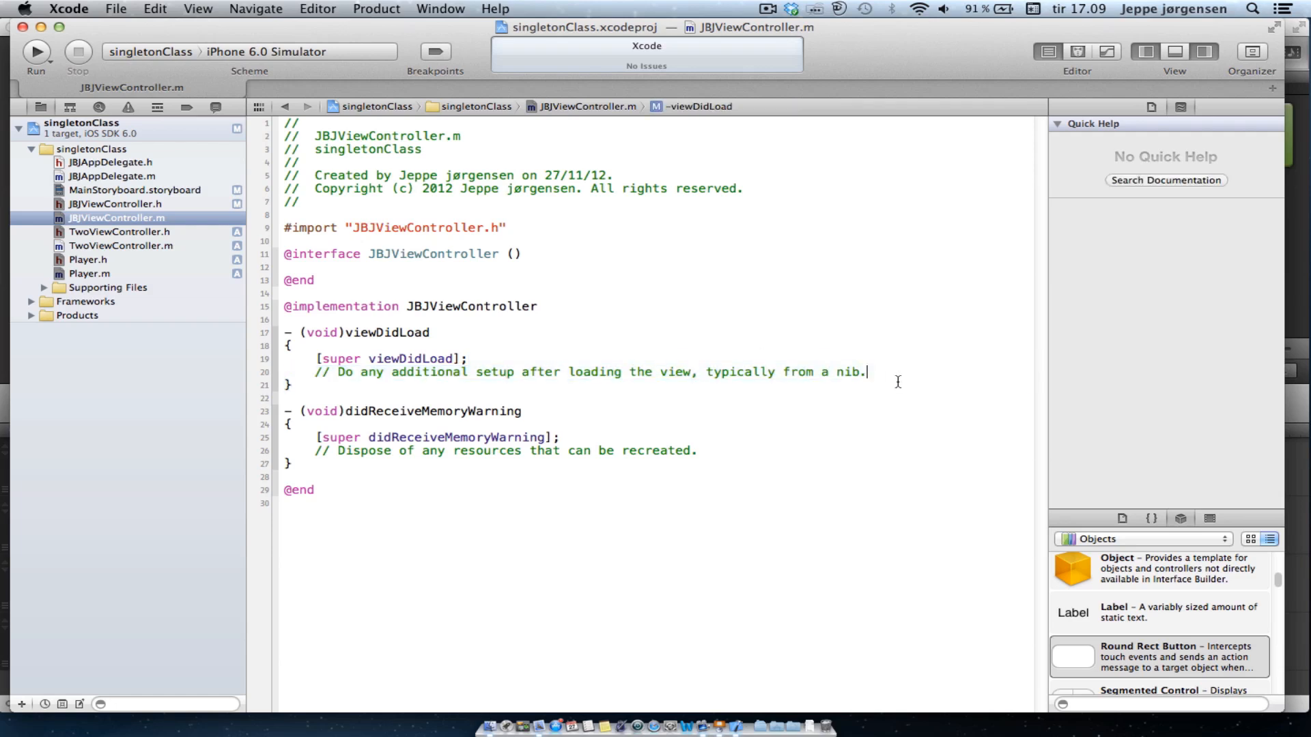
key("Return")
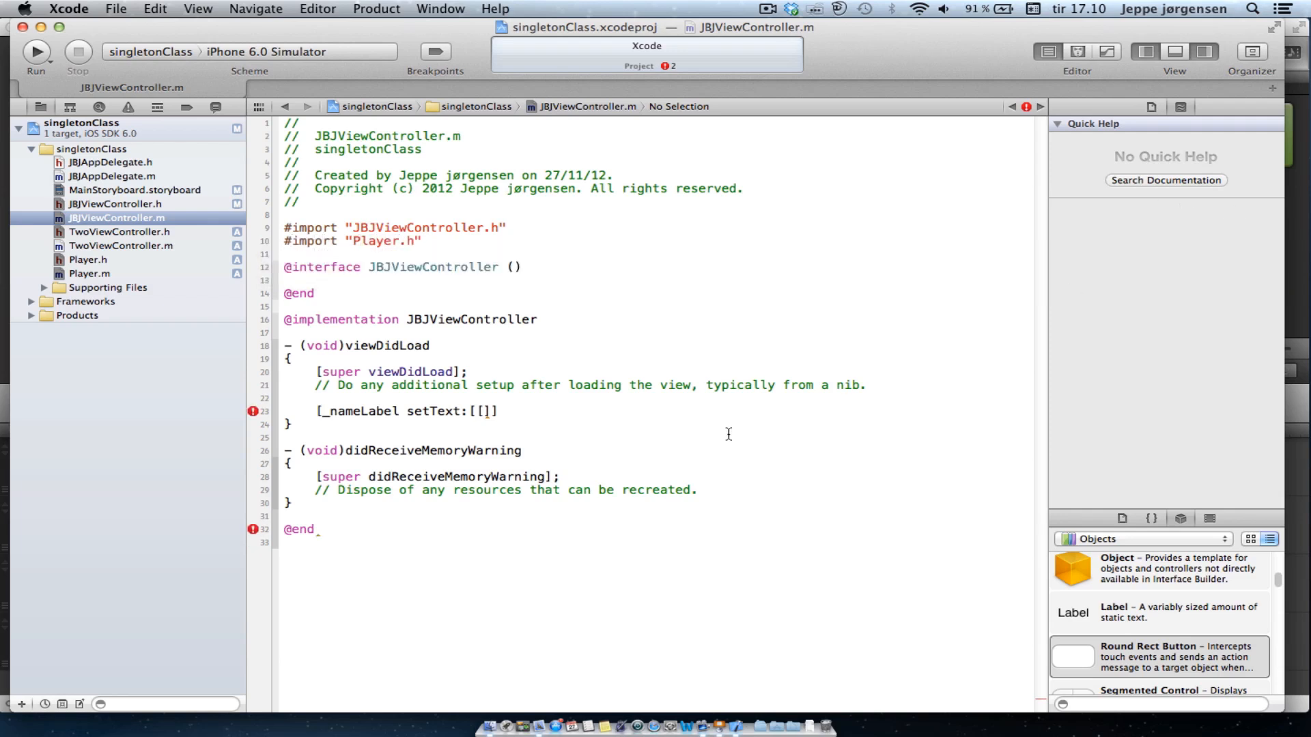
type("P")
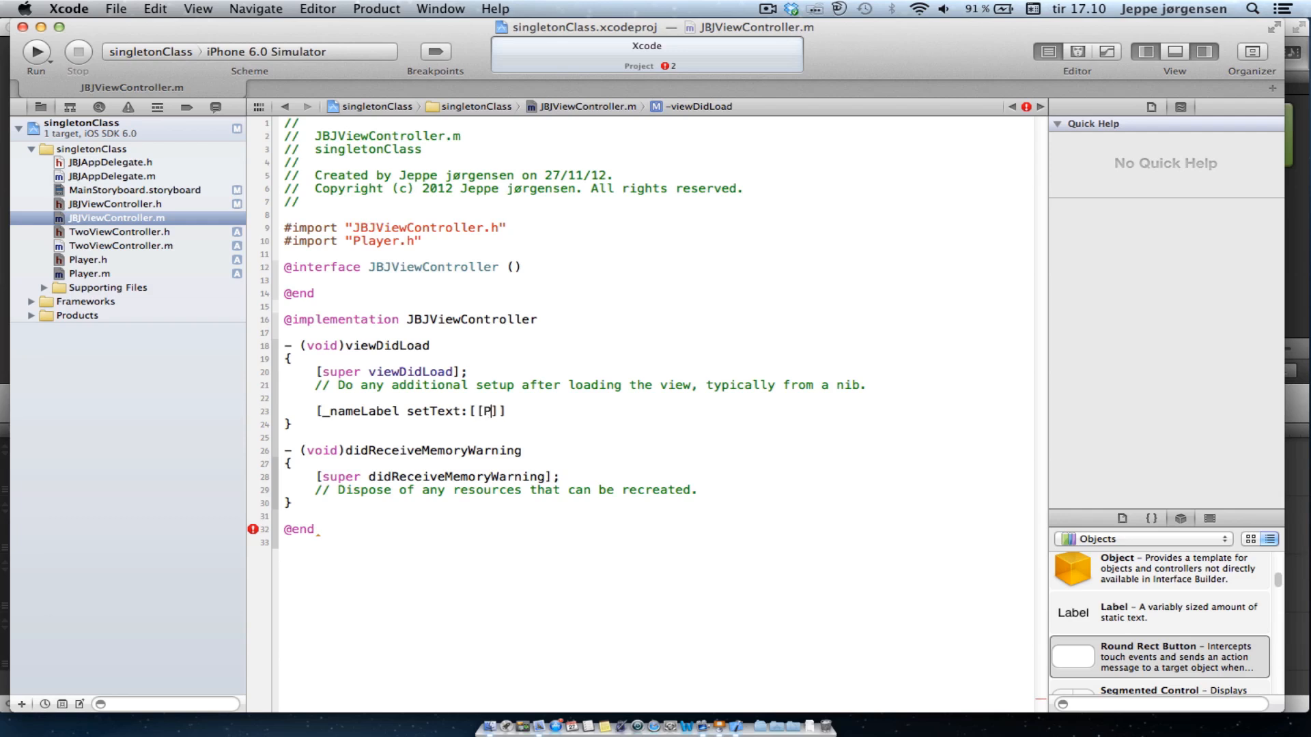
type("layer")
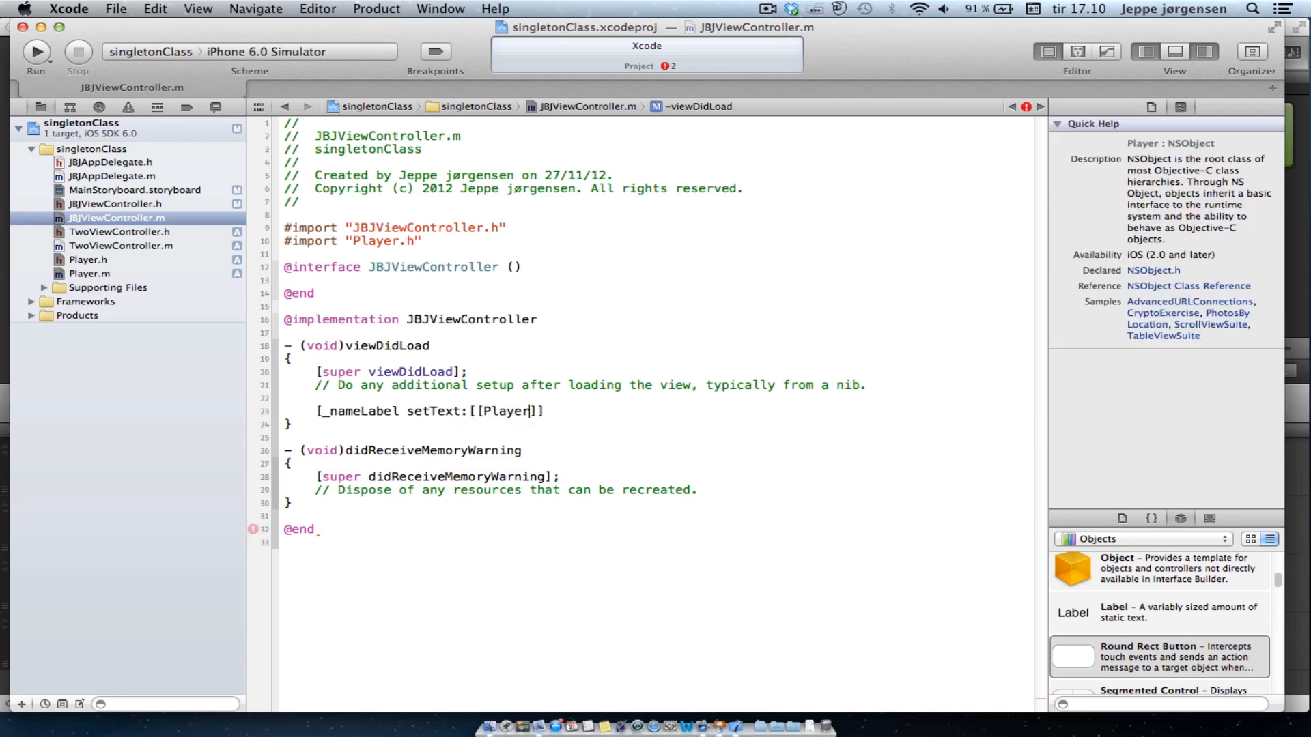
type("thePlayer]")
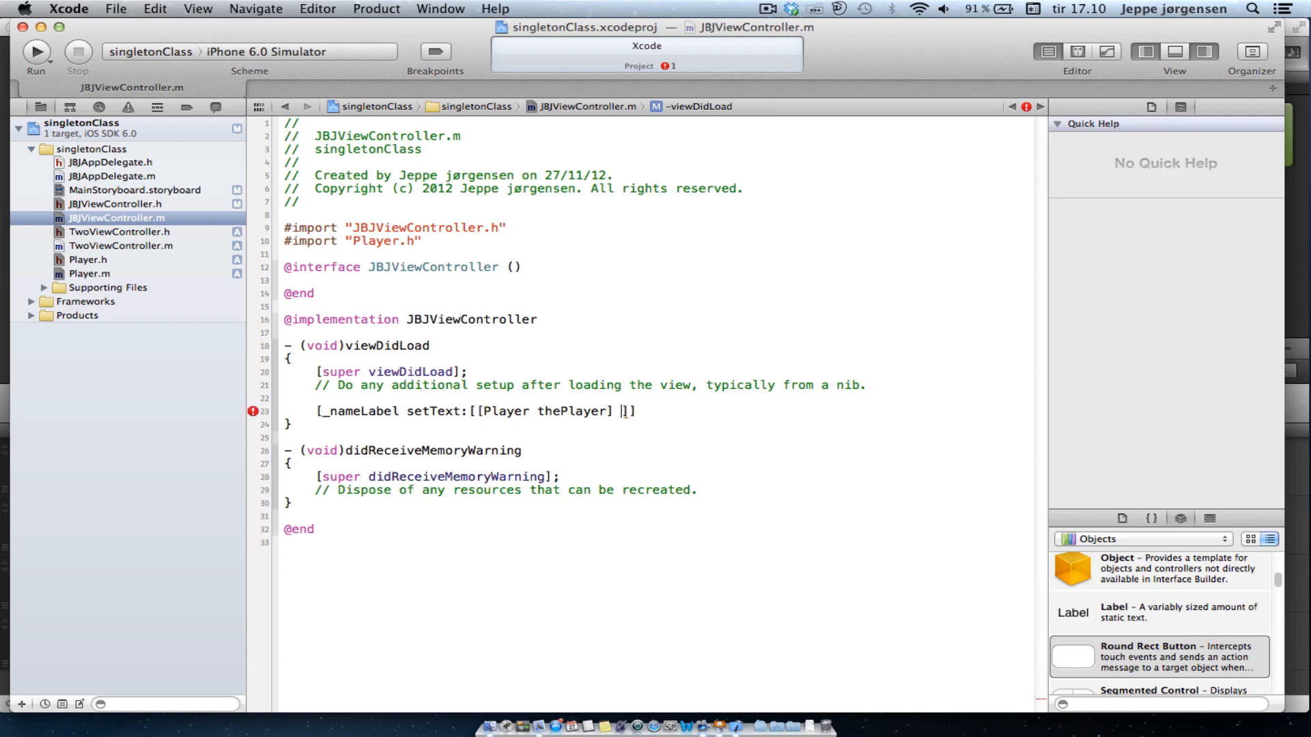
type("name")
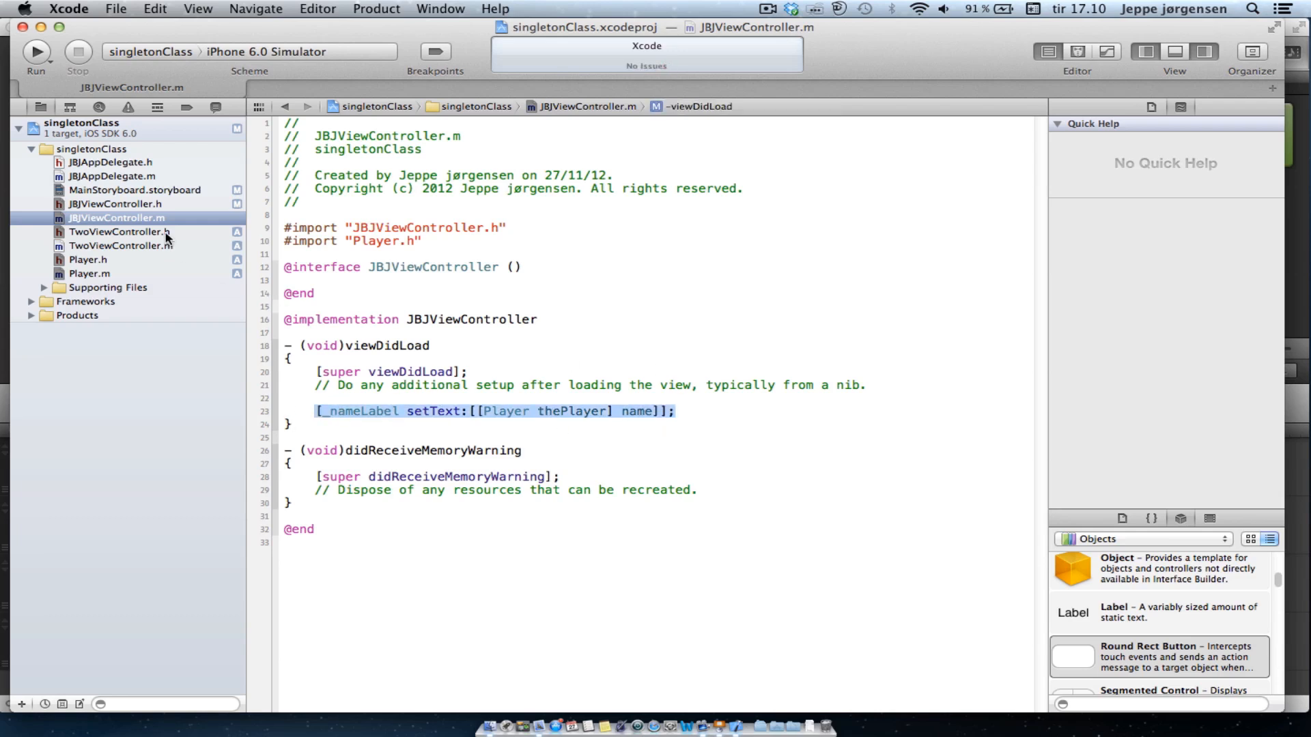
In TwoViewController.m, set _nameLabel from [[Player thePlayer] name], import Player.h, and run
left_click(120, 245)
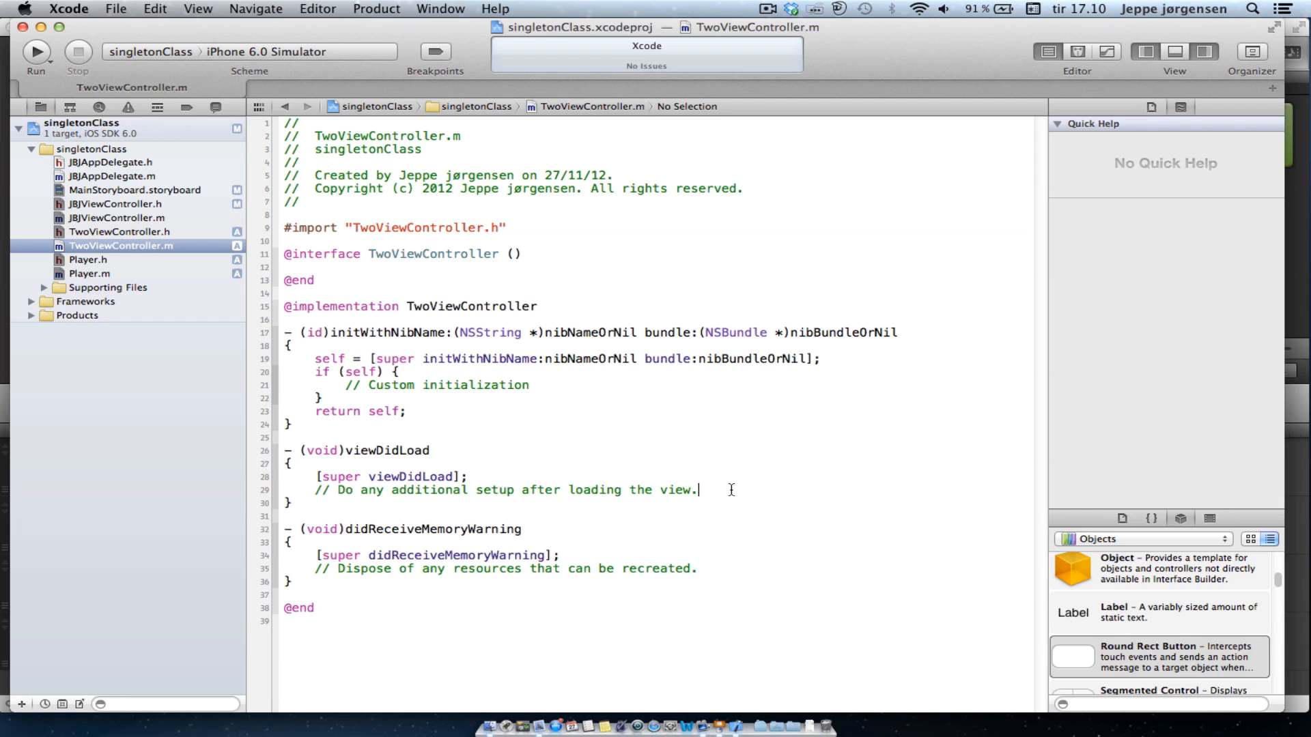
type("[_nameLabel setText:[[Player thePlayer] name]];")
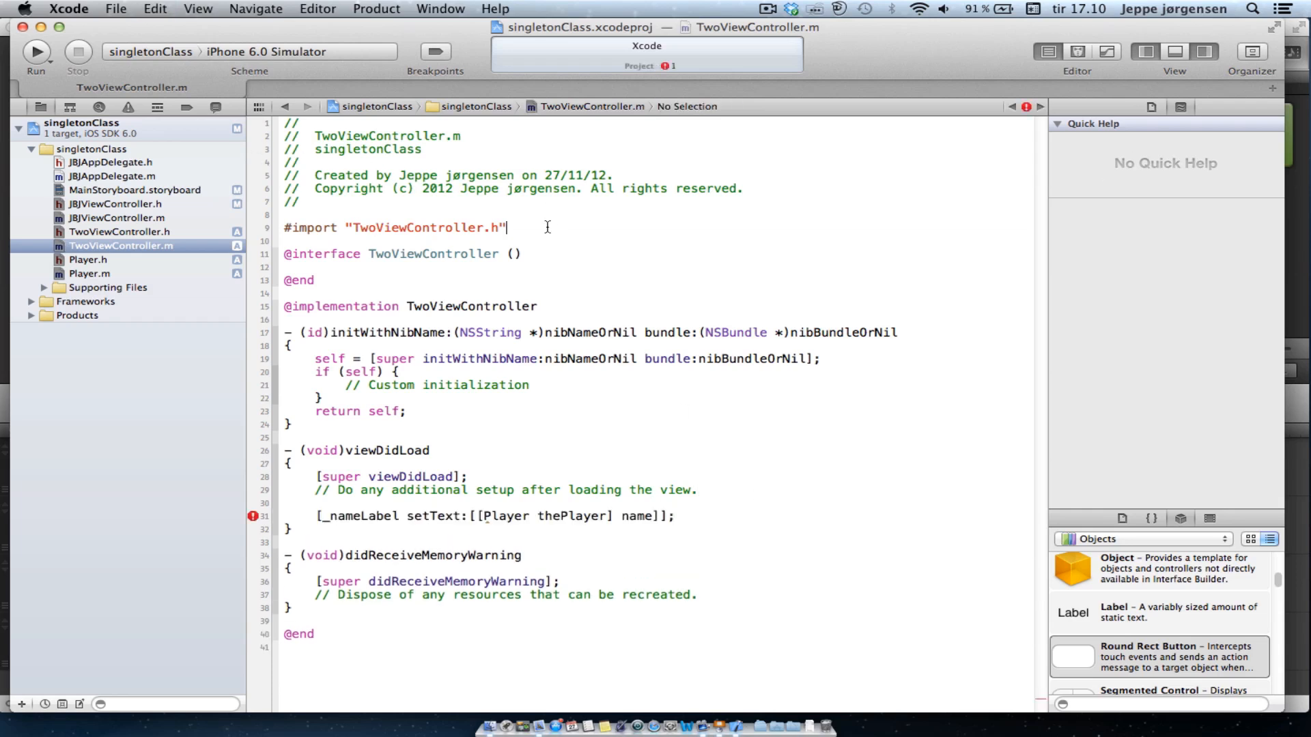
type("#import \"J")
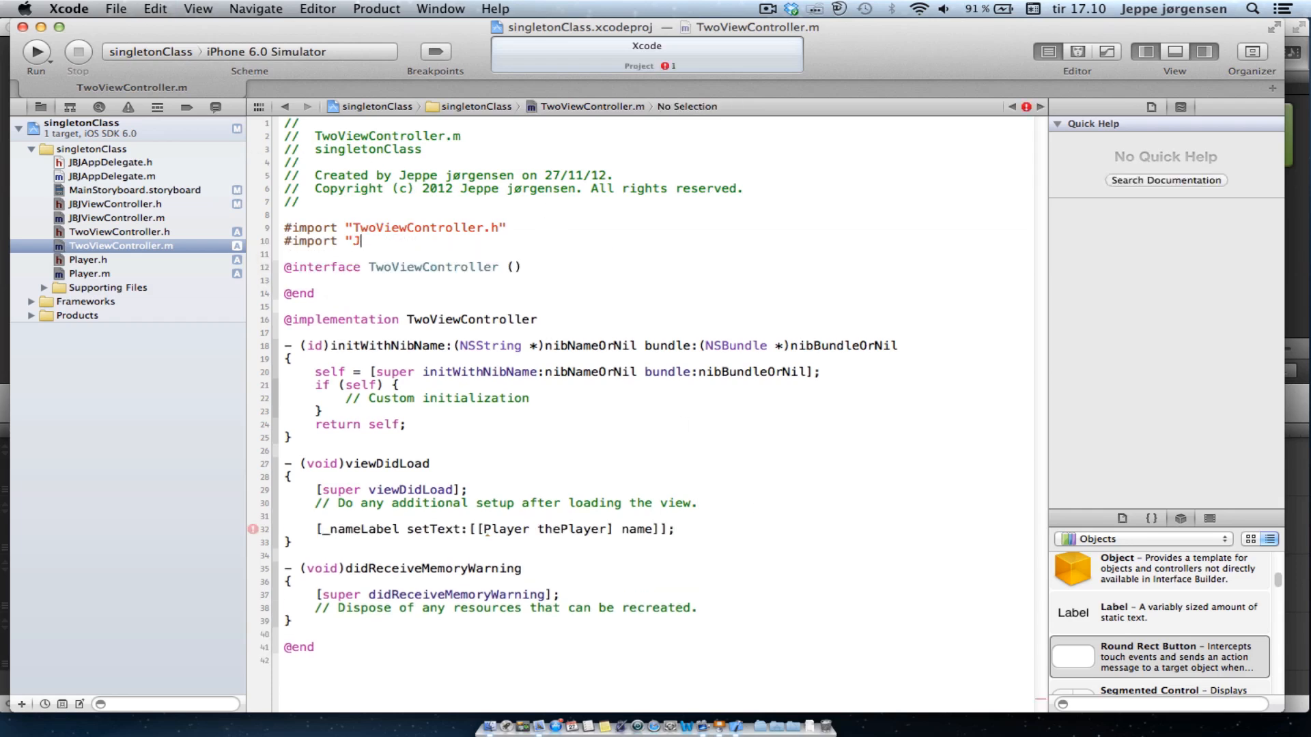
type("Player.h\"")
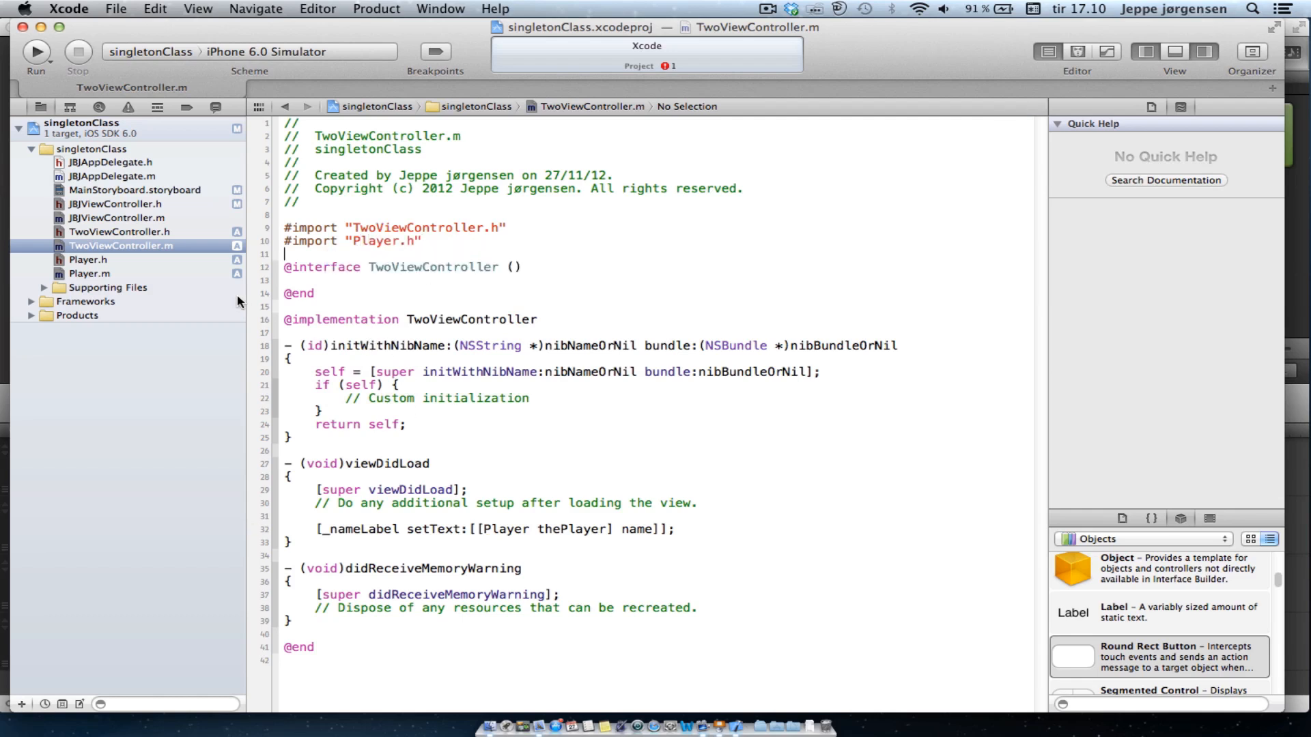
left_click(35, 52)
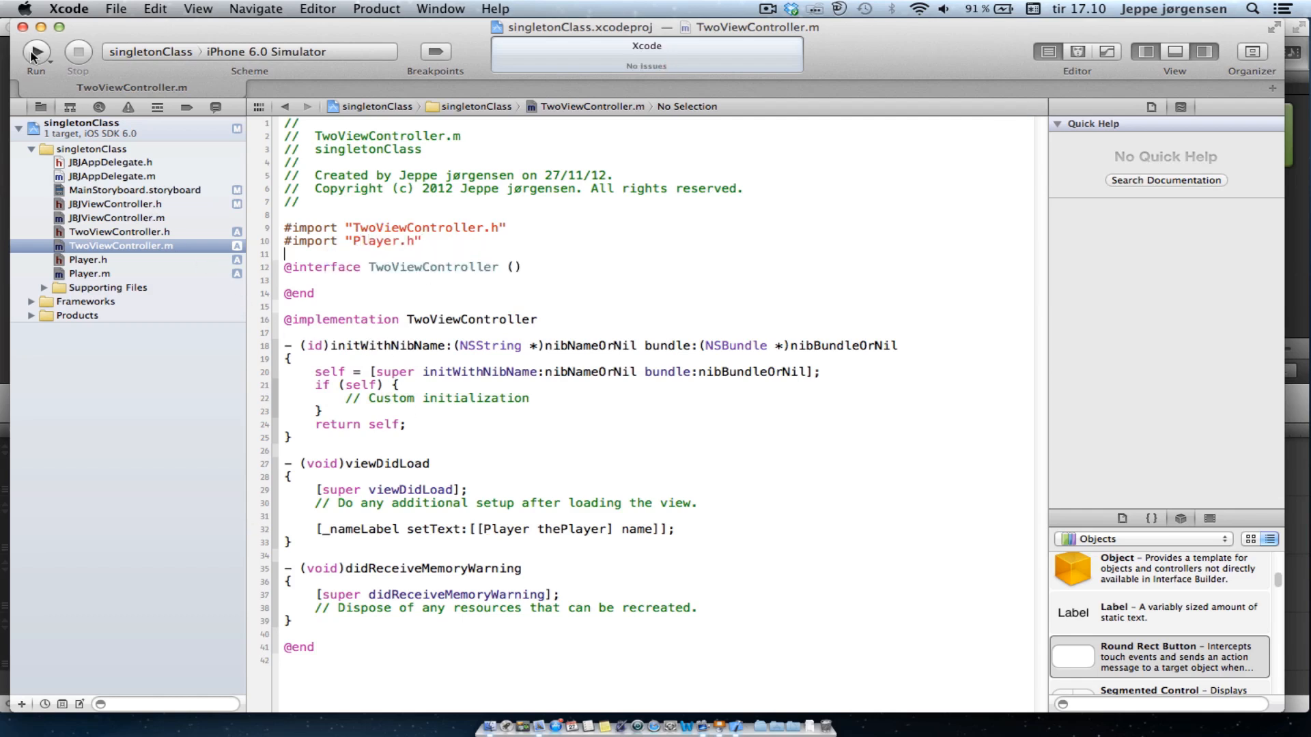
left_click(35, 51)
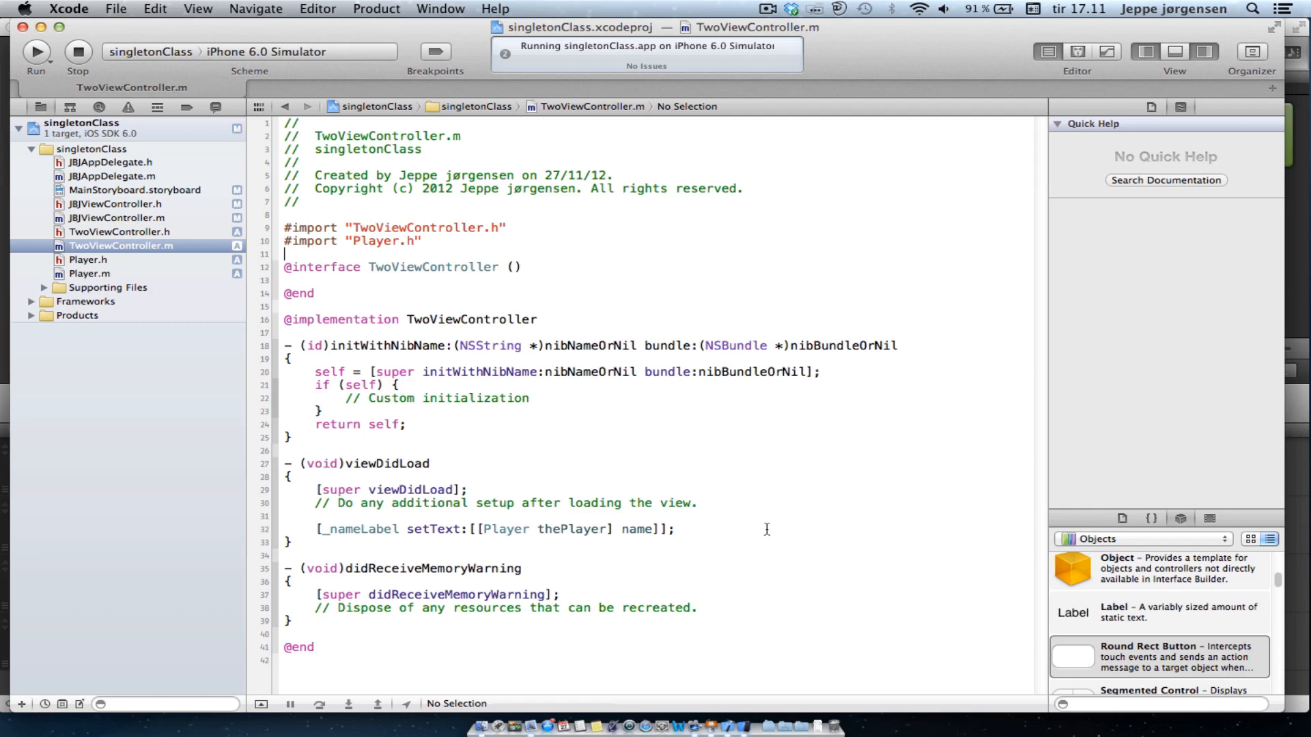
mouse_move(744, 719)
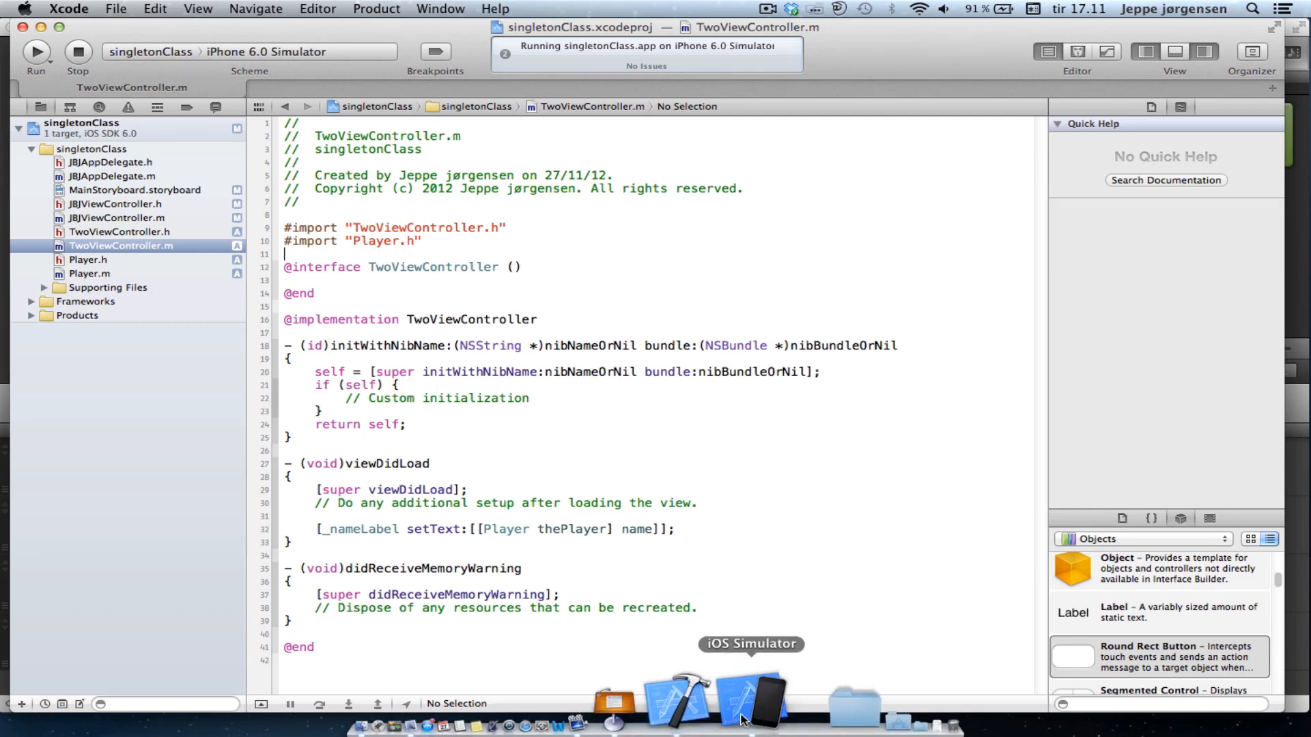
Bring the simulator forward and switch between both screens, each showing the name Jakob
left_click(749, 707)
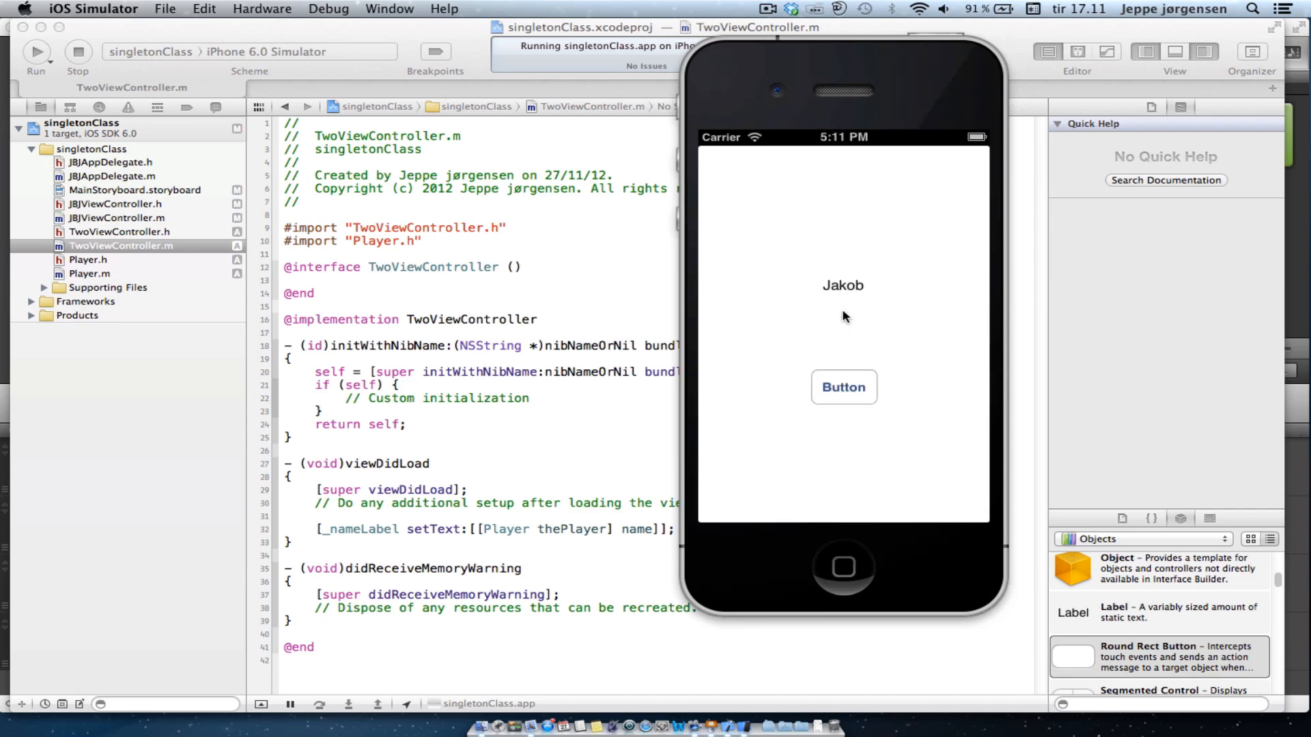
left_click(843, 321)
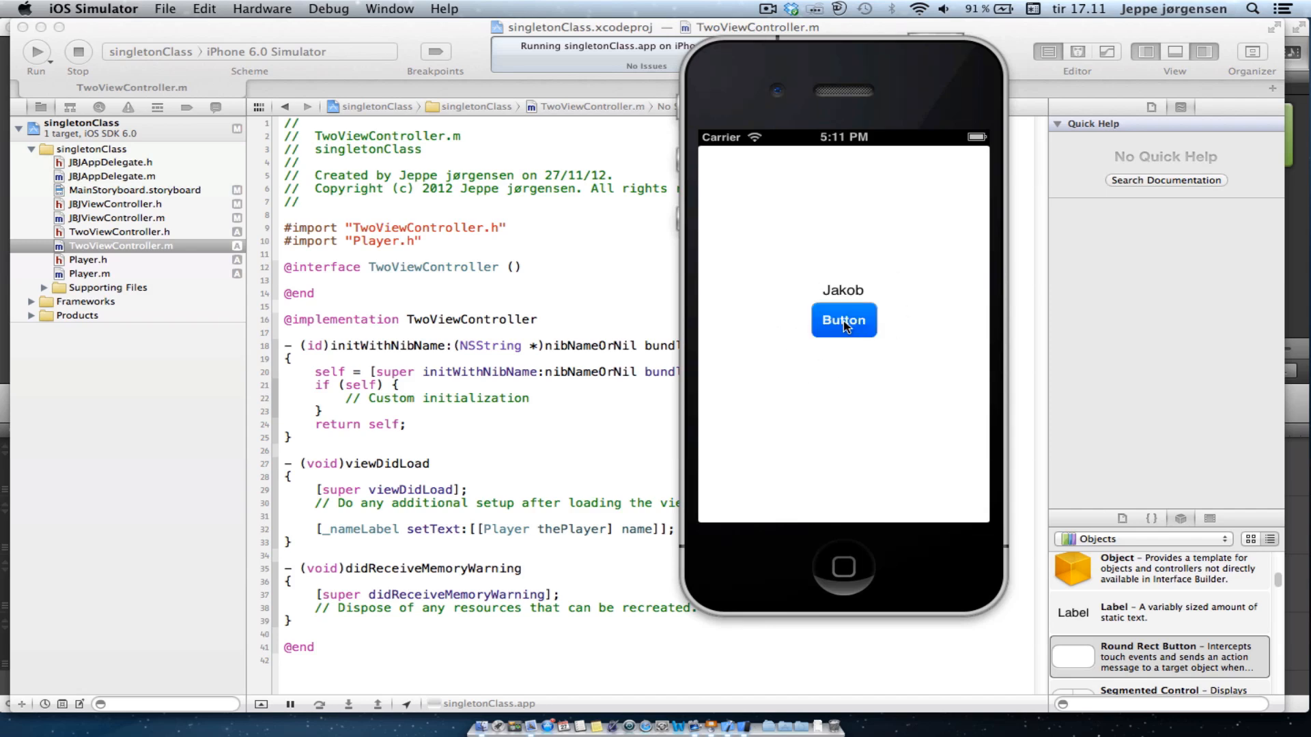
left_click(844, 320)
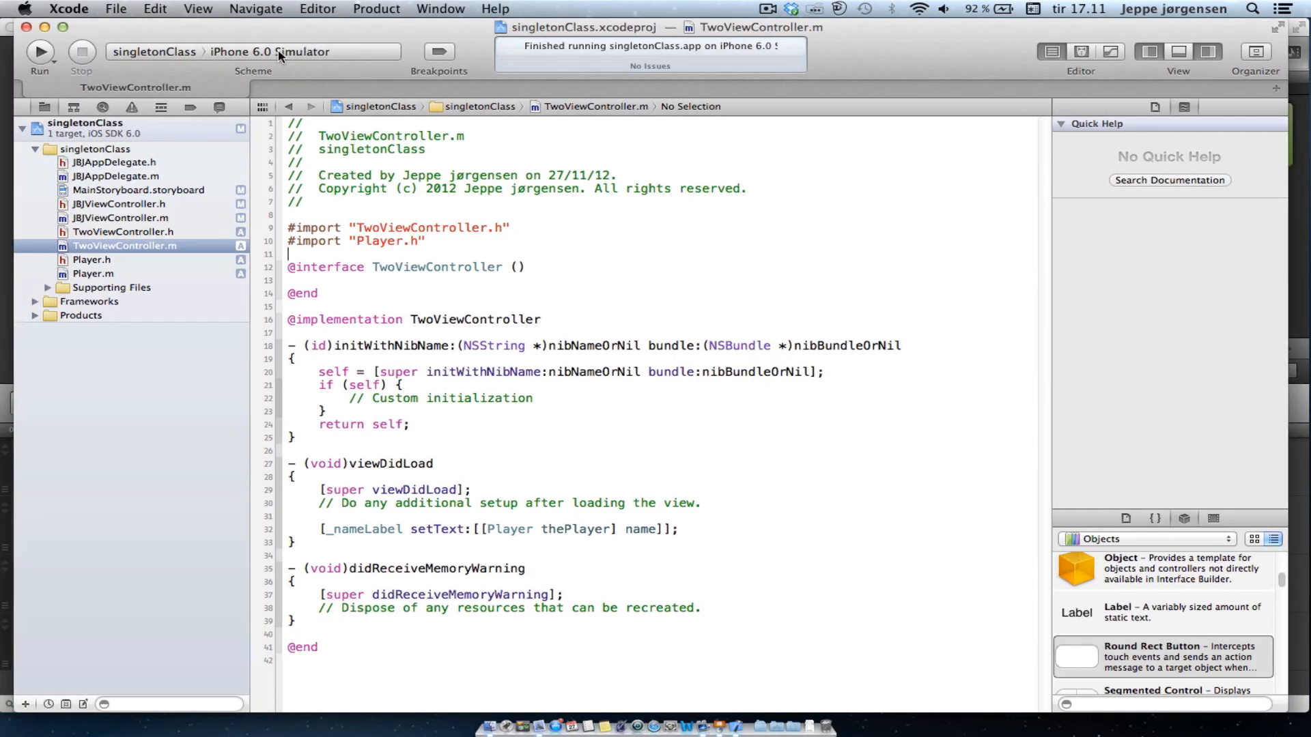
Add NSLog(@"Init"); at the top of Player's init and run to see it logged once
left_click(78, 273)
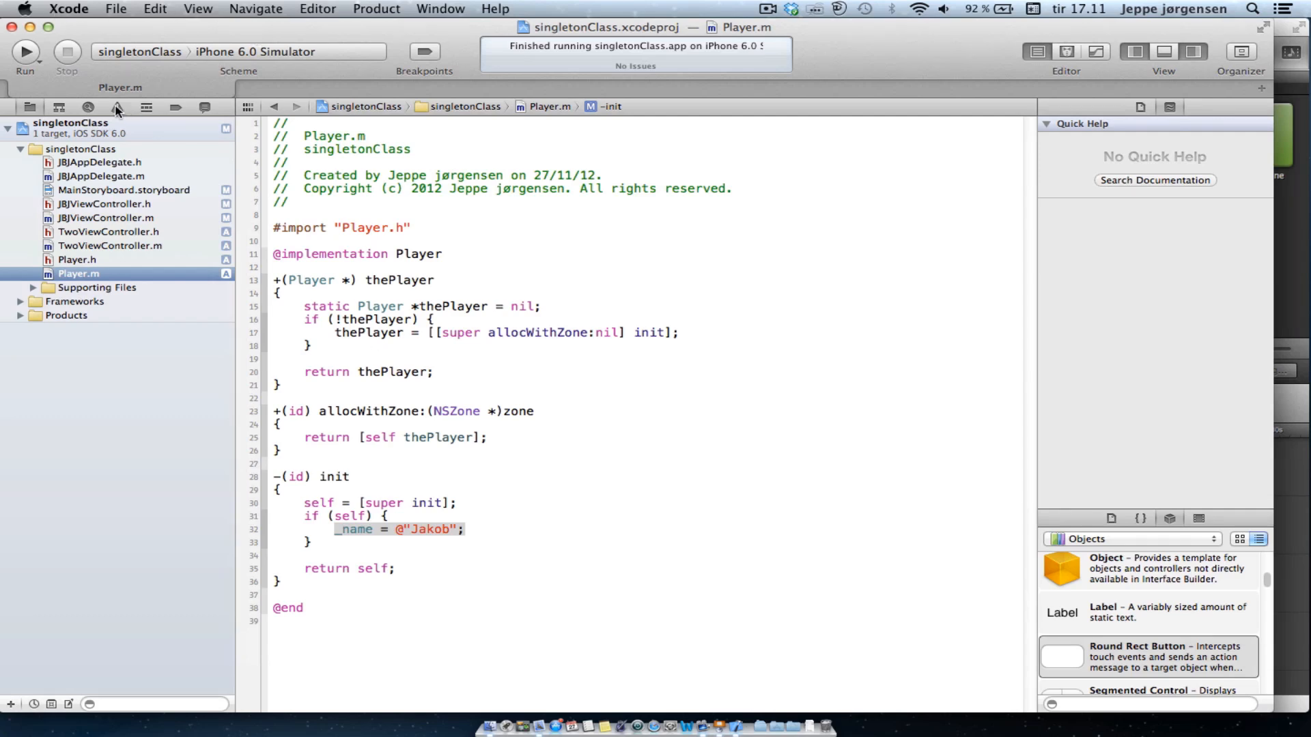
left_click(24, 52)
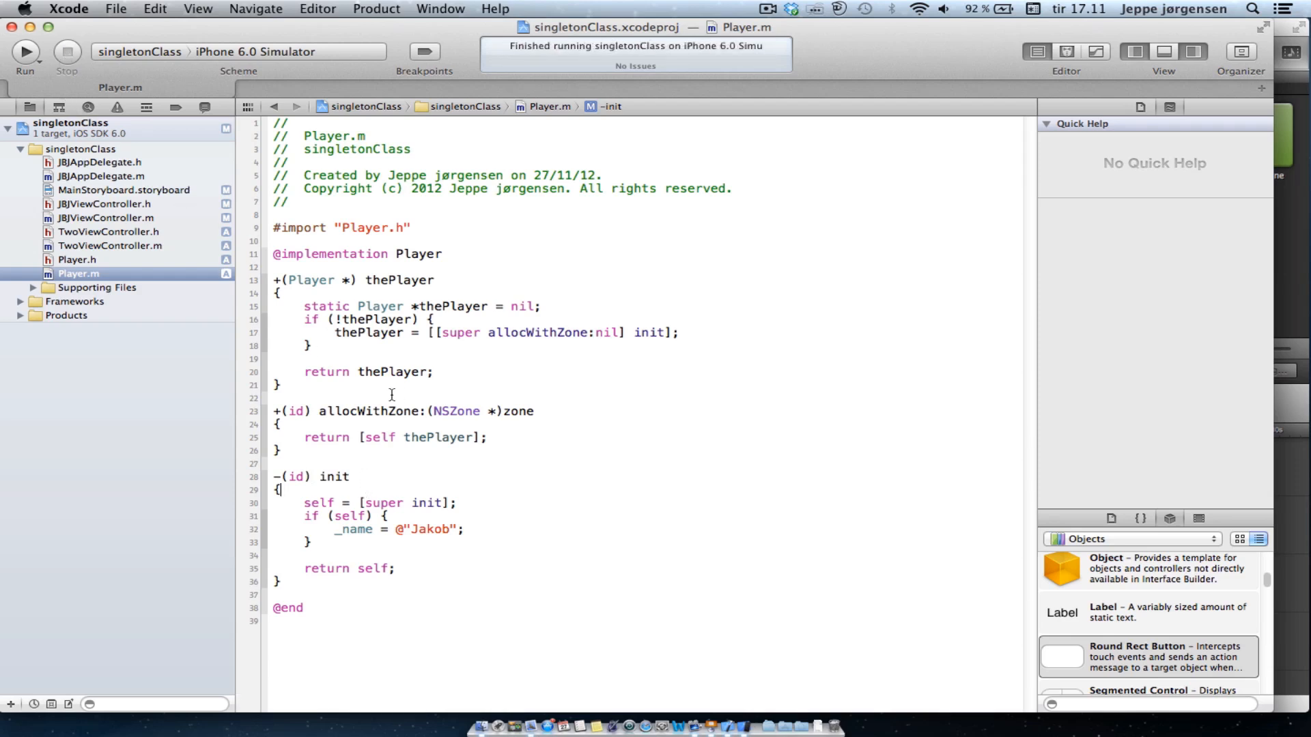
key("enter")
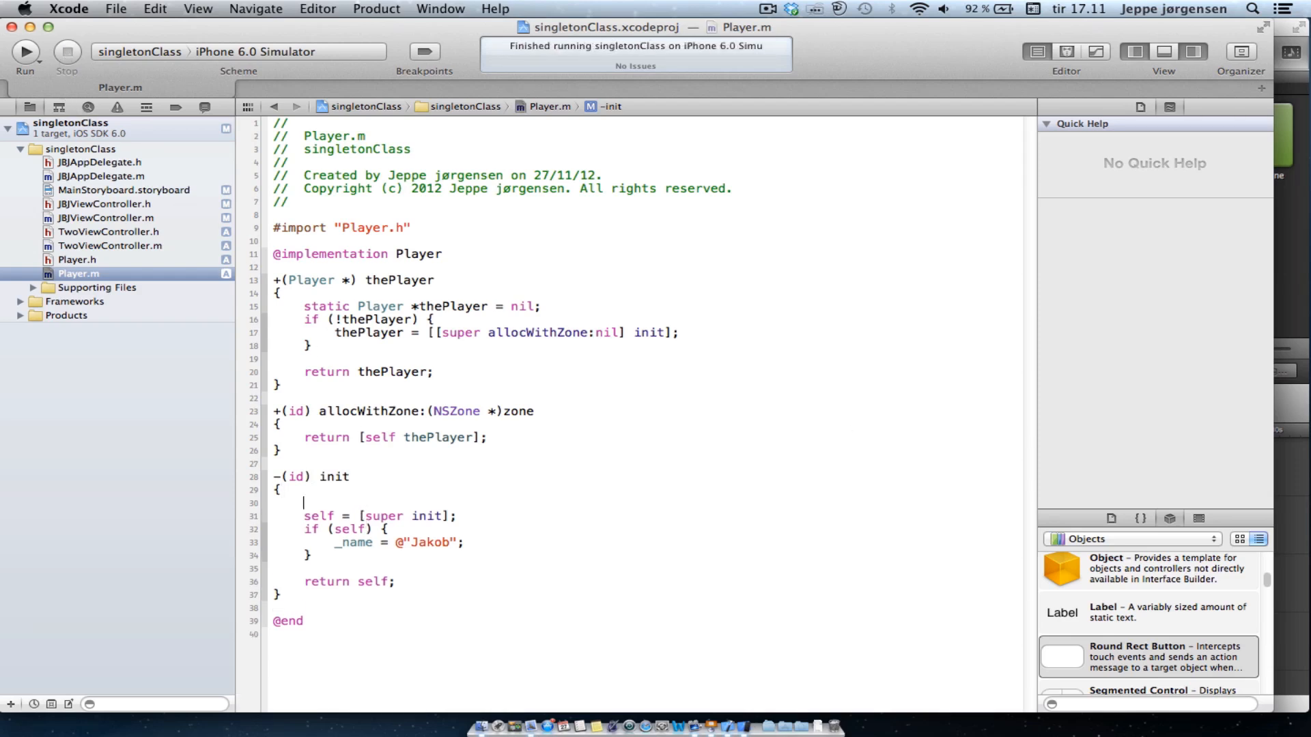
key("Backspace")
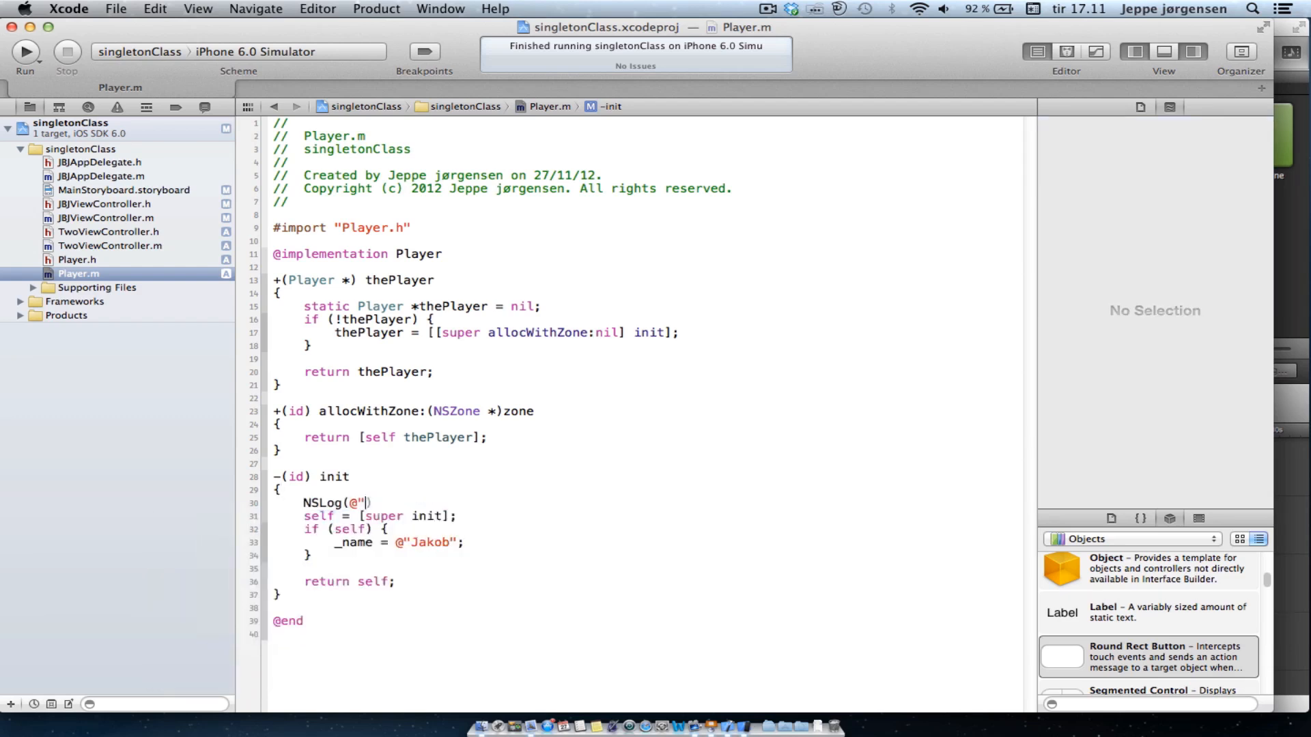
type("Init\"")
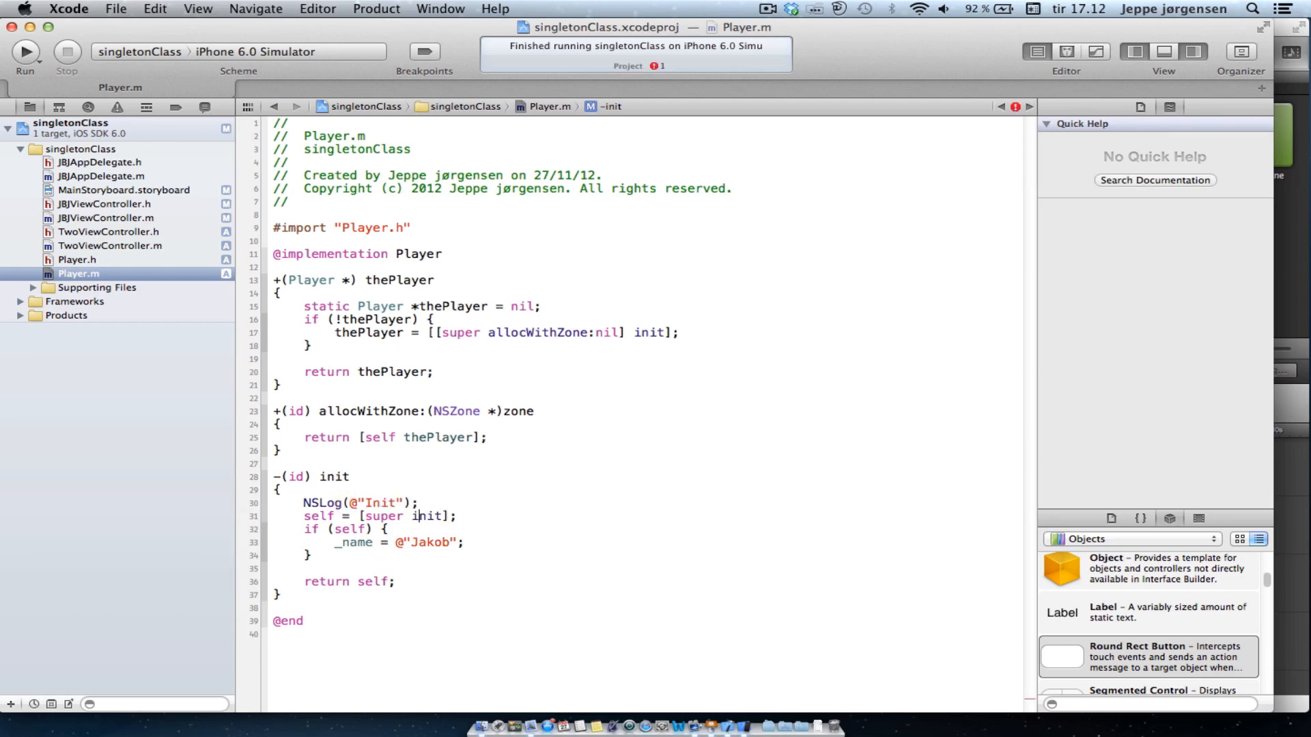
left_click(24, 51)
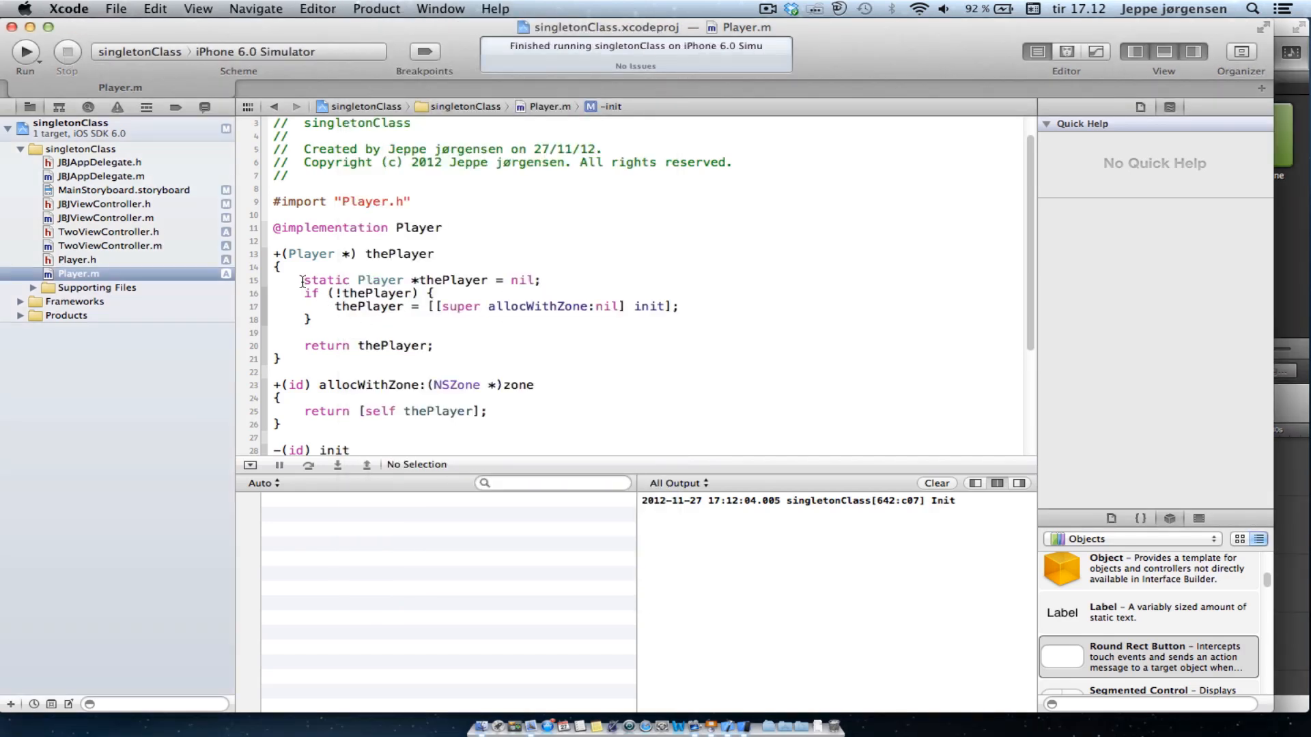
double_click(327, 280)
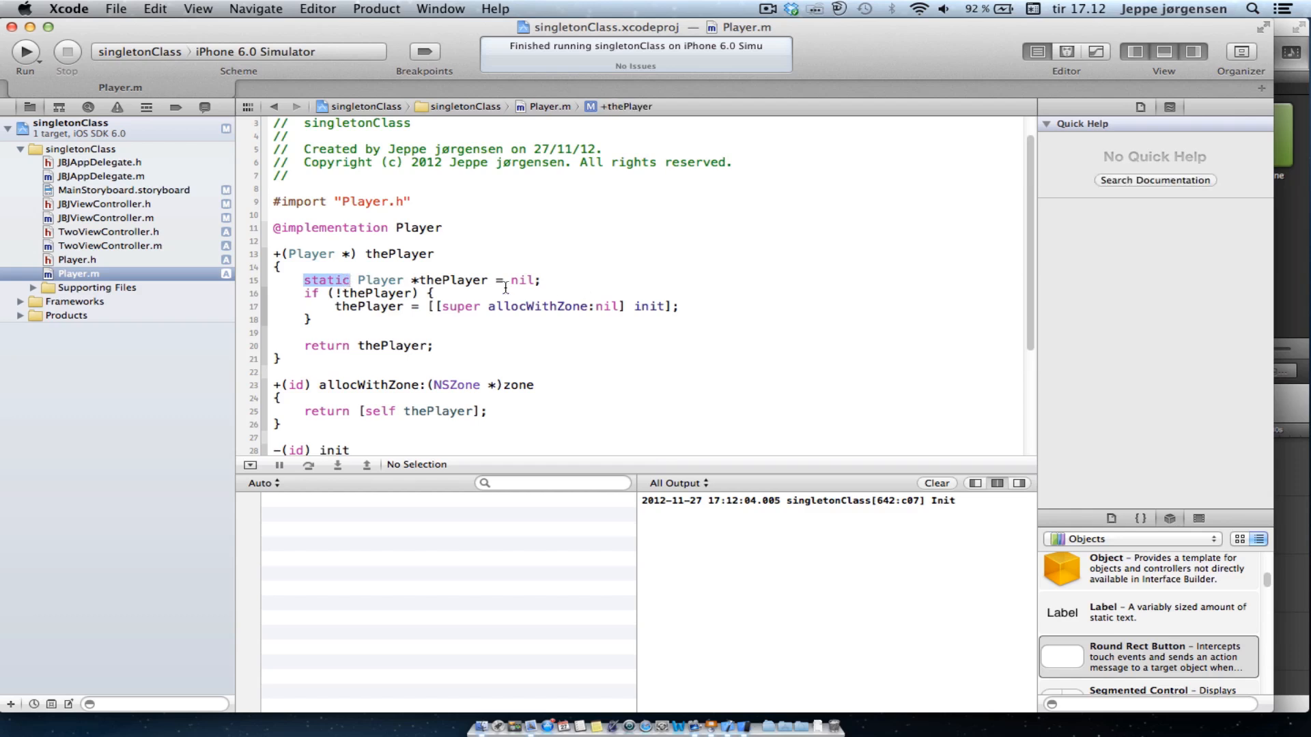
triple_click(418, 280)
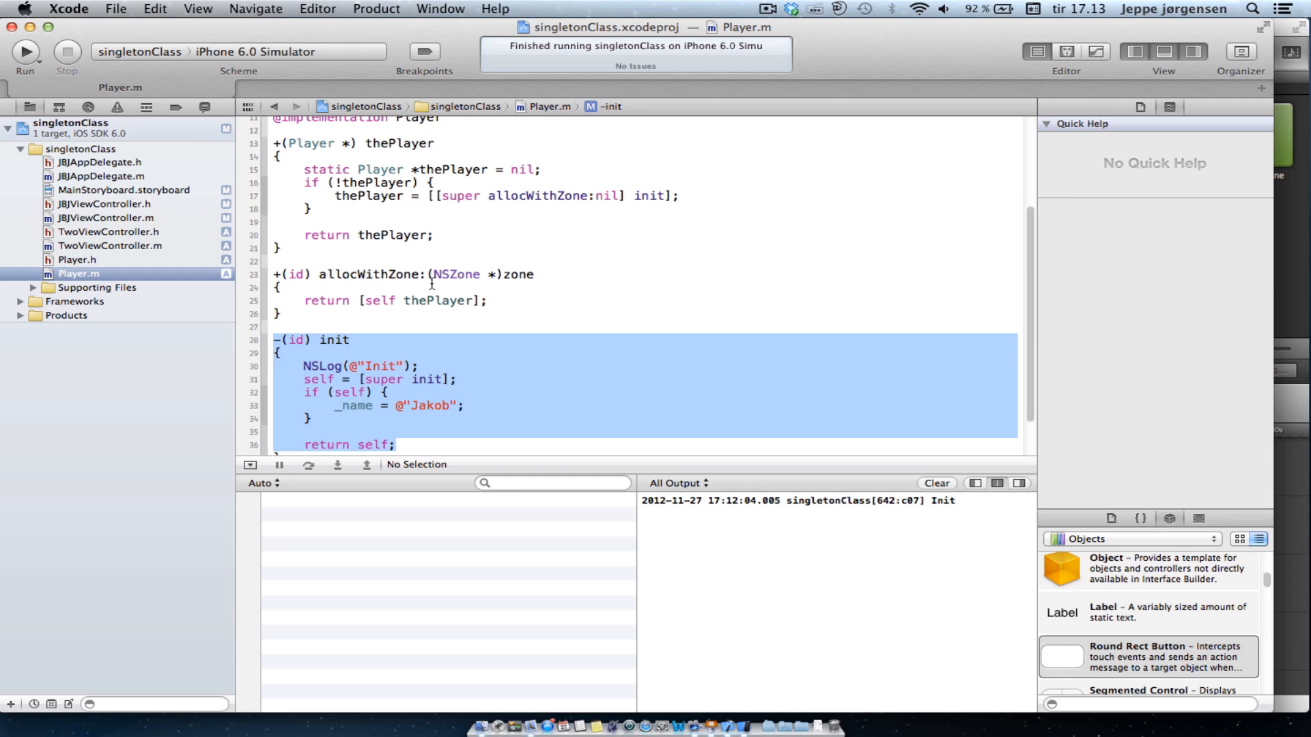
Remove static from thePlayer, run to see repeated Init logs, then retype static
left_click(326, 235)
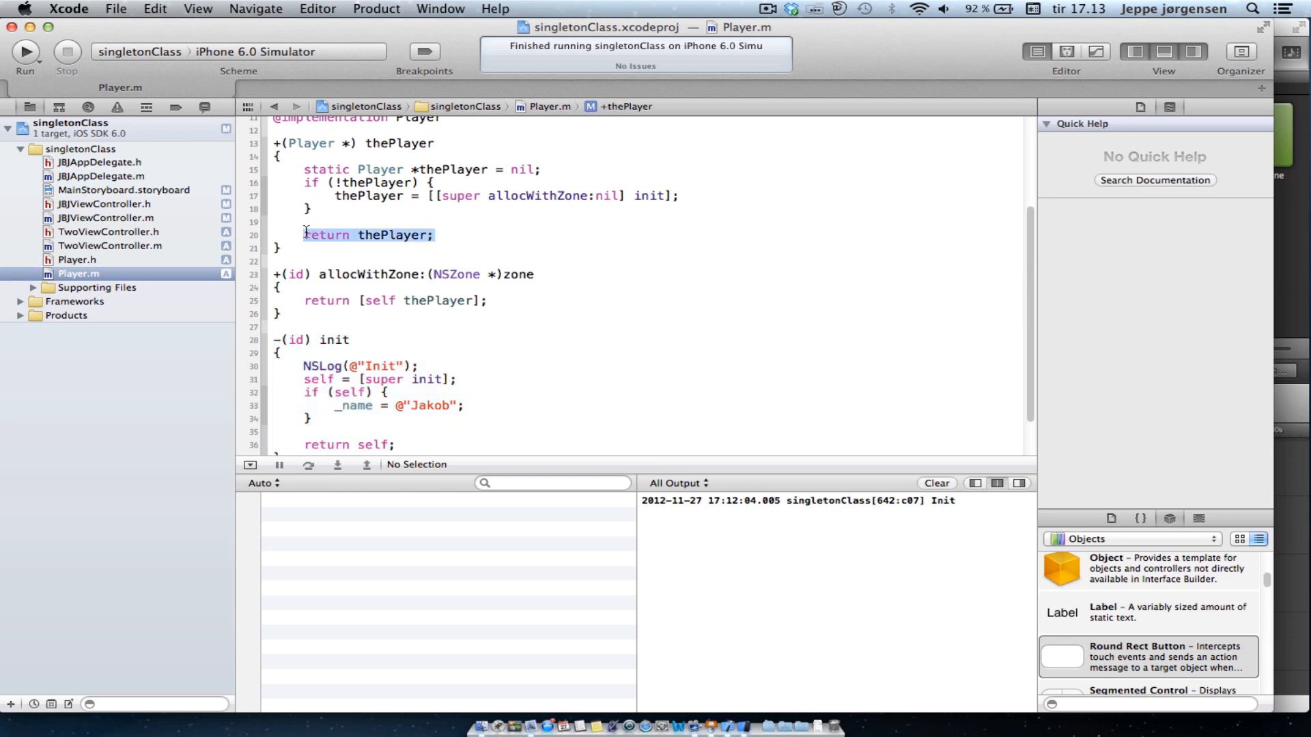
mouse_move(663, 252)
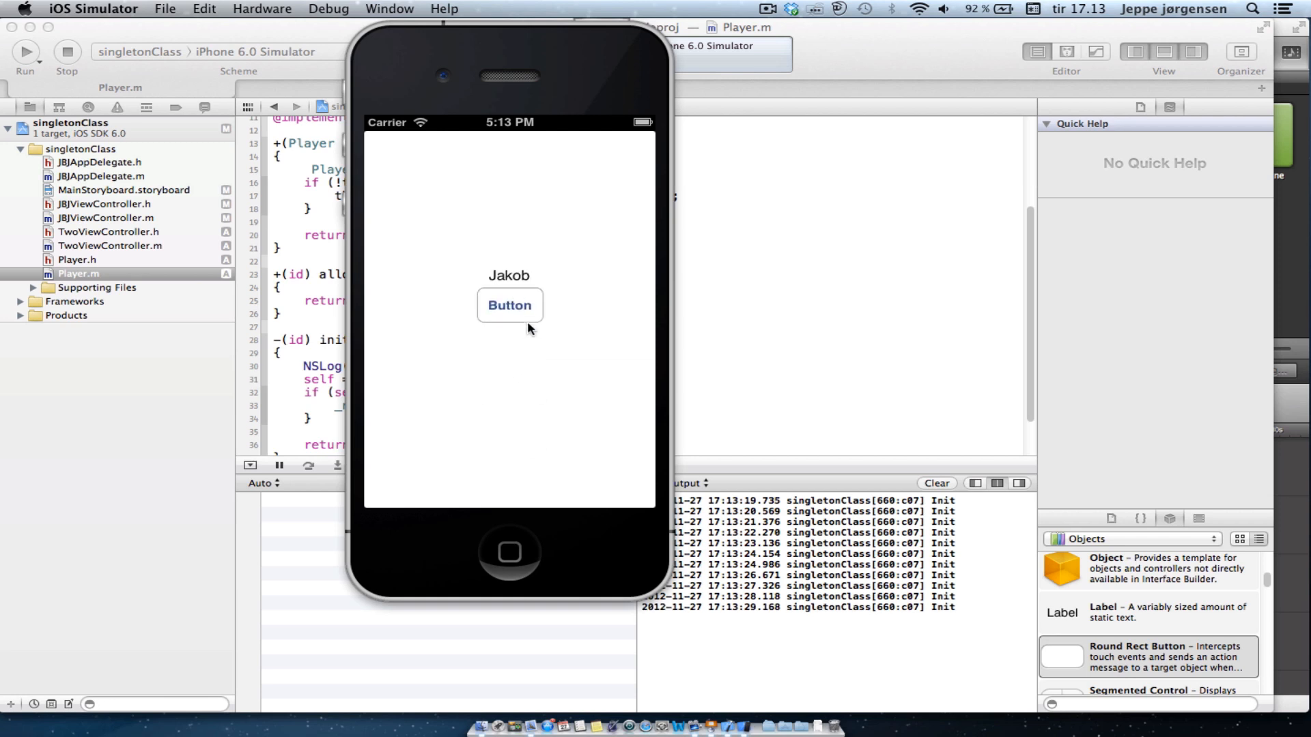
left_click(508, 304)
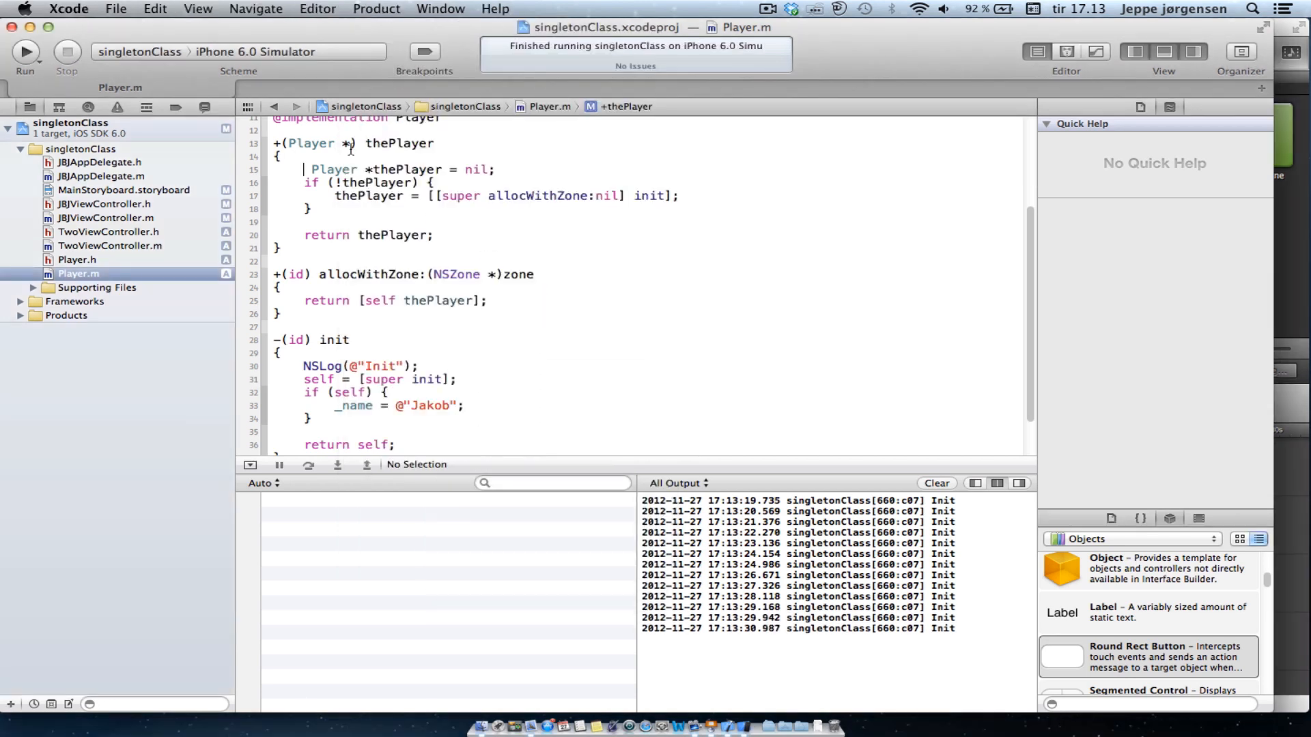
type("static")
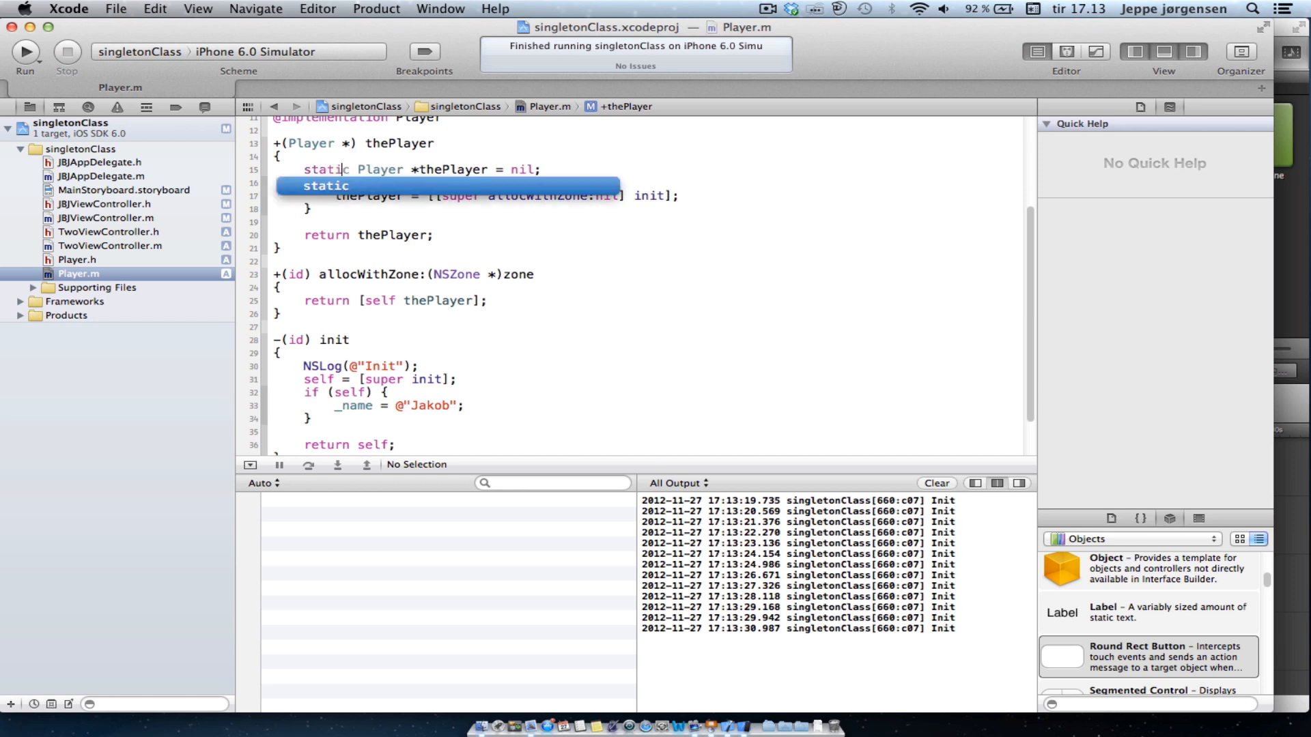